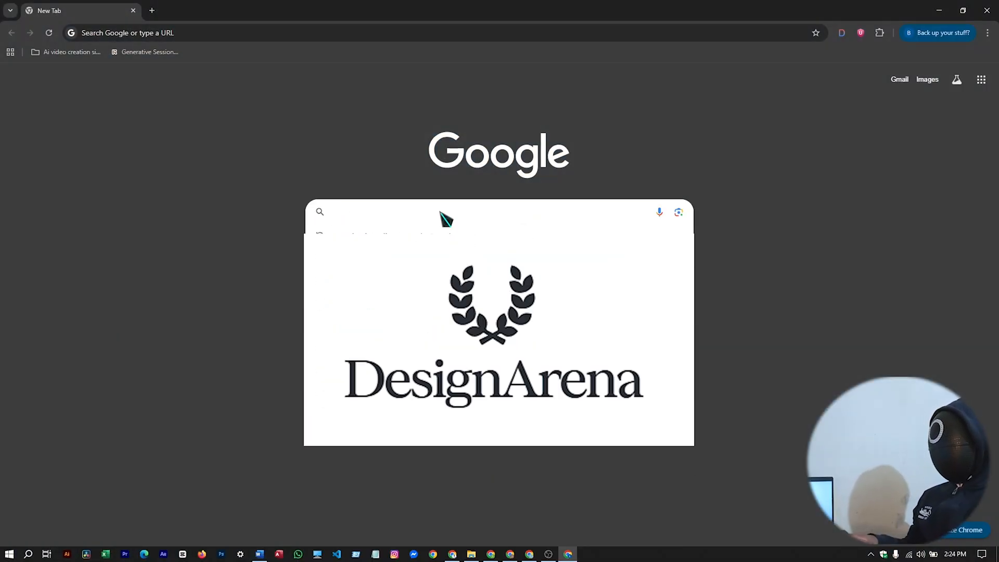
Step: Search Google for 'design arena' and open the official Design Arena site
type("design a")
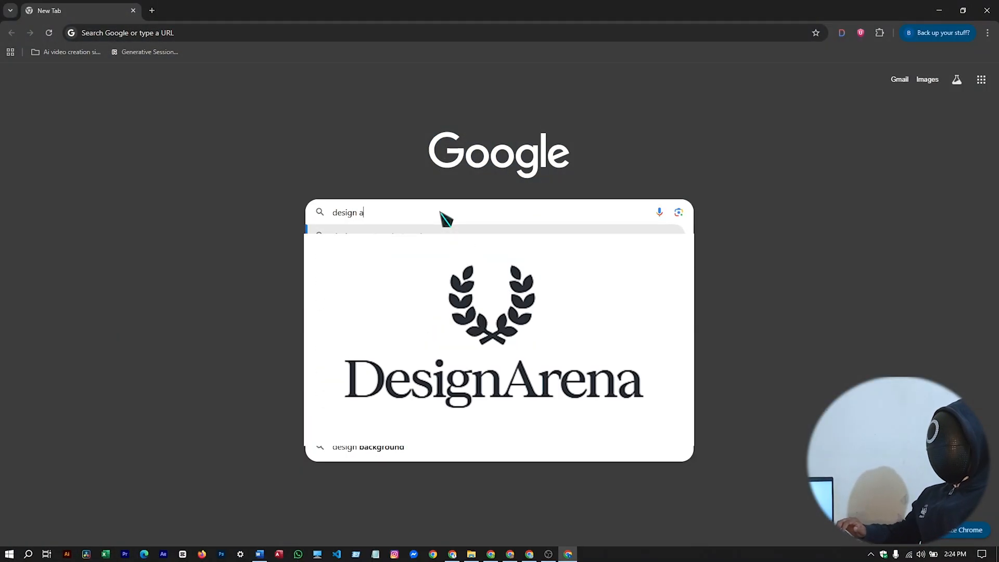
key("Return")
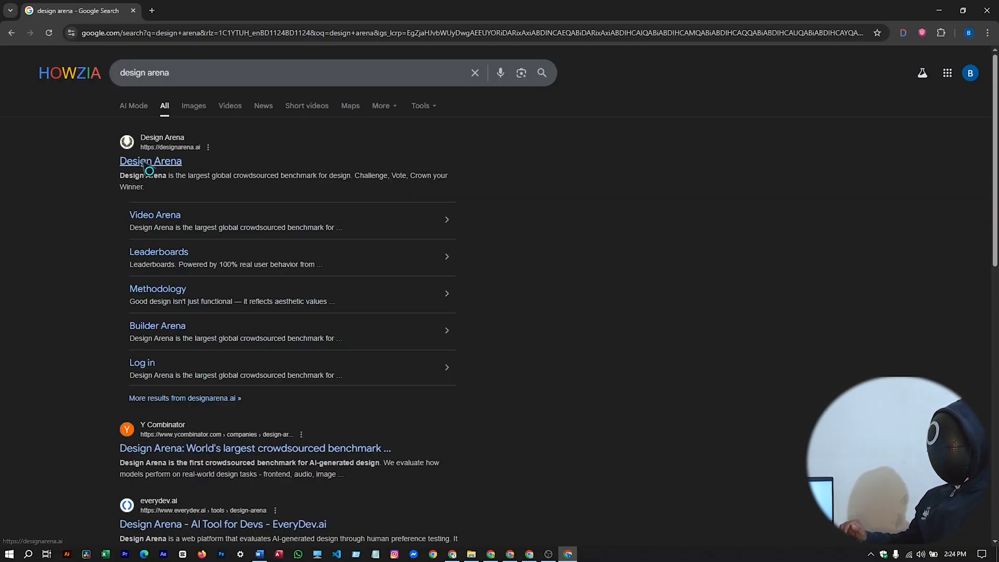
left_click(150, 161)
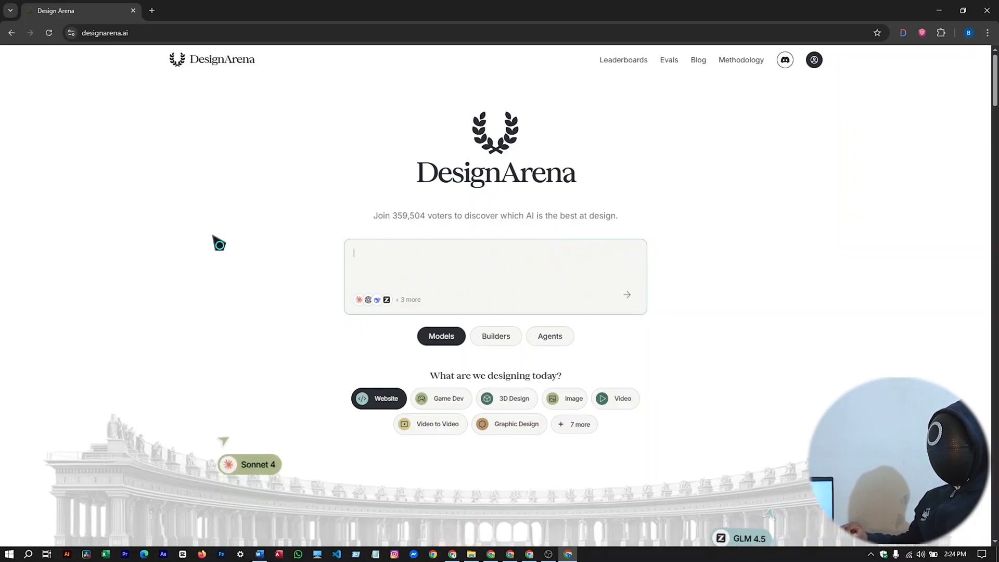
type("Create a landing page for my ed")
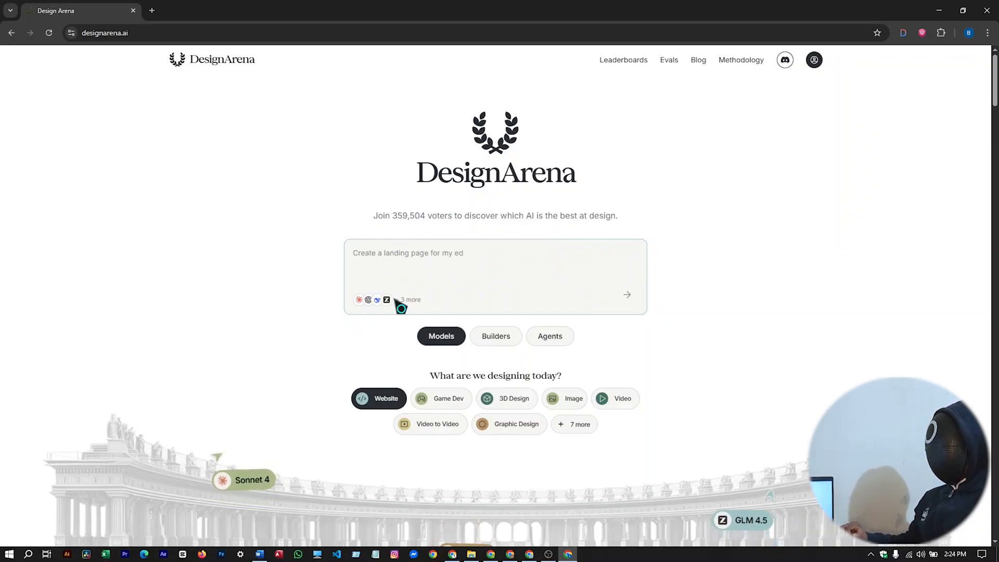
scroll("down", 3)
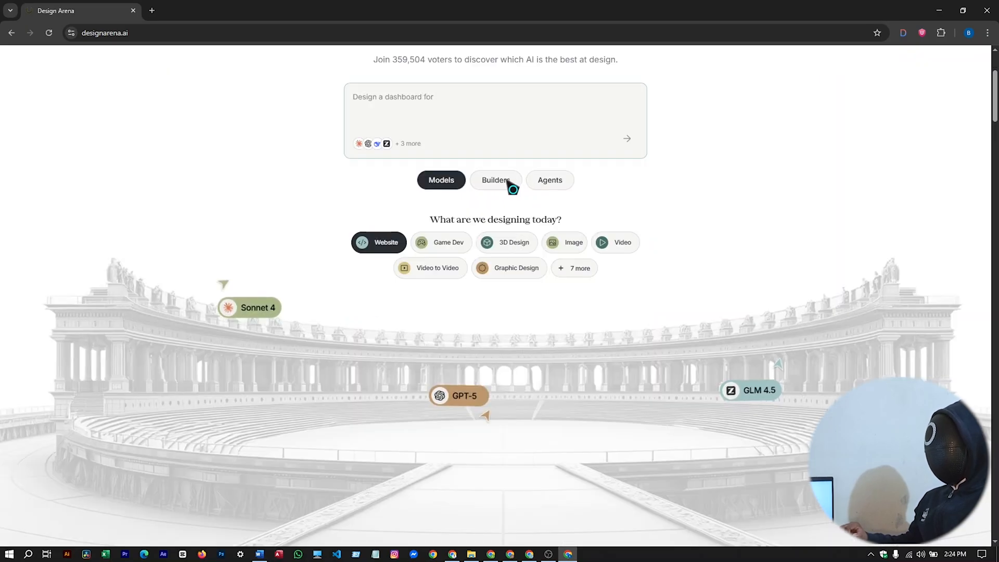
scroll("down", 3)
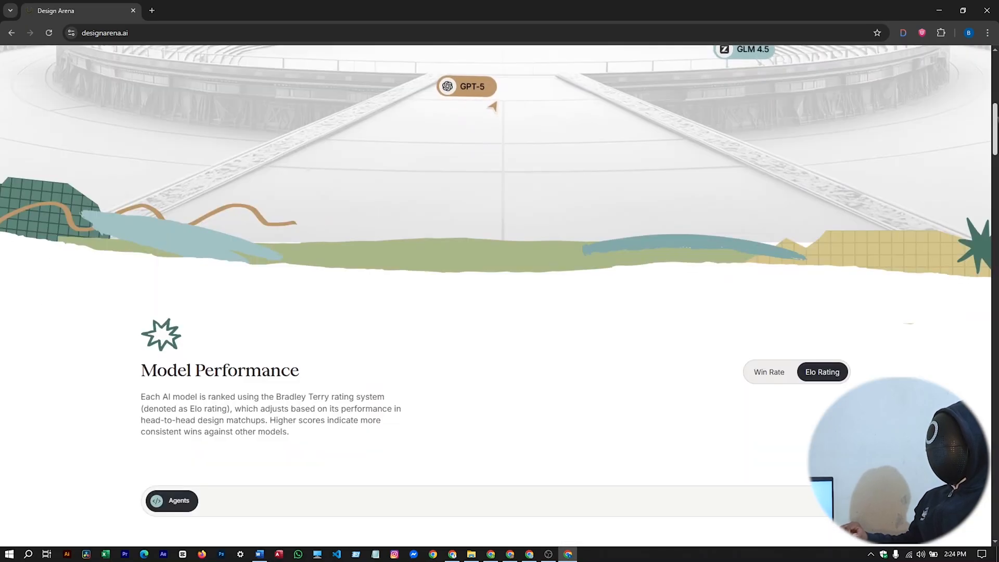
scroll("down", 3)
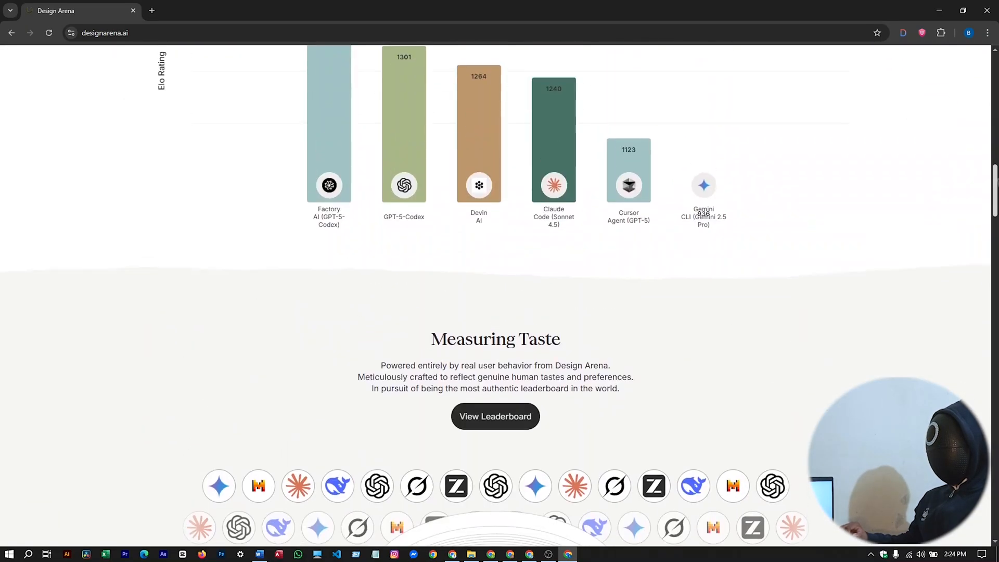
scroll("down", 3)
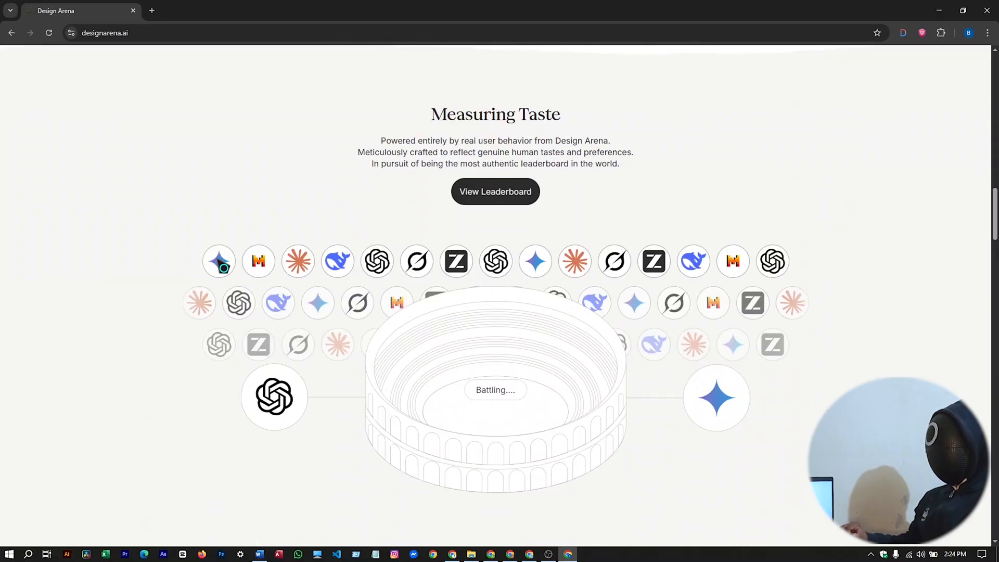
mouse_move(394, 275)
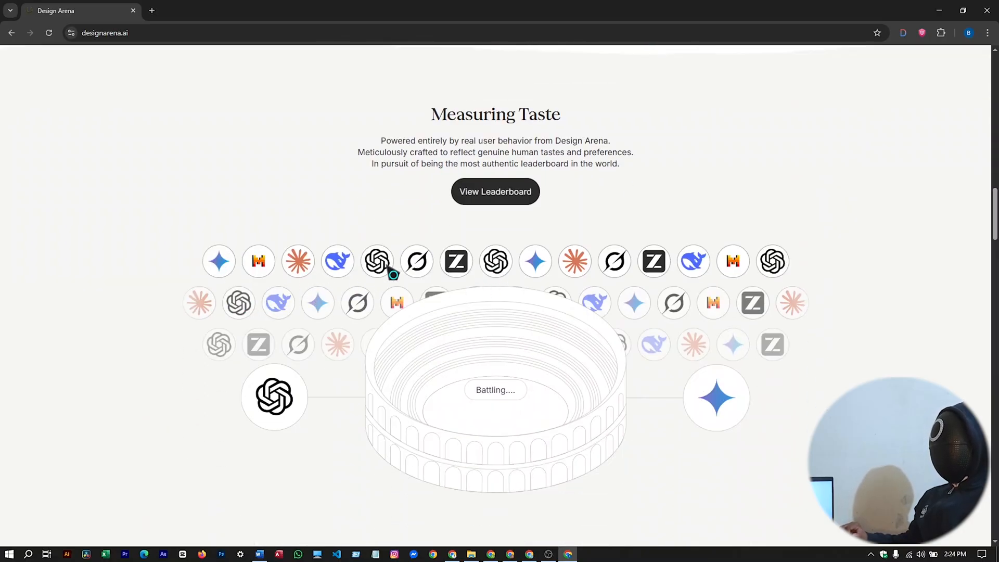
mouse_move(430, 321)
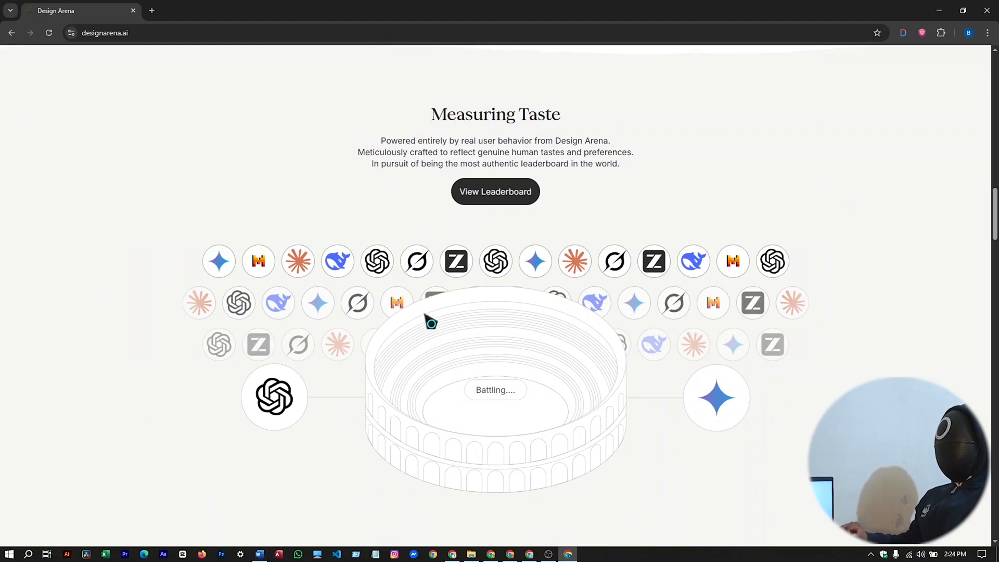
scroll("down", 3)
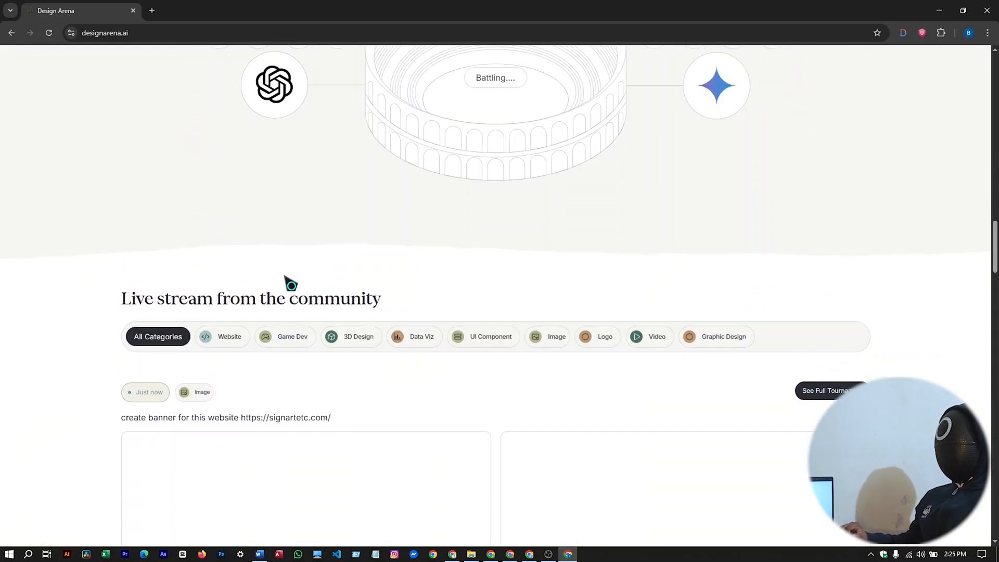
scroll("down", 3)
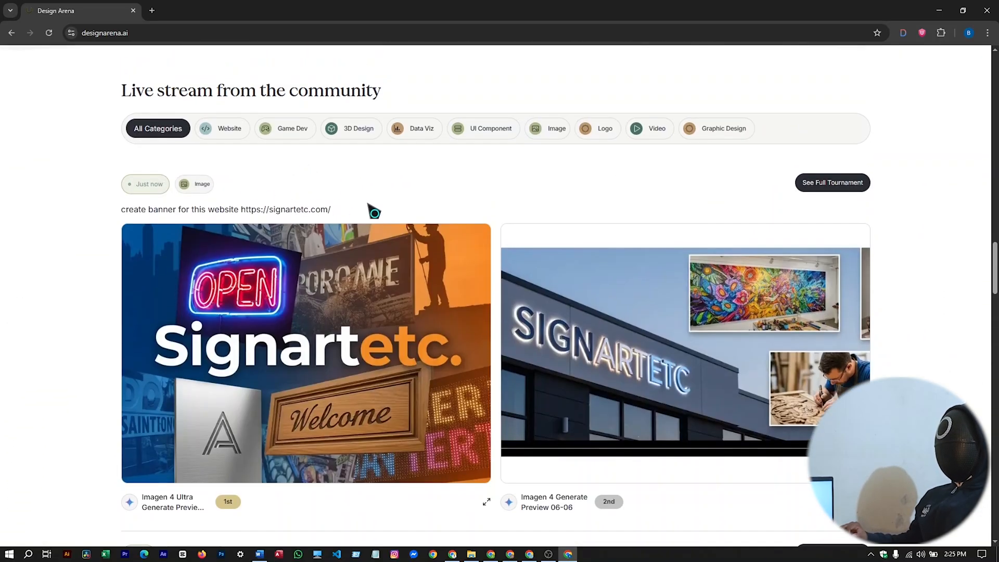
scroll("down", 3)
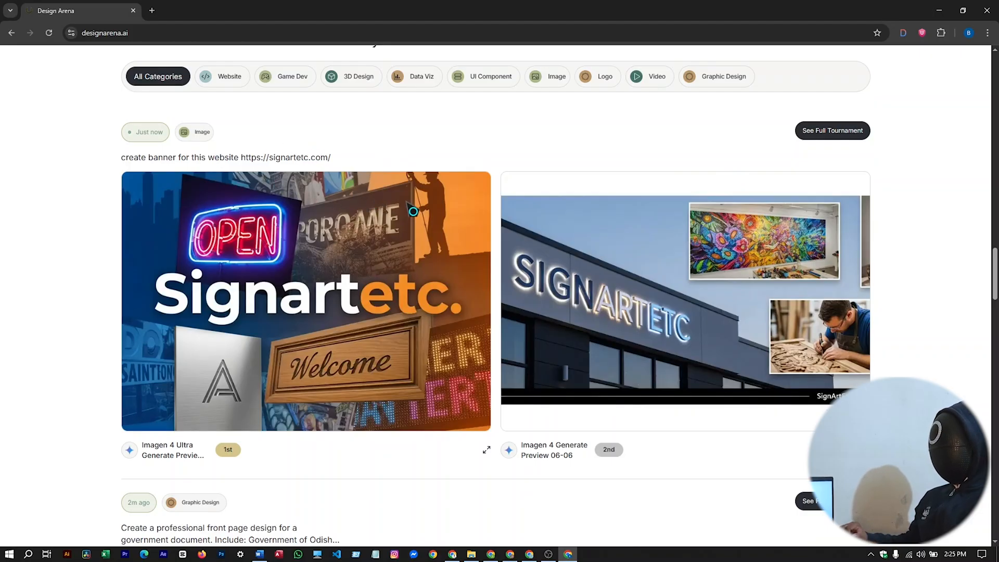
scroll("down", 3)
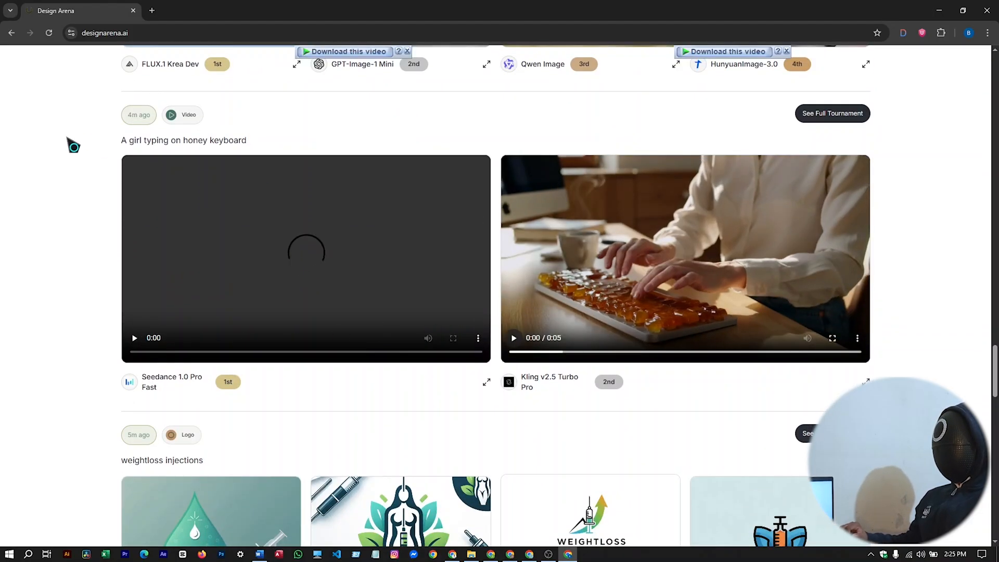
mouse_move(124, 154)
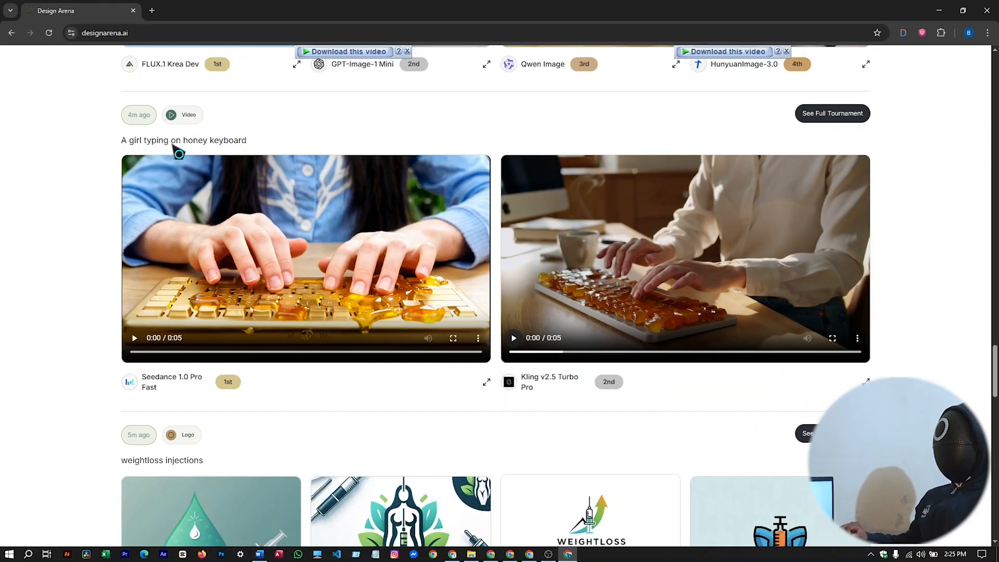
left_click(134, 338)
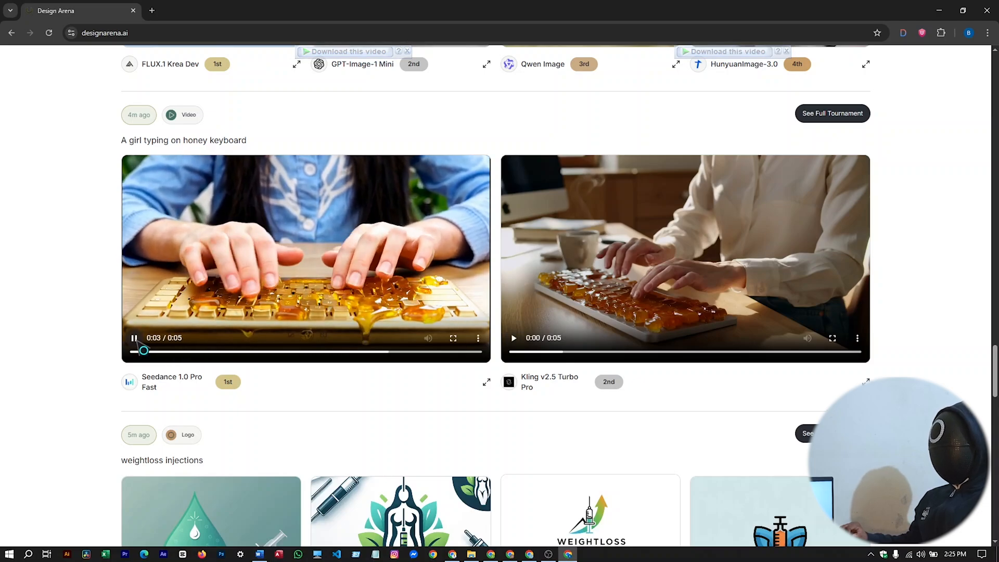
left_click(514, 338)
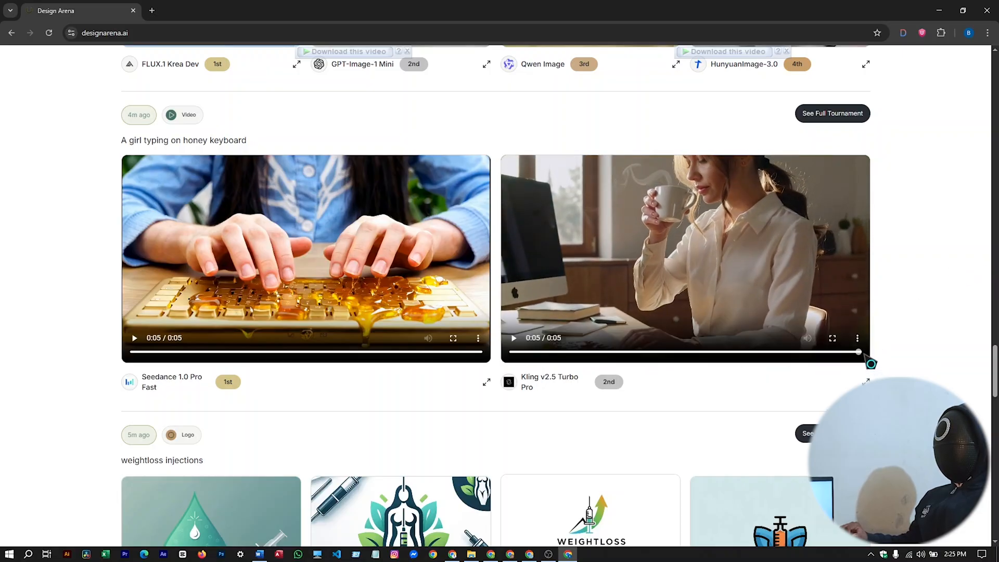
left_click(857, 338)
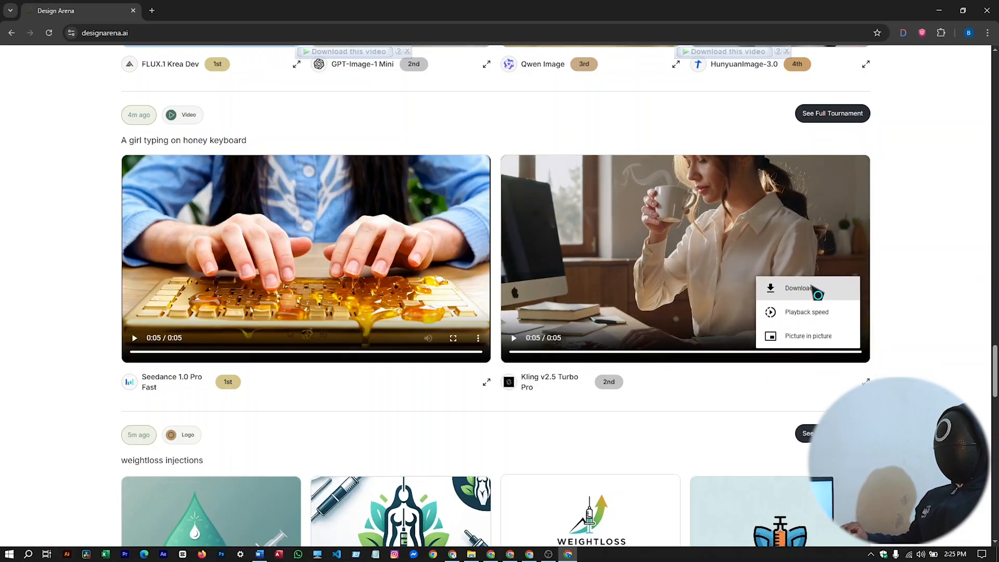
mouse_move(546, 386)
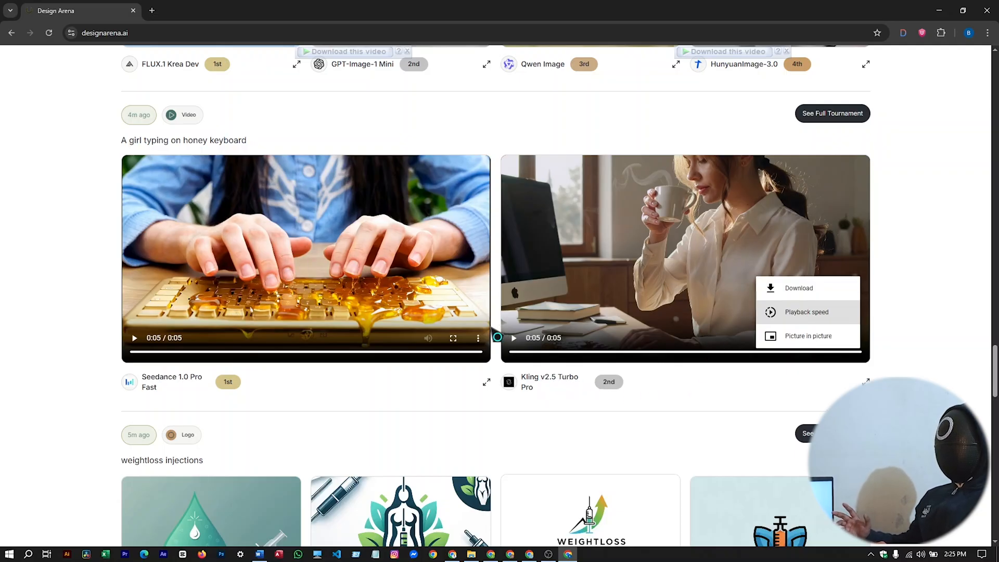
scroll("down", 3)
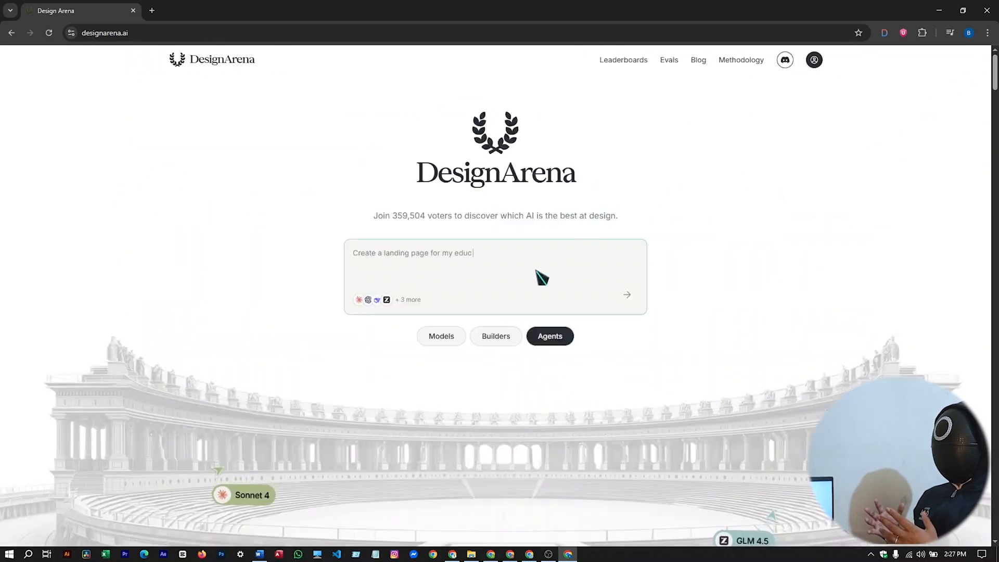
Step: Submit the anime warrior girl cyberpunk prompt as a Models video battle, signing in first
left_click(259, 553)
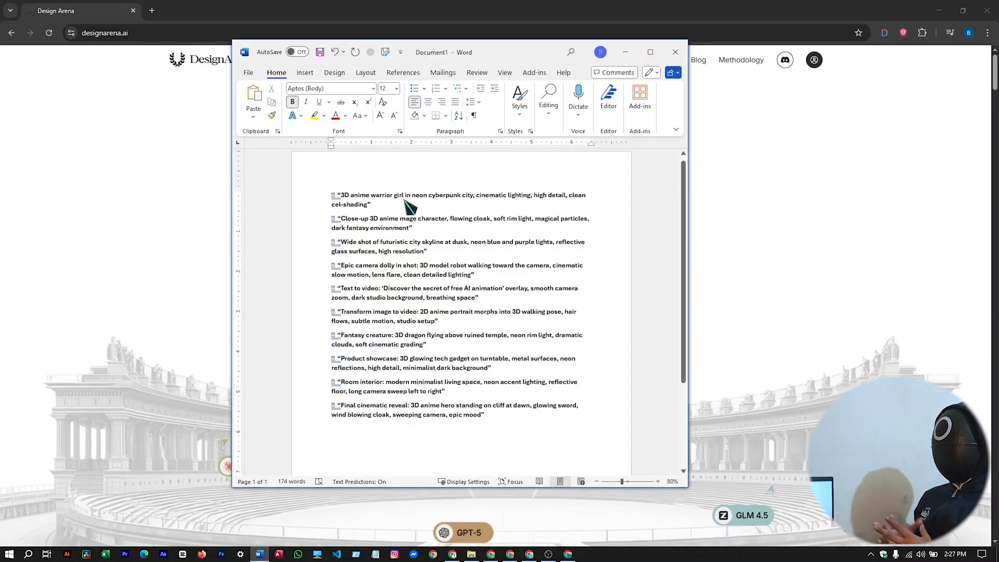
mouse_move(366, 204)
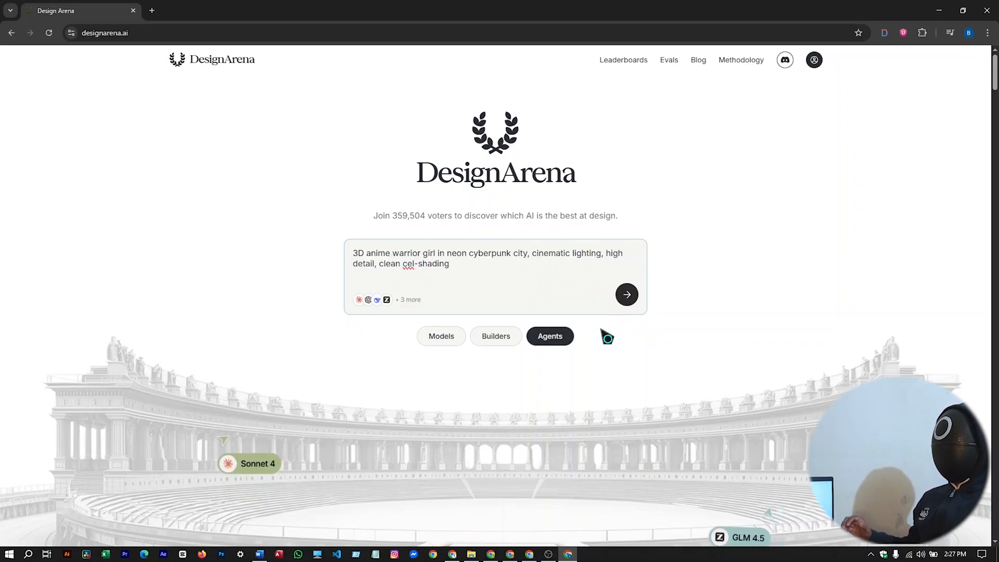
left_click(440, 335)
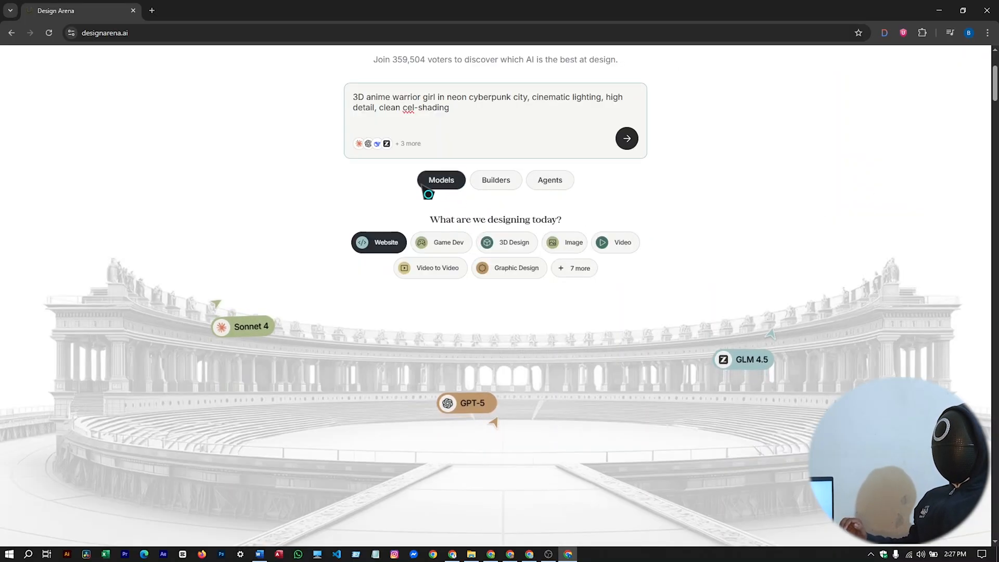
left_click(574, 268)
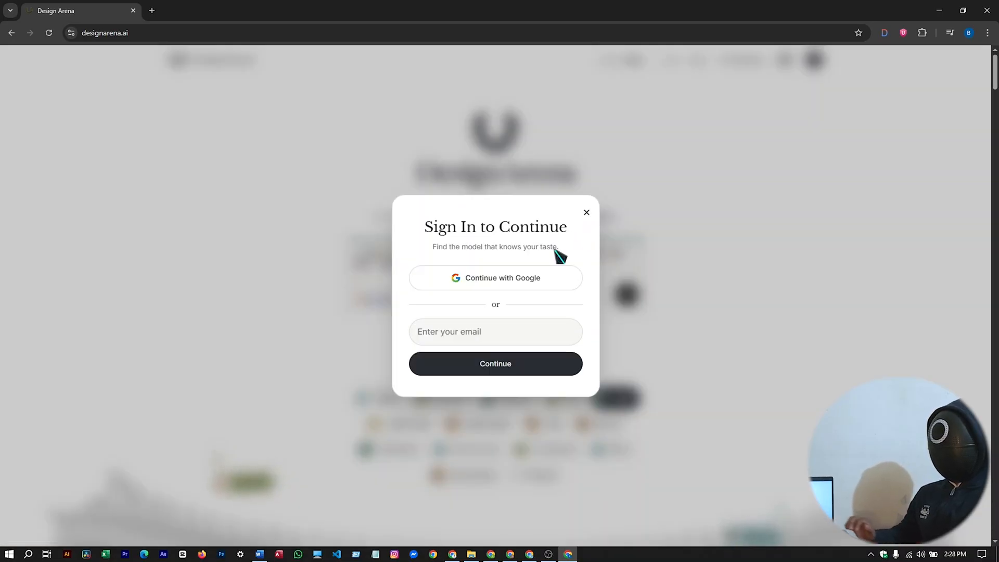
left_click(585, 212)
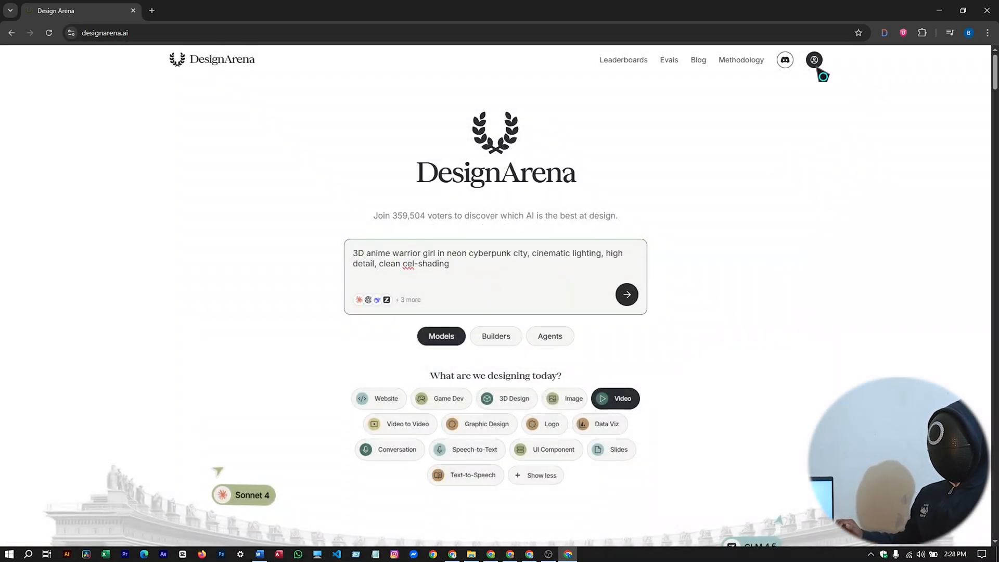
left_click(378, 398)
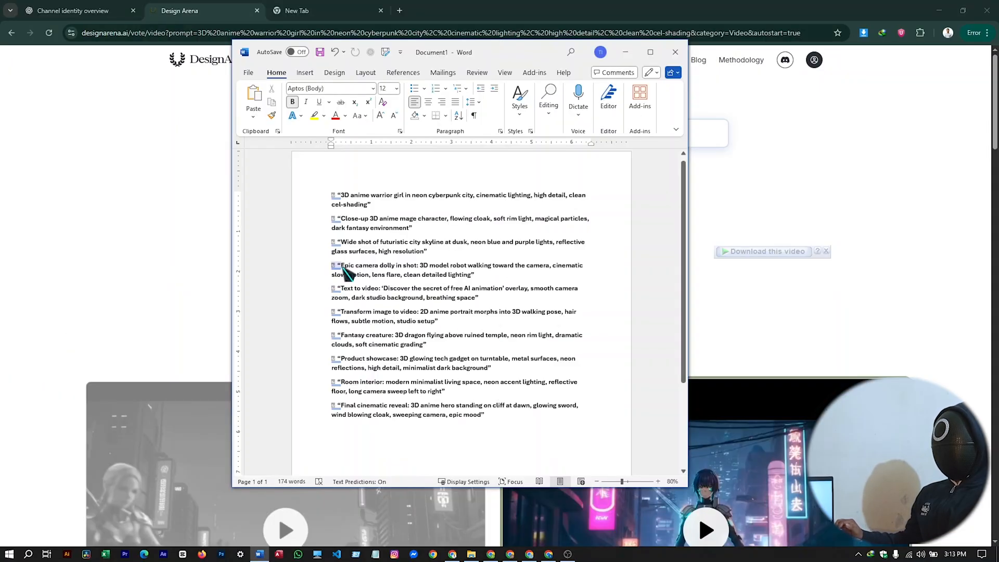
Step: Return to Design Arena home and submit the robot dolly-shot prompt as a Video battle
left_click(674, 51)
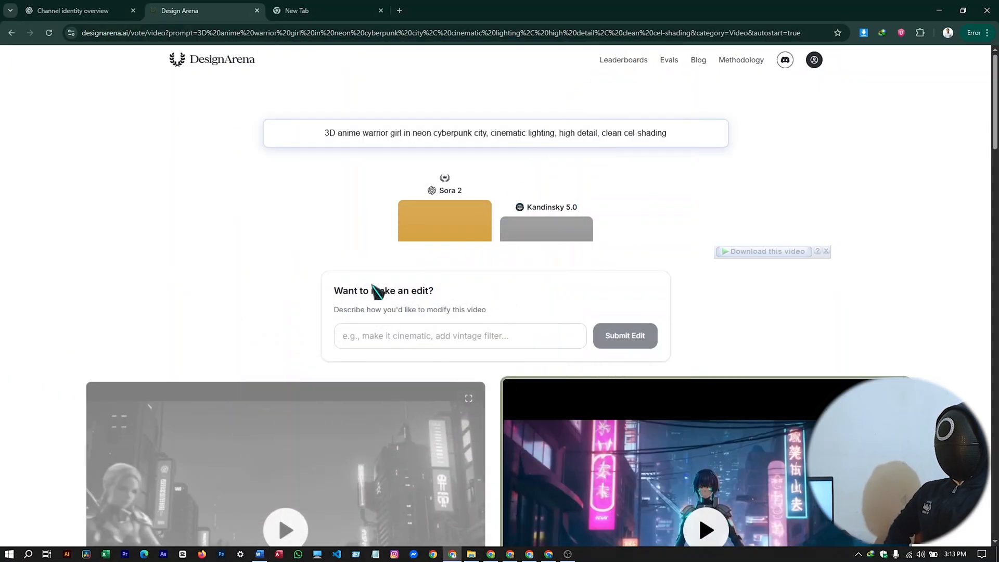
left_click(212, 60)
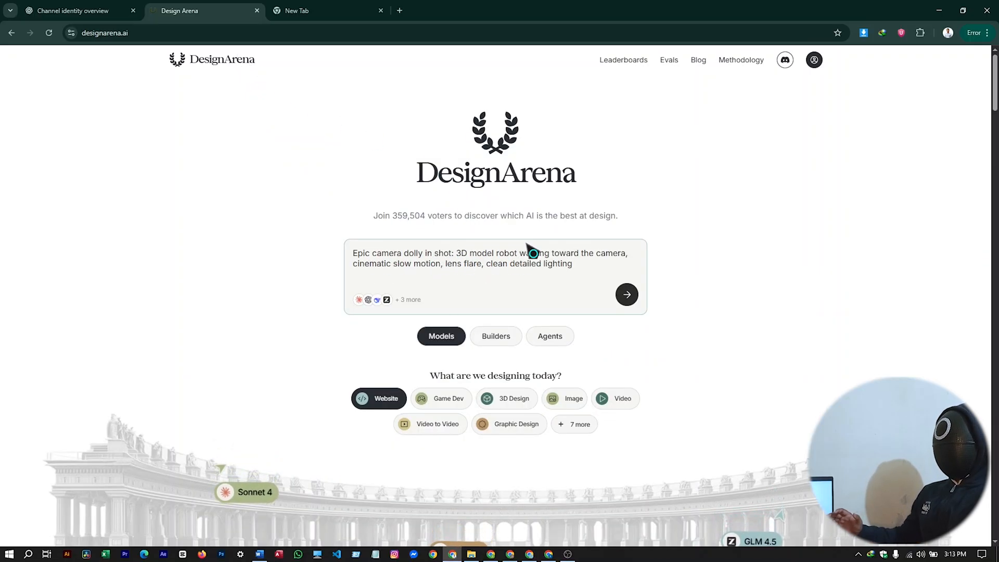
mouse_move(420, 272)
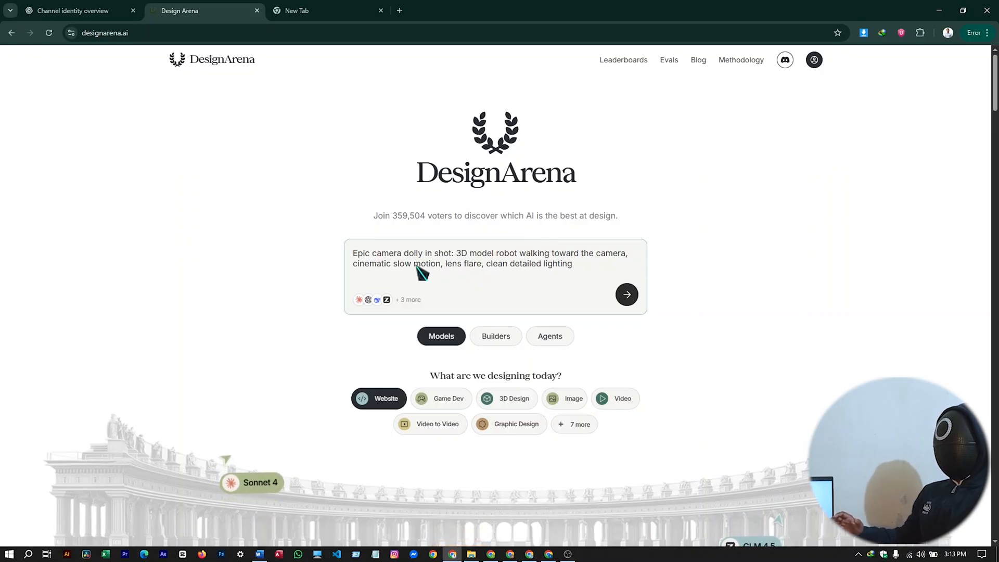
mouse_move(510, 275)
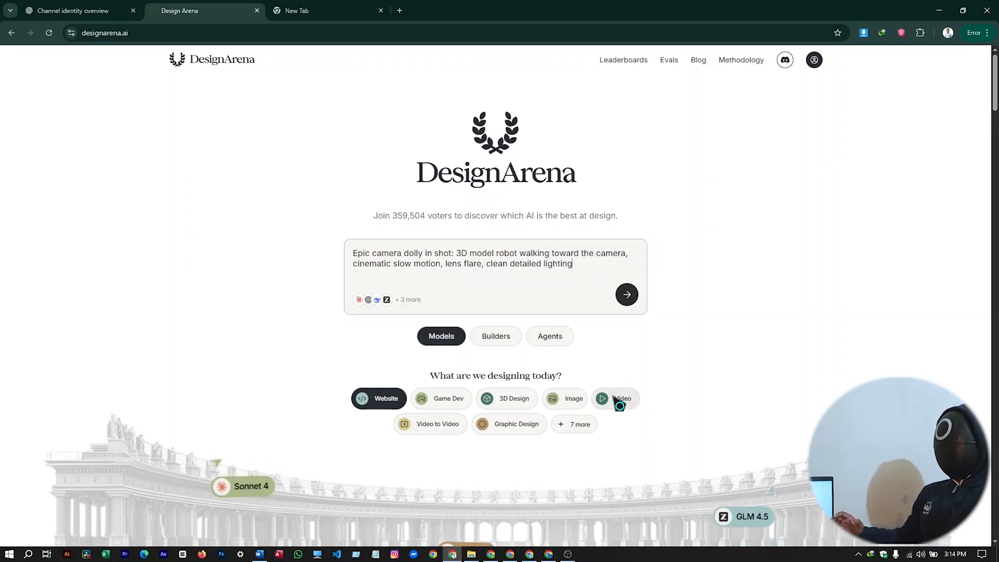
left_click(622, 398)
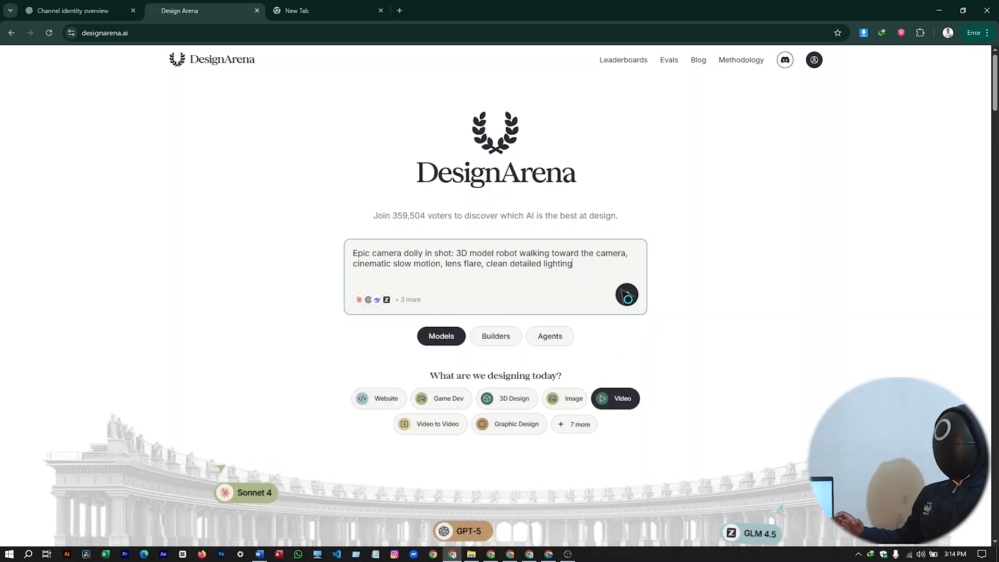
left_click(627, 295)
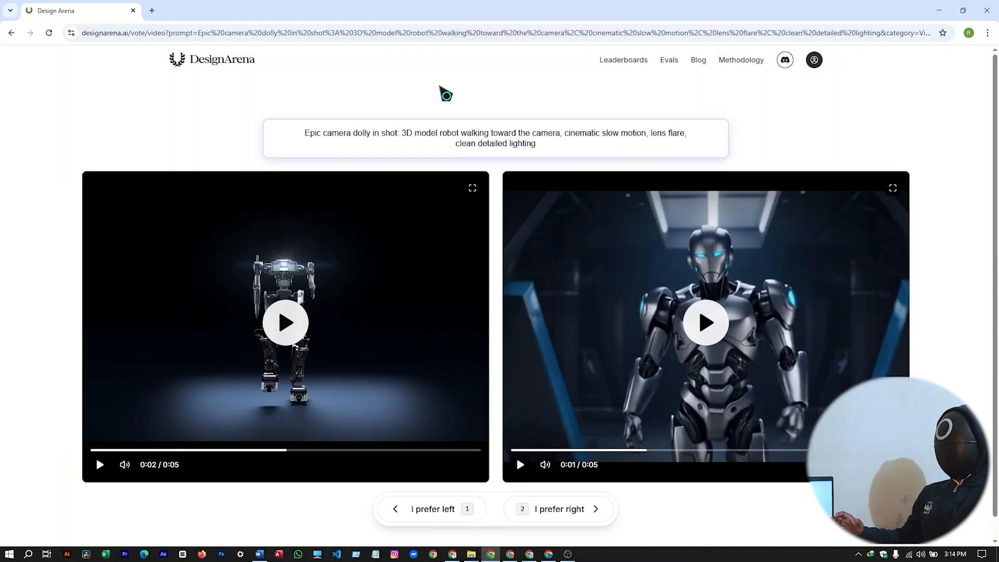
Step: Play both robot videos, vote for the right one, and return home with the gadget prompt
left_click(285, 322)
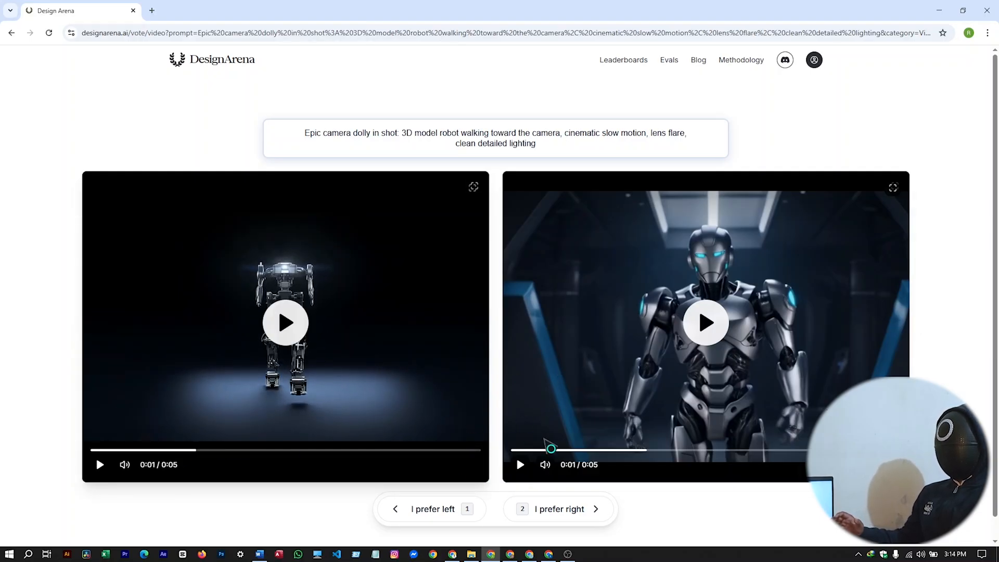
left_click(705, 323)
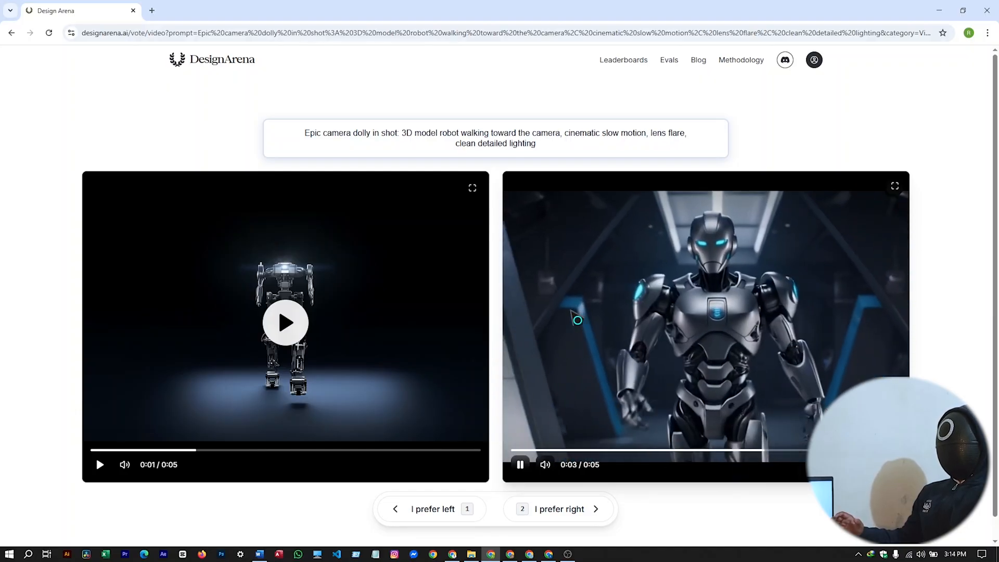
scroll("down", 3)
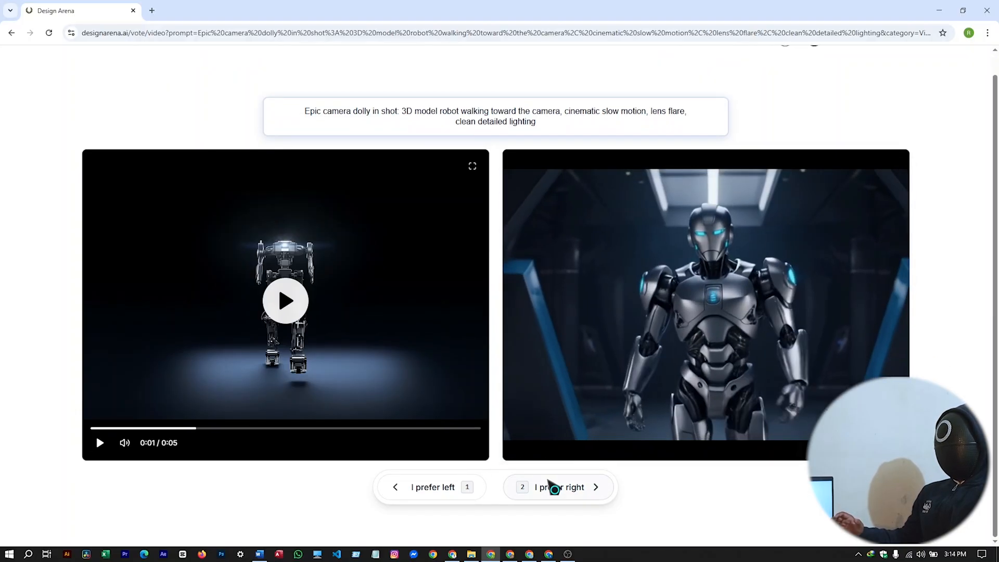
left_click(558, 487)
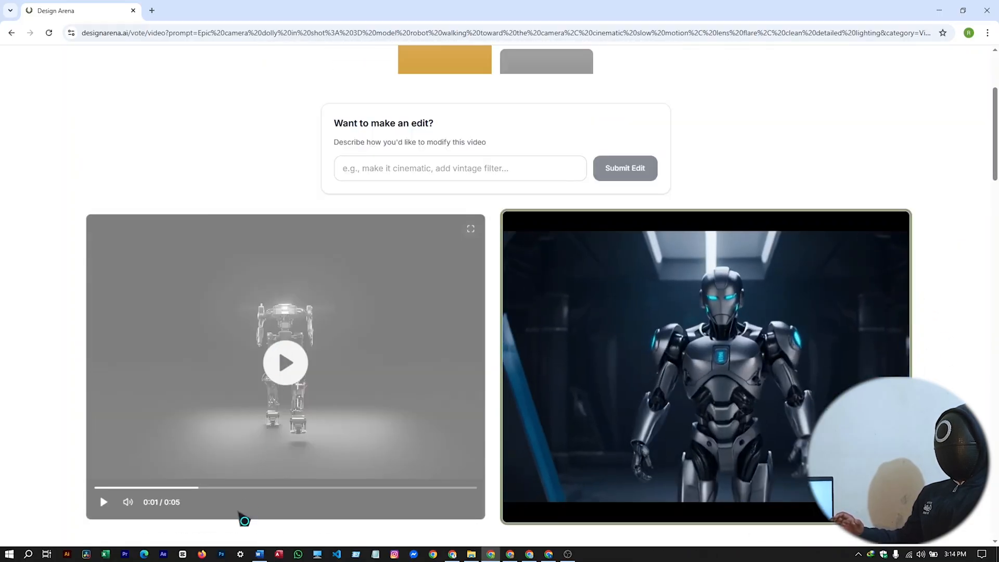
left_click(277, 553)
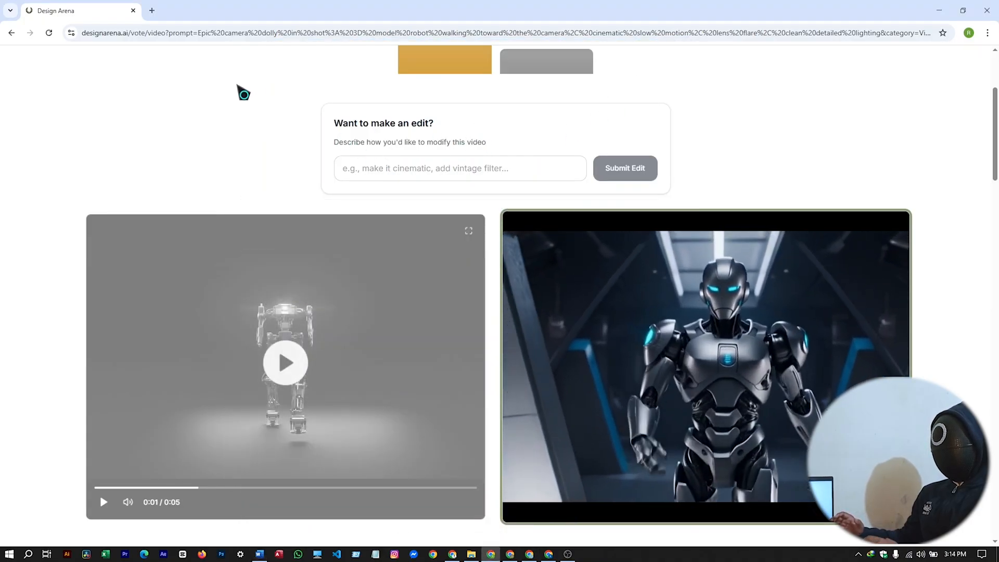
left_click(11, 33)
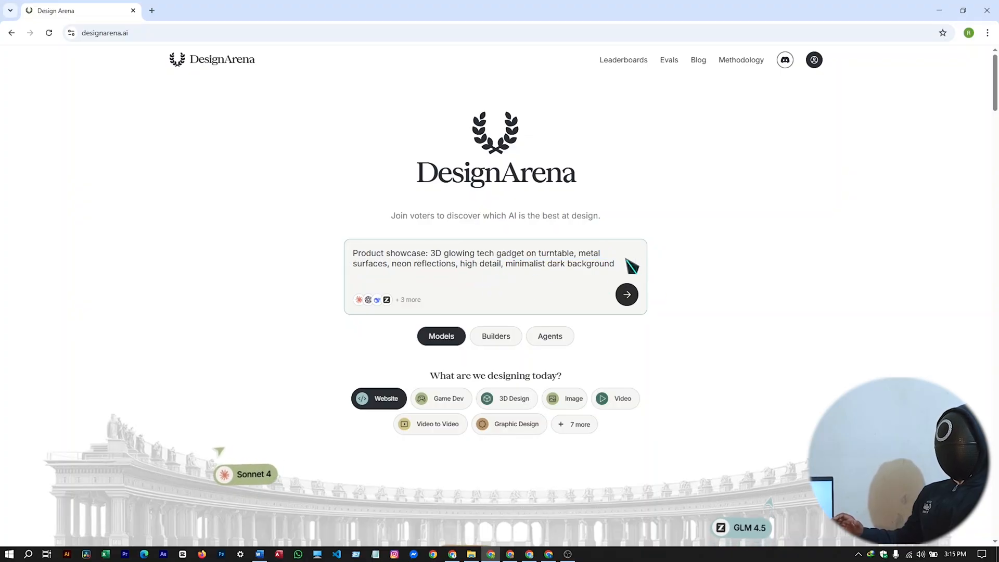
Step: Submit the gadget showcase prompt as Video, play both videos, and prefer the right one
left_click(627, 294)
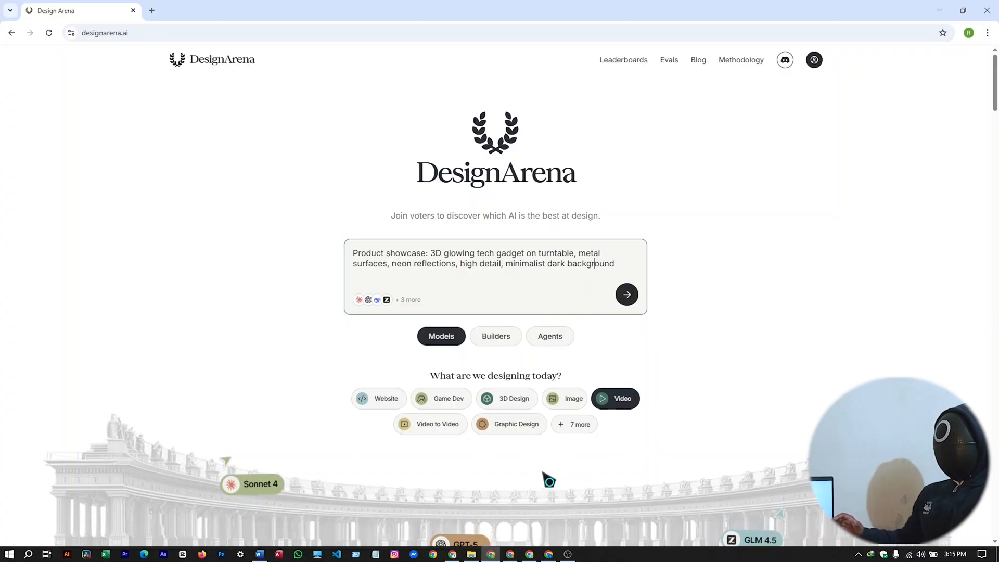
left_click(625, 295)
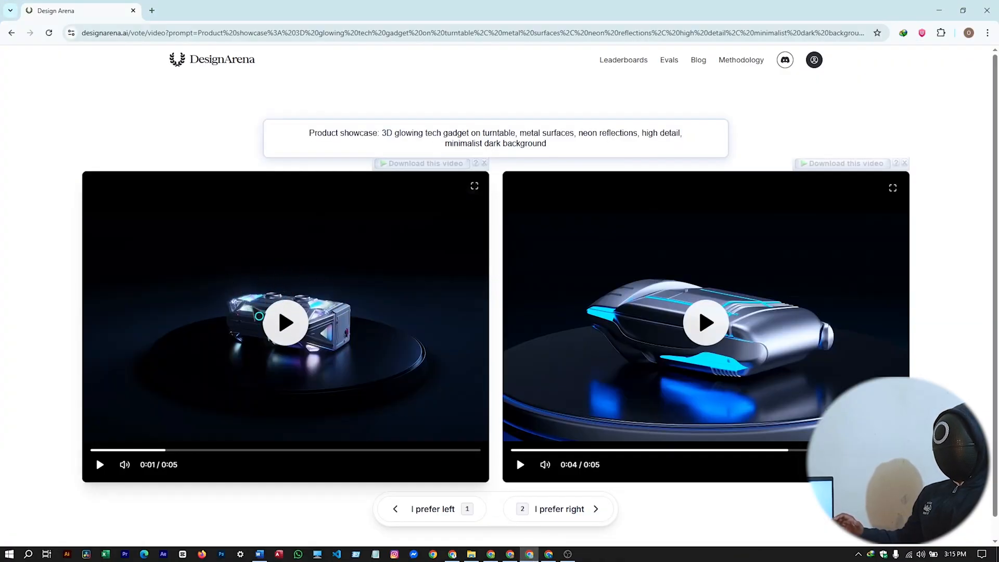
left_click(285, 321)
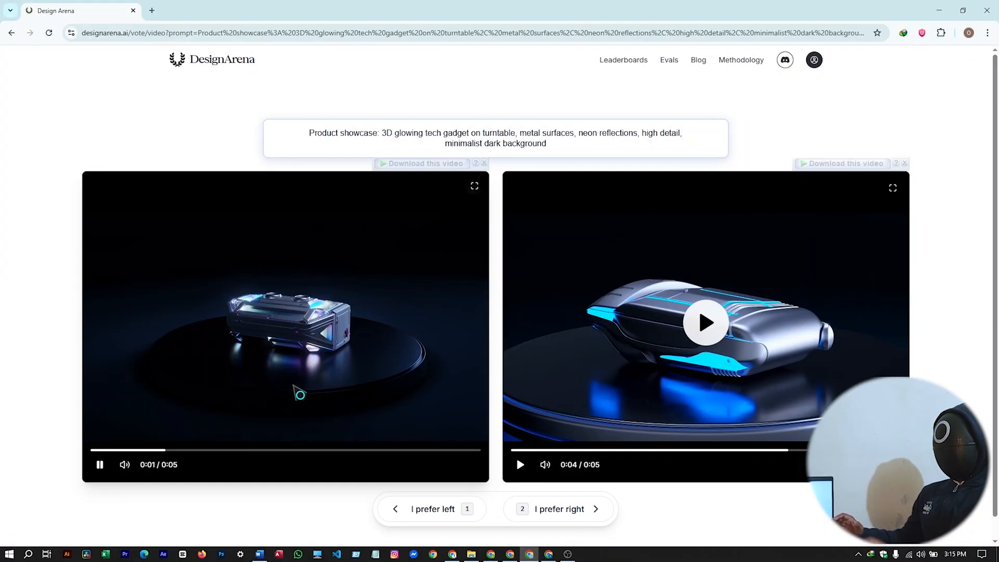
left_click(704, 323)
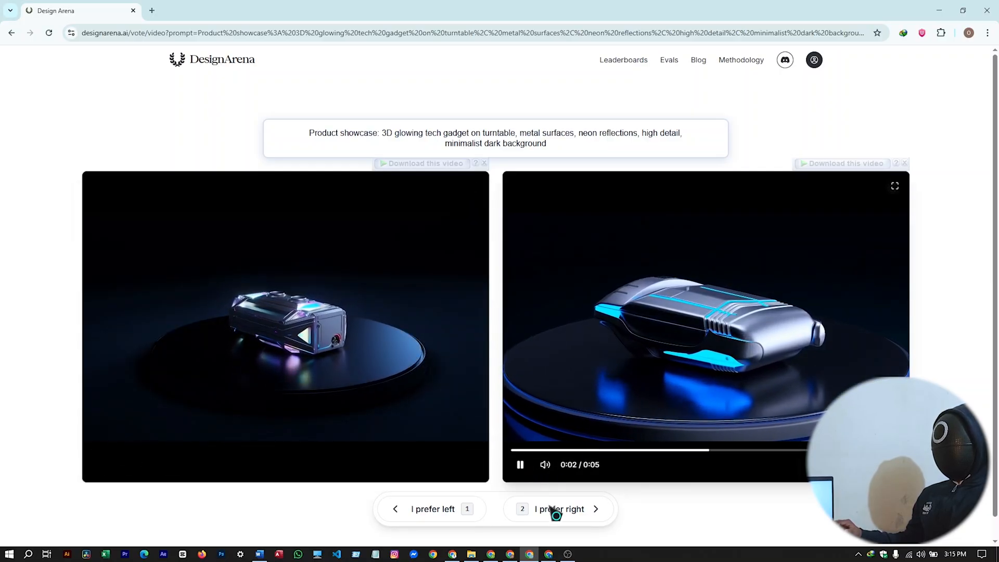
left_click(559, 509)
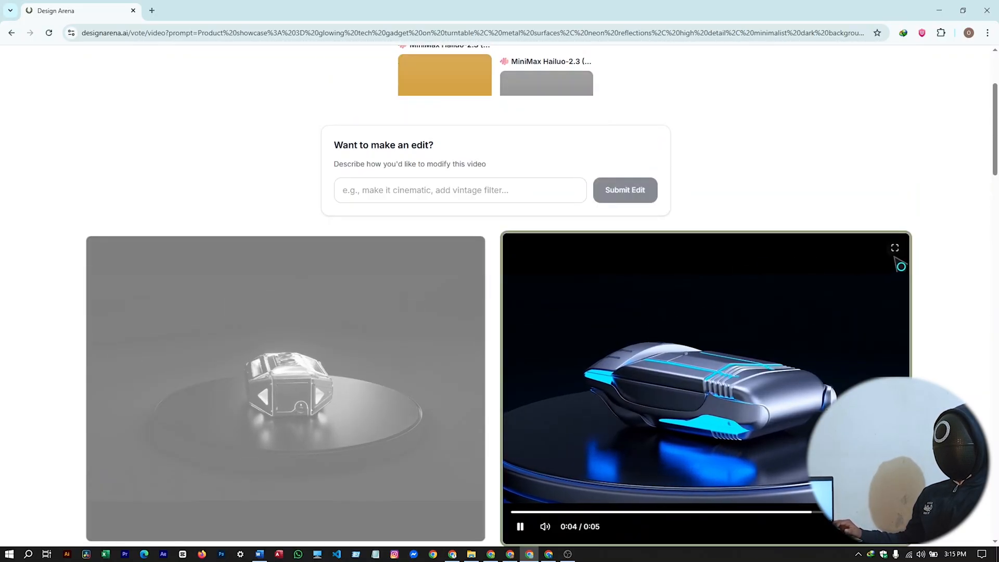
Step: Bring up the room interior video comparison, then return to the home page
left_click(894, 248)
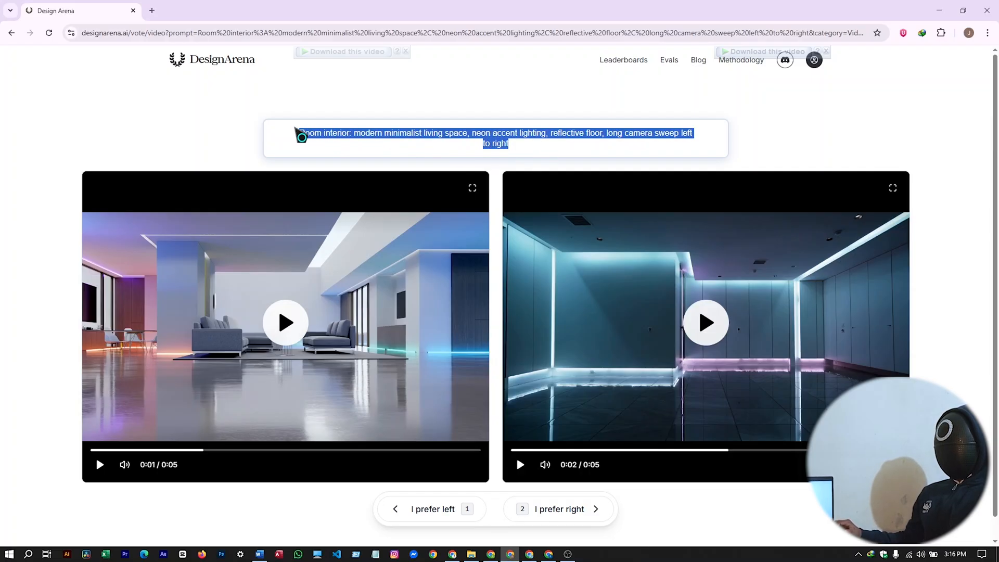
left_click(285, 322)
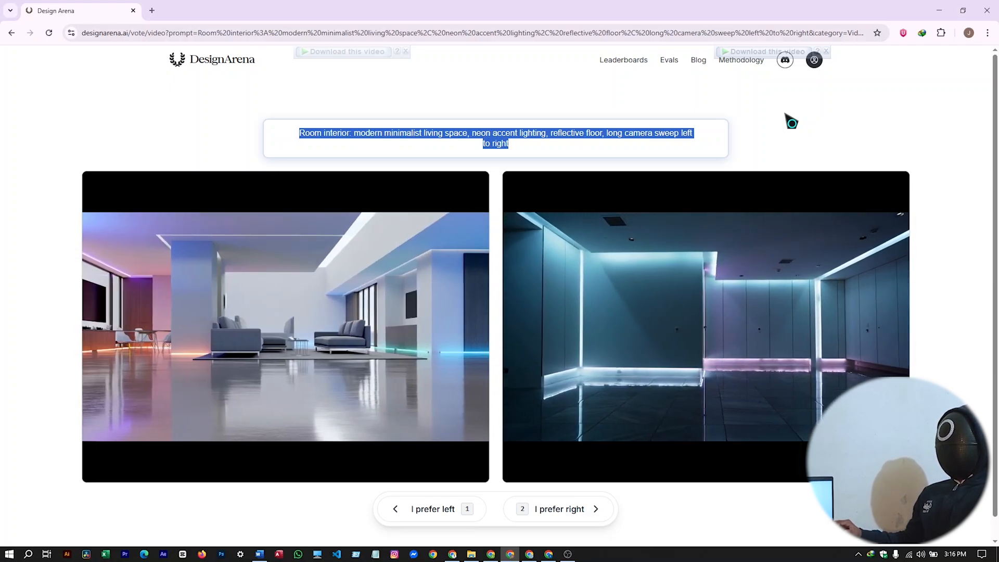
left_click(212, 60)
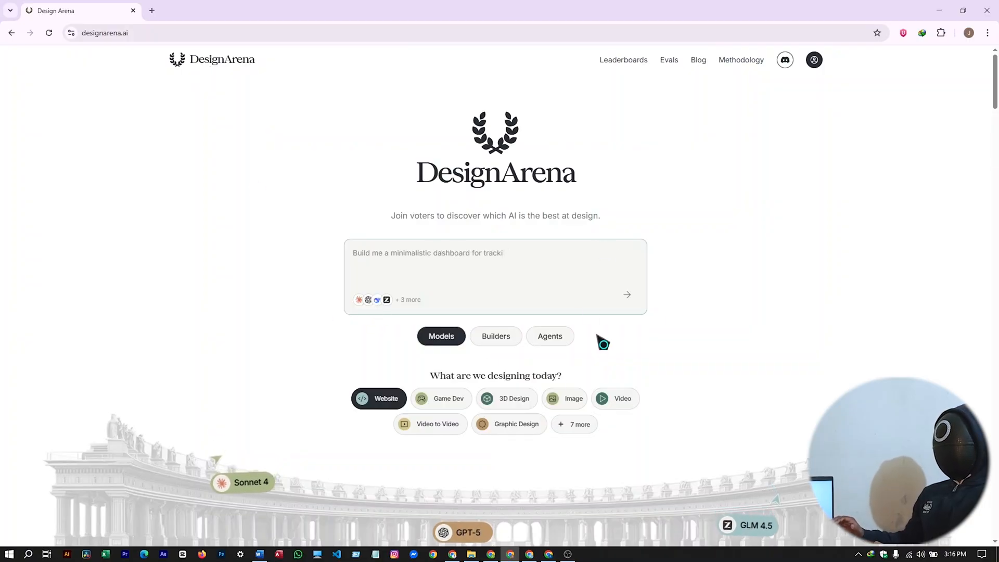
Step: Expand the categories with '+ 7 more', select Image, and view the ChatGPT prompt list
left_click(573, 423)
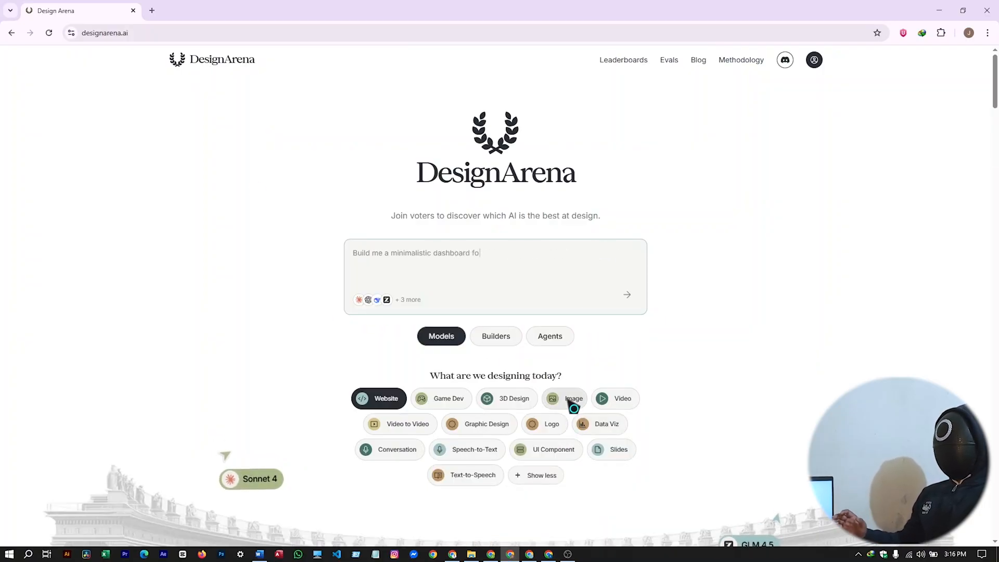
left_click(573, 398)
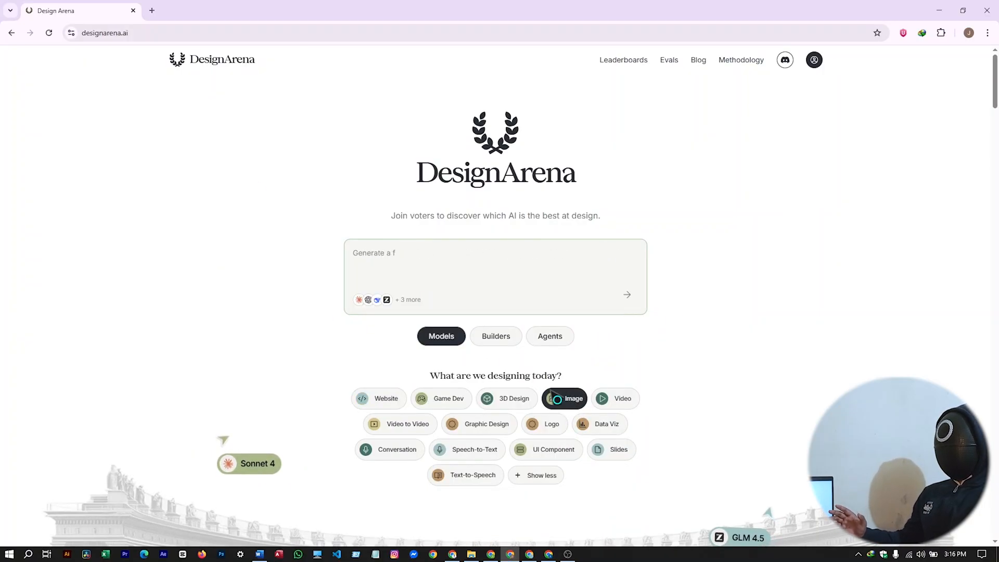
left_click(188, 11)
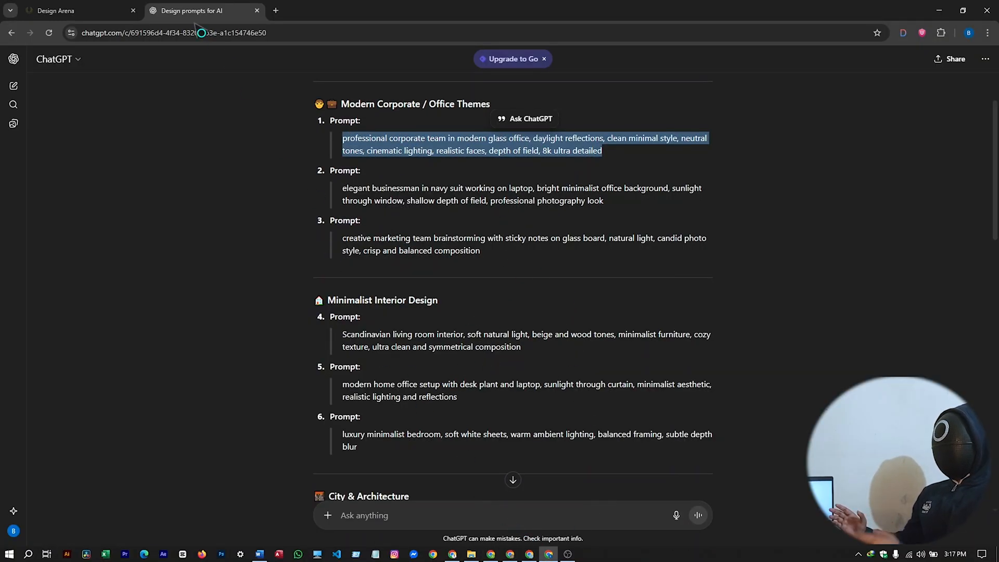
Step: Submit the corporate glass-office team prompt and view the Model A and B images full size
left_click(56, 11)
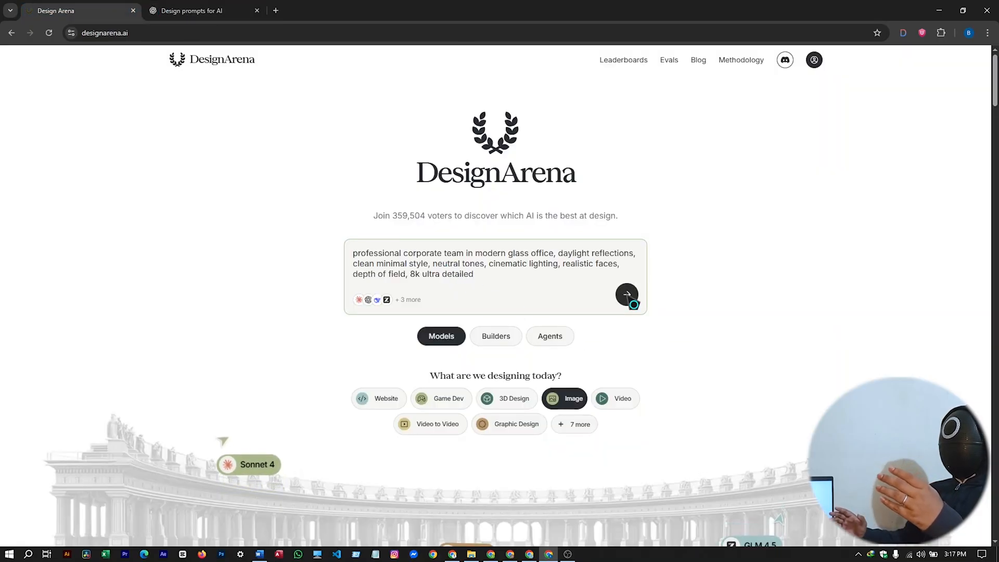
left_click(626, 295)
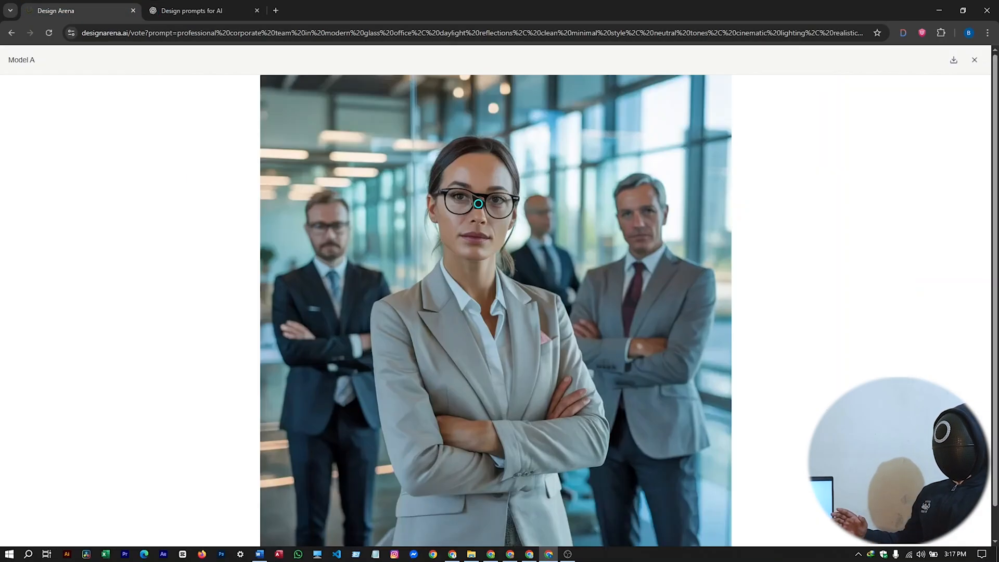
left_click(974, 60)
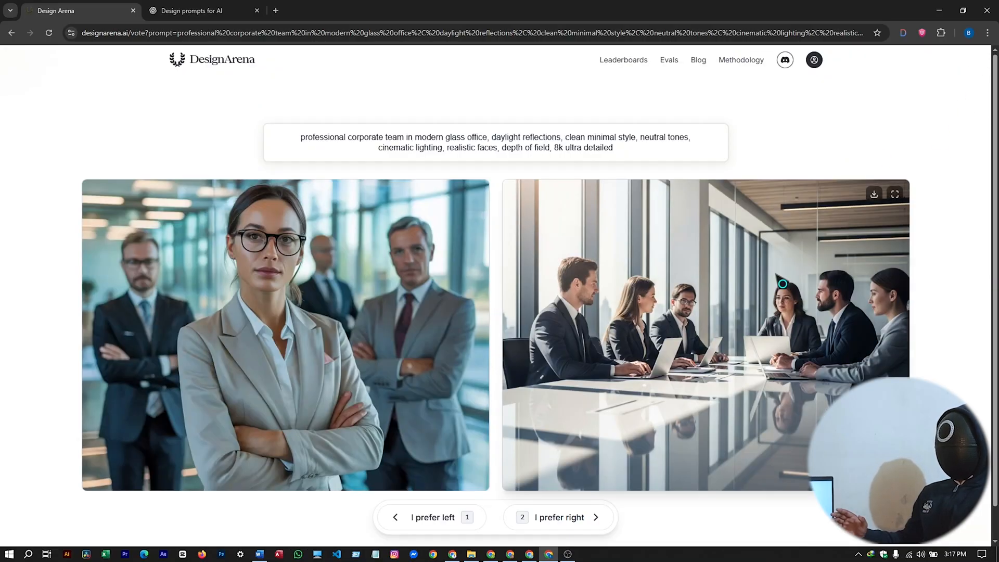
mouse_move(604, 388)
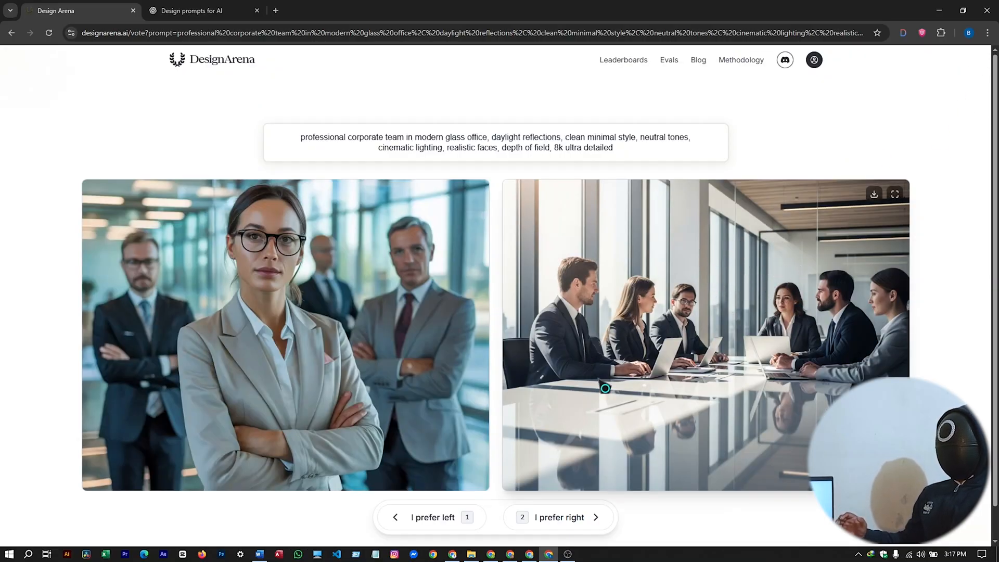
mouse_move(774, 336)
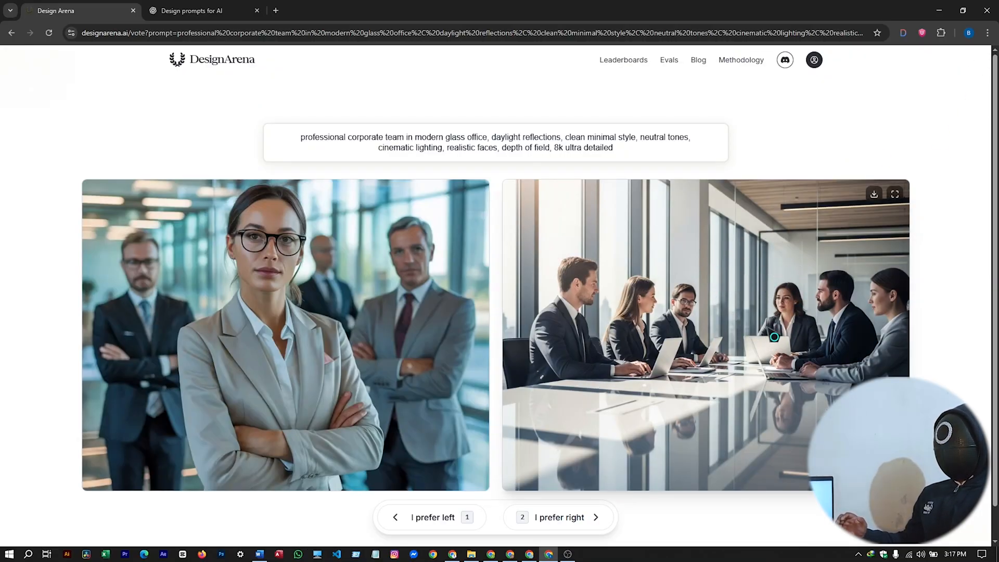
left_click(894, 194)
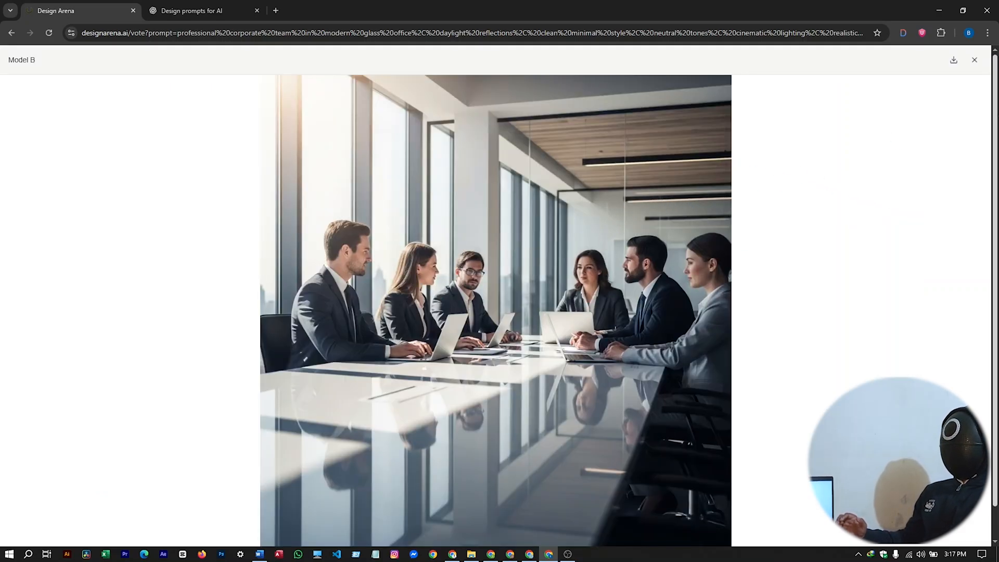
left_click(974, 60)
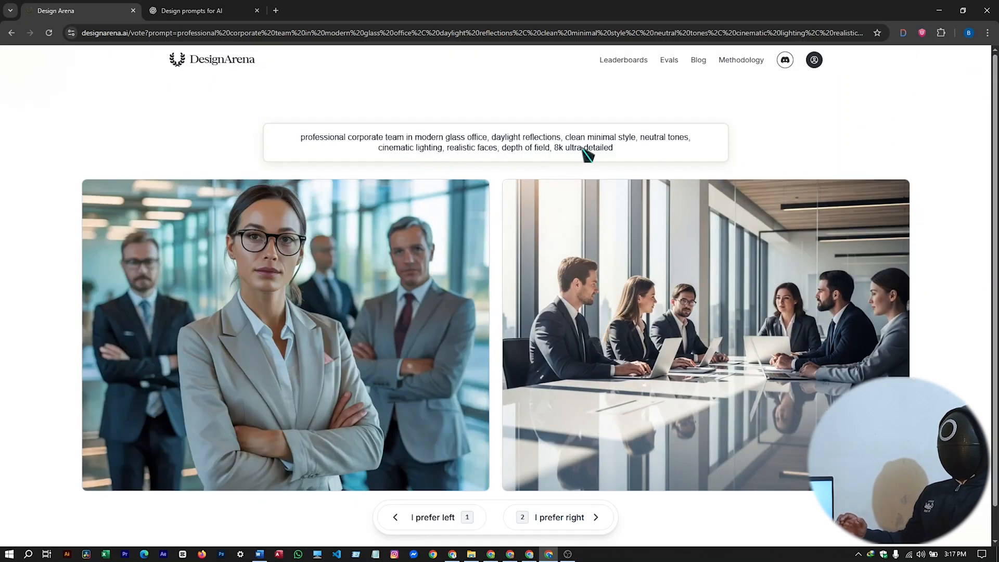
mouse_move(571, 425)
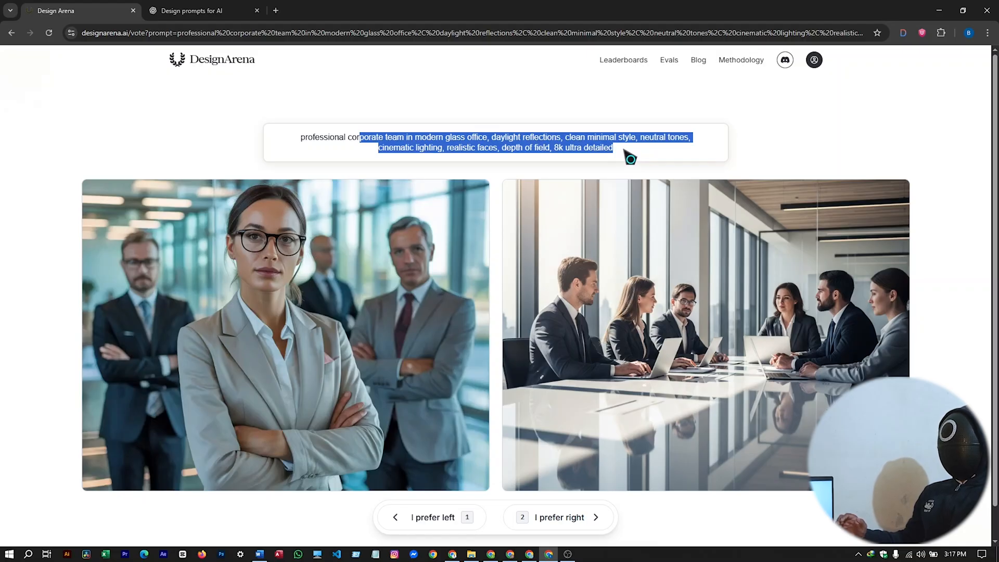
left_click(204, 11)
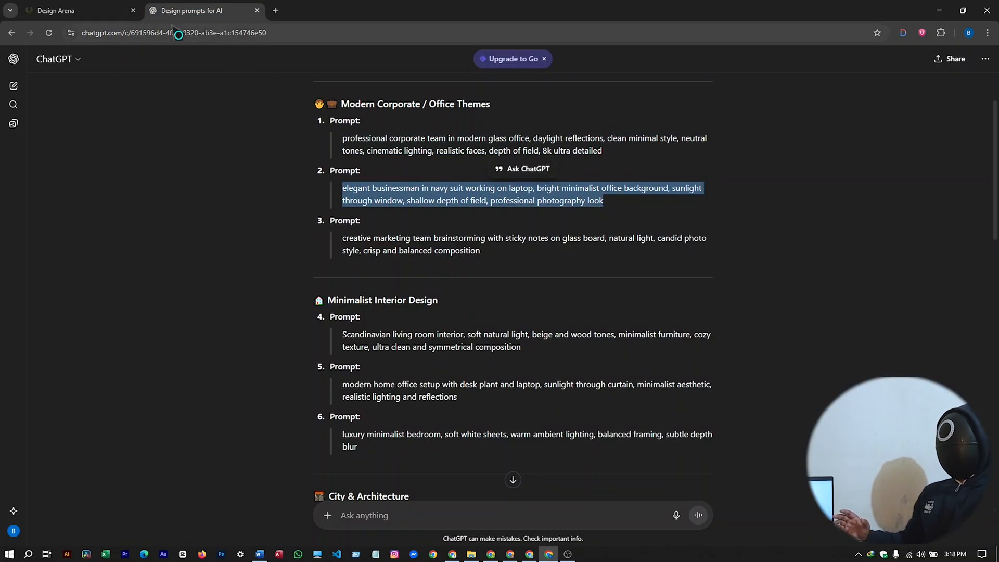
Step: Submit the navy-suited businessman laptop prompt and review the rankings with Seedream 4.0 first
left_click(77, 11)
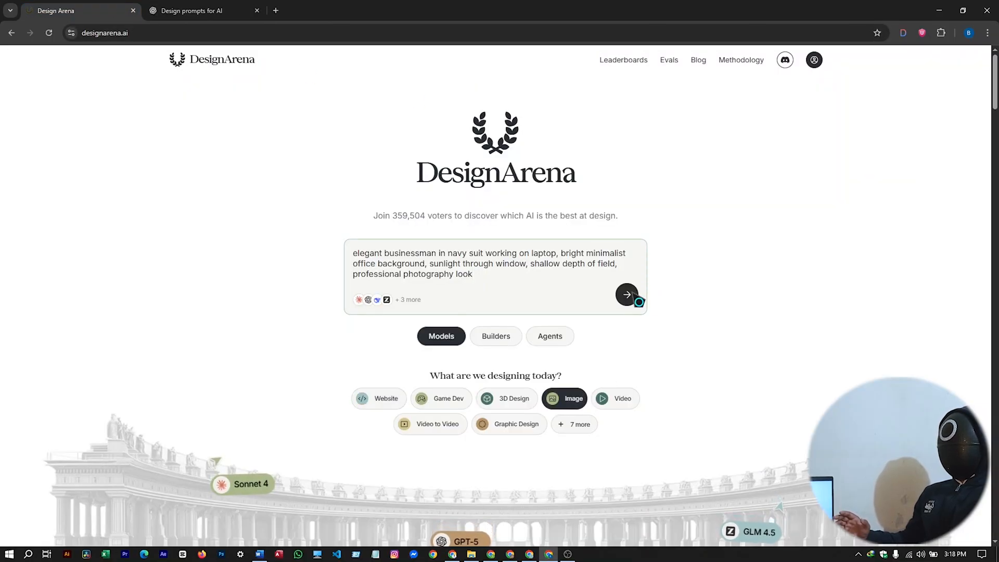
left_click(626, 295)
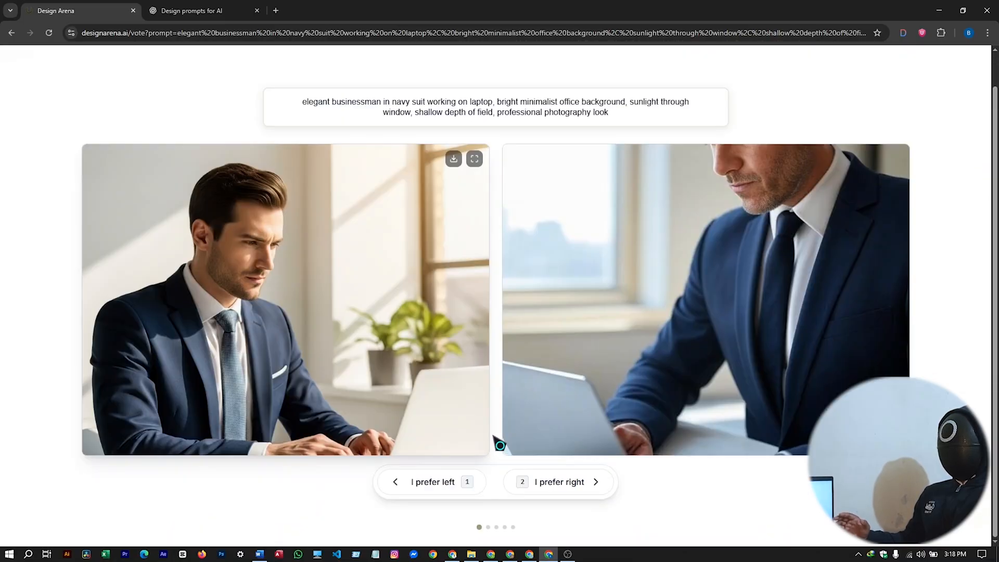
scroll("up", 3)
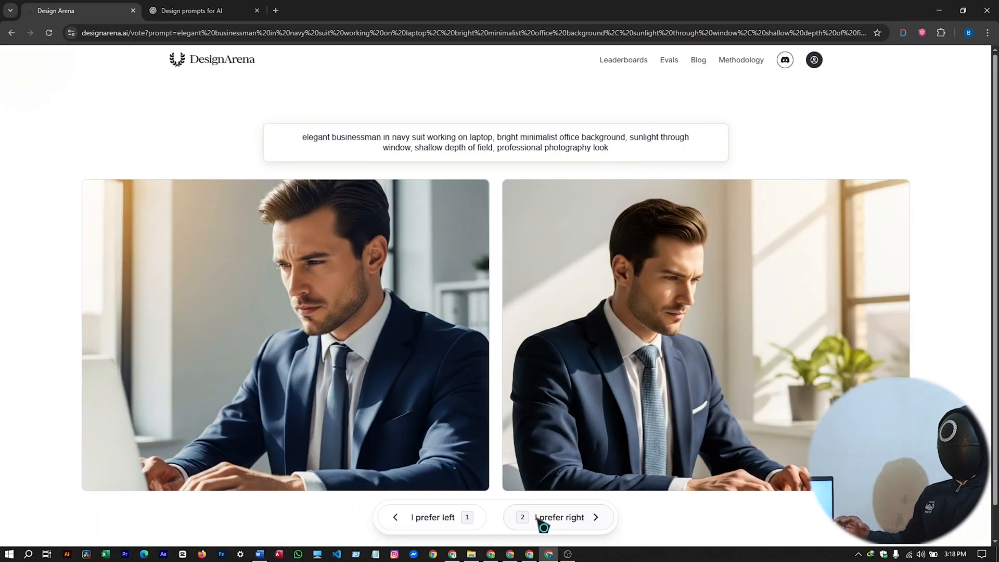
scroll("down", 3)
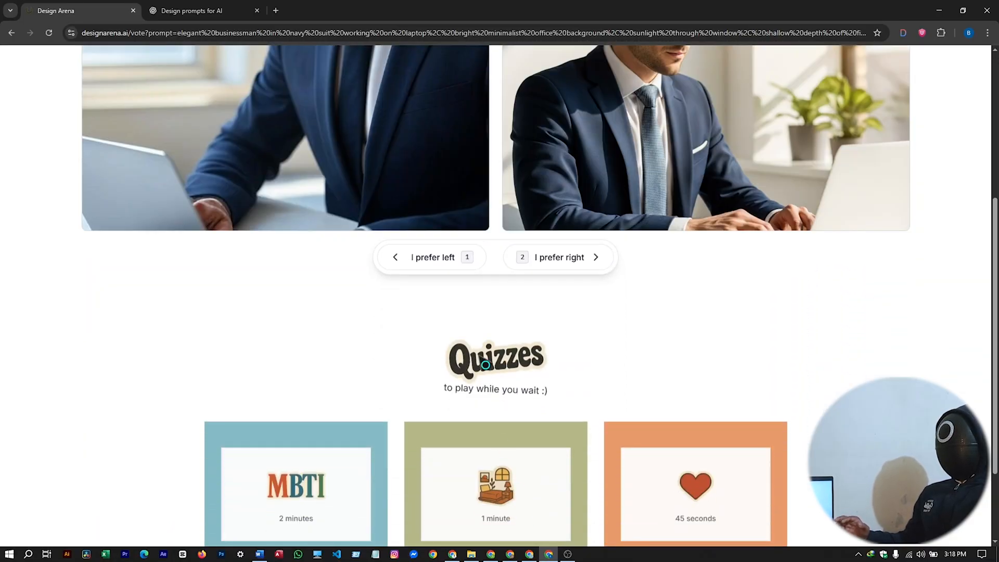
scroll("up", 3)
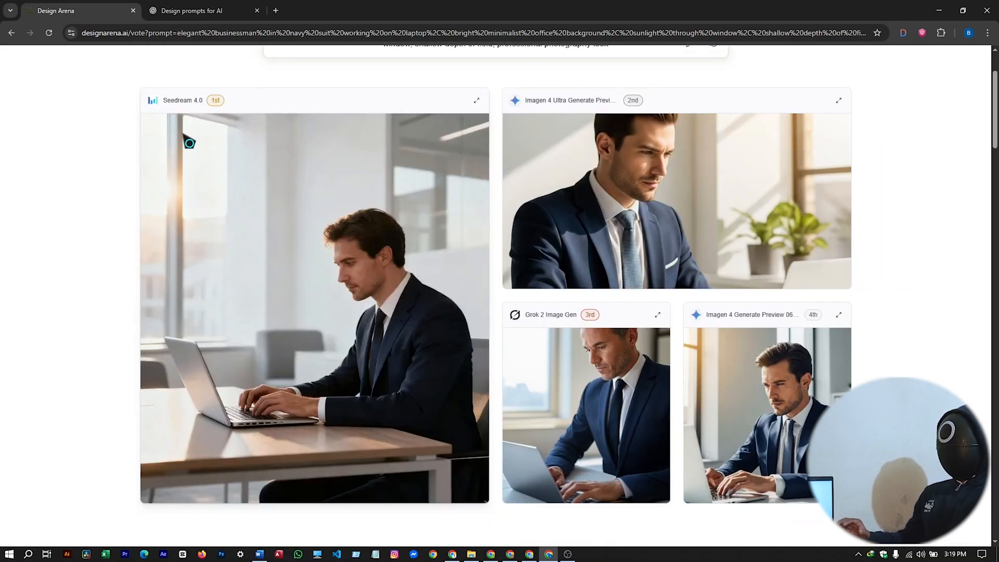
mouse_move(548, 145)
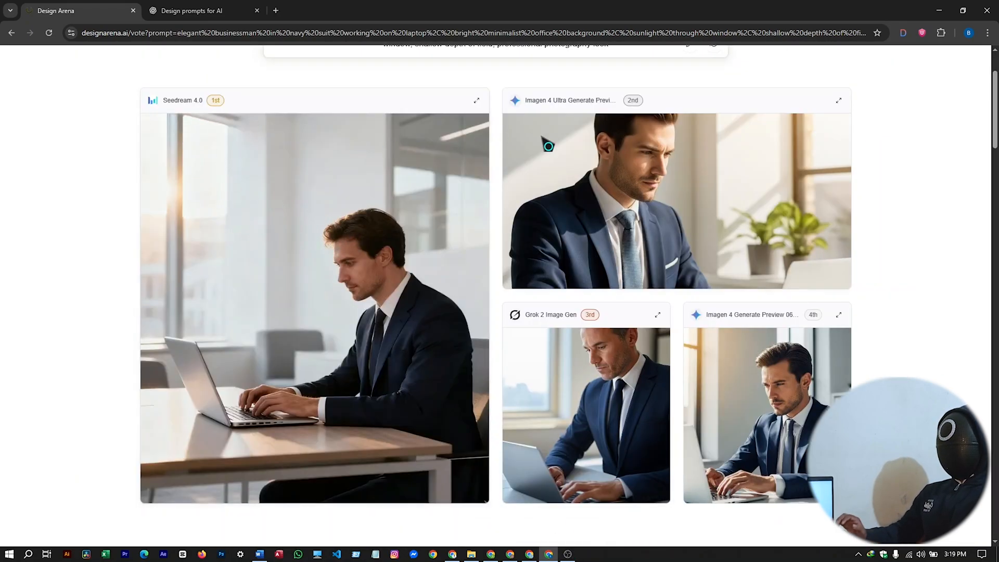
mouse_move(198, 108)
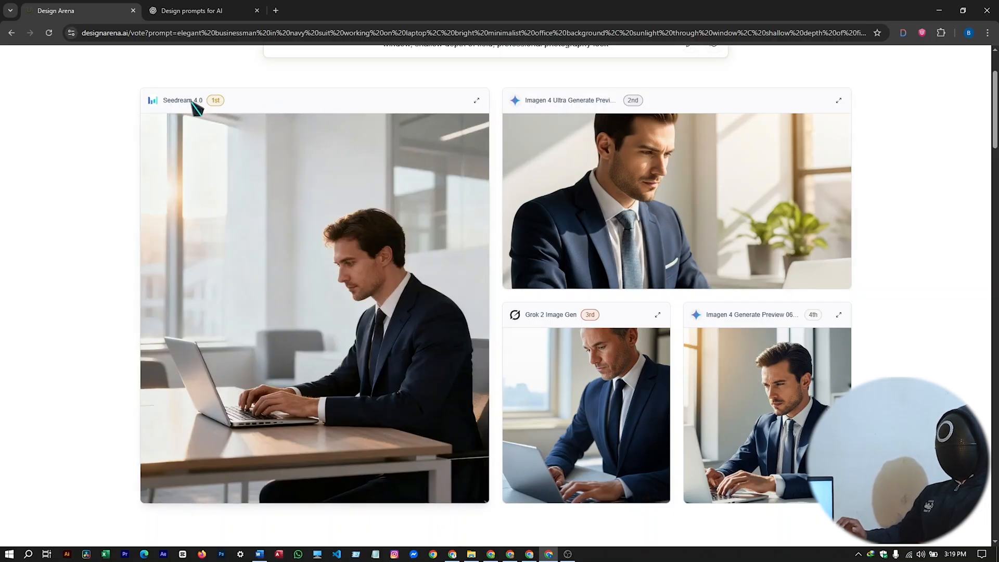
mouse_move(346, 256)
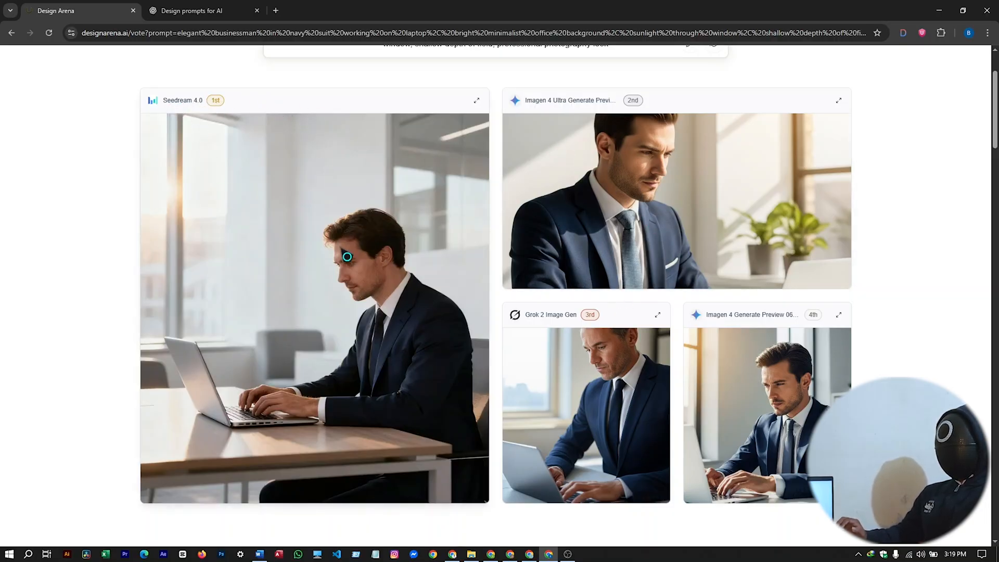
mouse_move(322, 279)
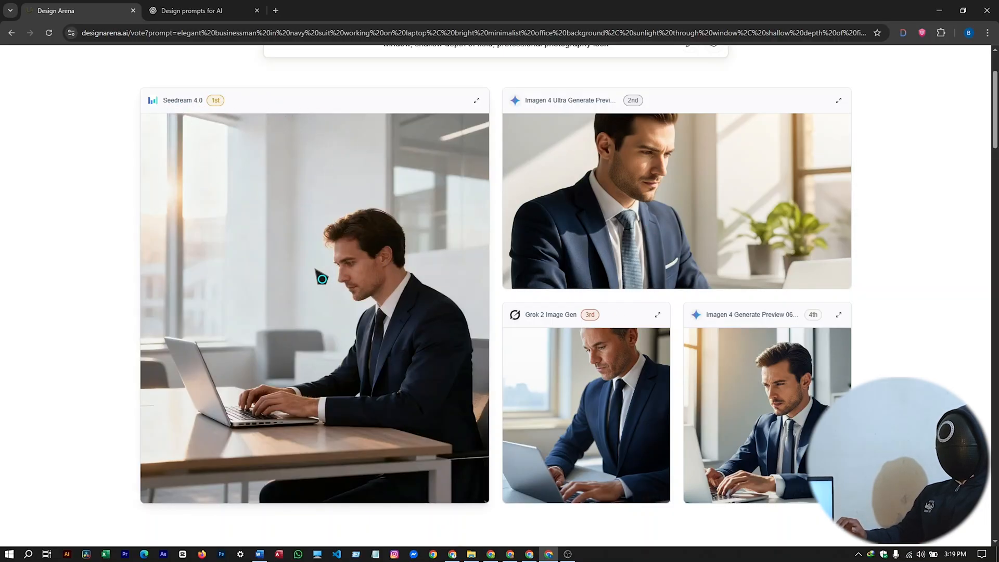
mouse_move(545, 136)
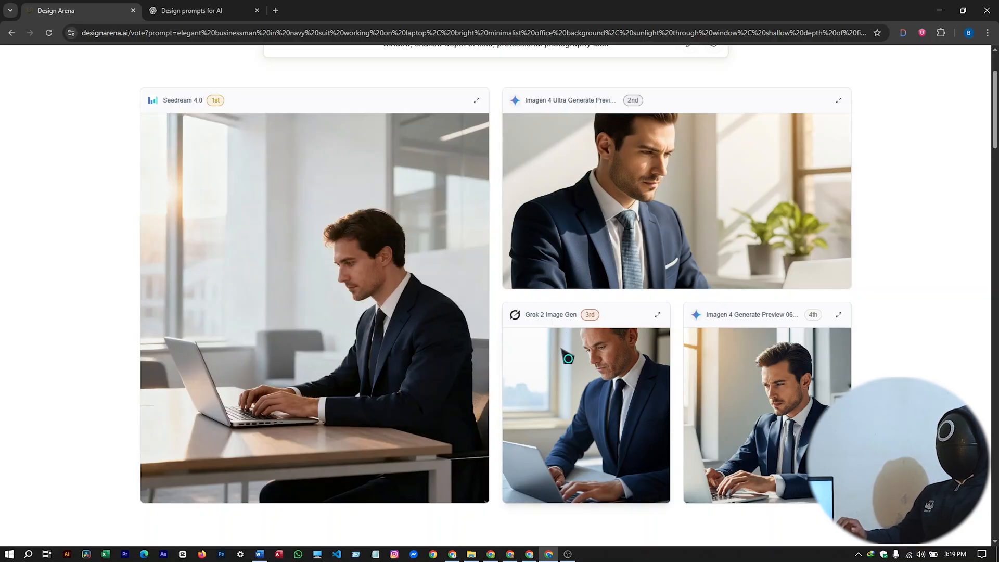
scroll("up", 3)
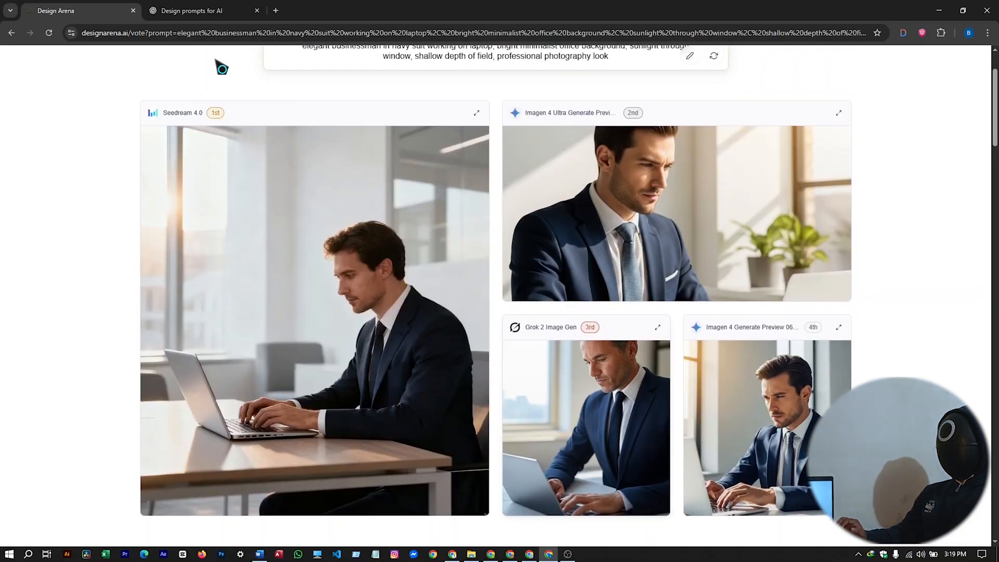
Step: Copy the Scandinavian living room prompt from ChatGPT and generate images from it
left_click(191, 11)
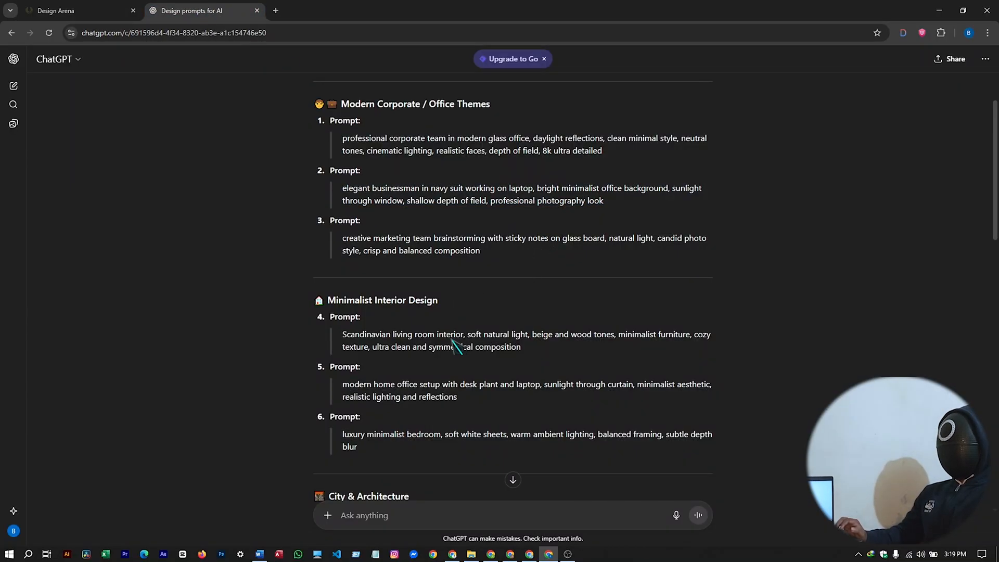
scroll("down", 3)
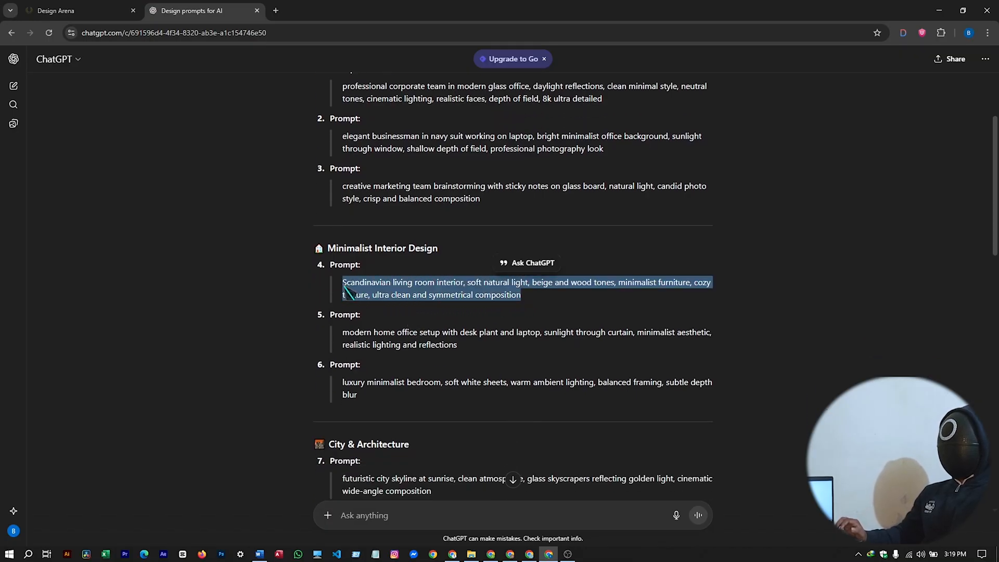
left_click(56, 11)
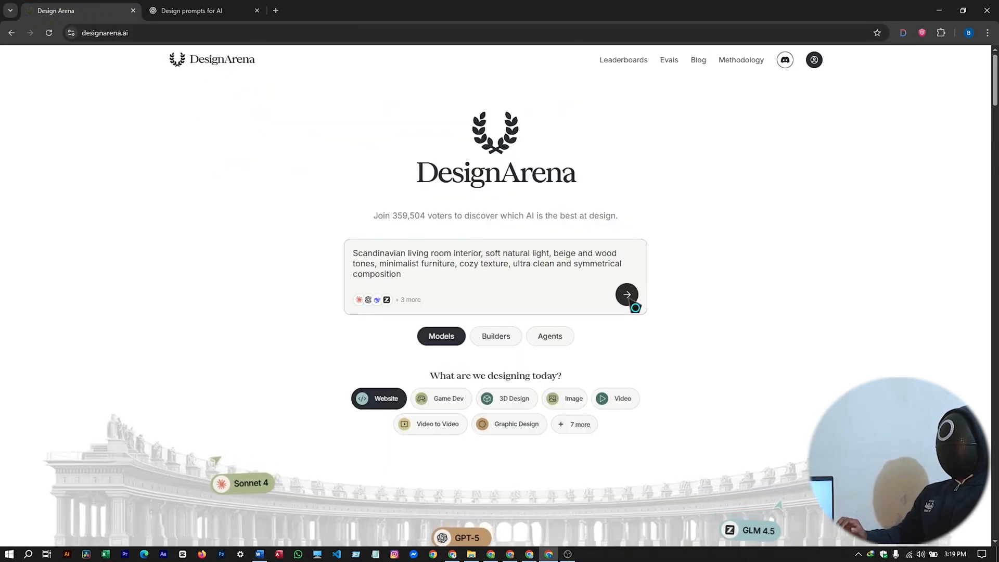
left_click(626, 294)
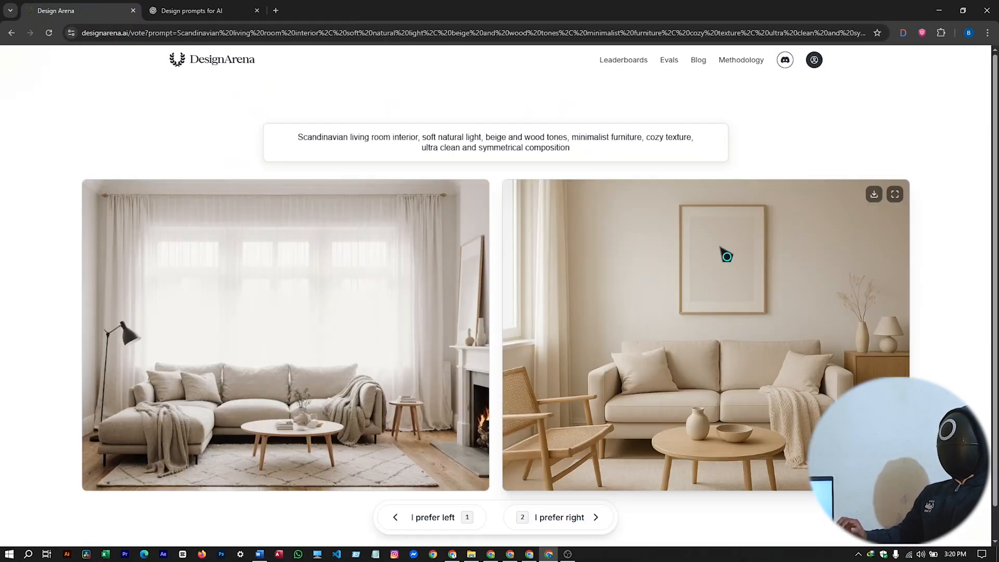
mouse_move(582, 161)
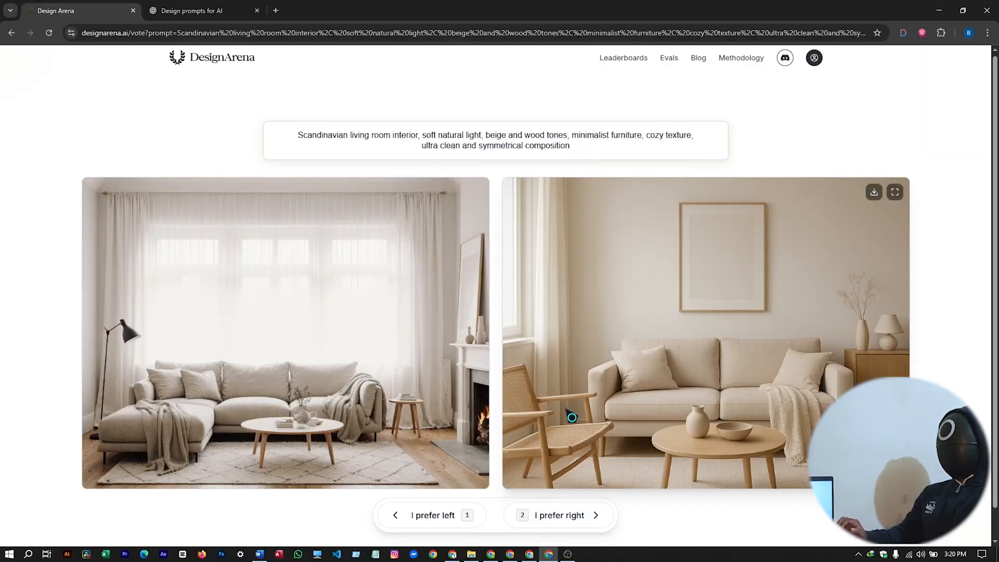
Step: Vote right, then left, on the living room pairs and review rankings led by DALL·E 3
left_click(557, 514)
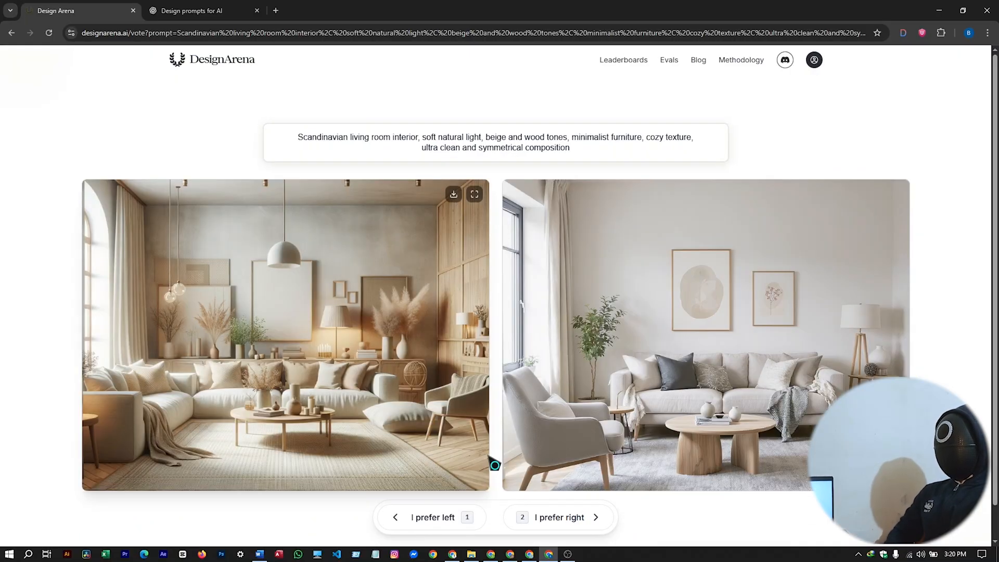
left_click(432, 517)
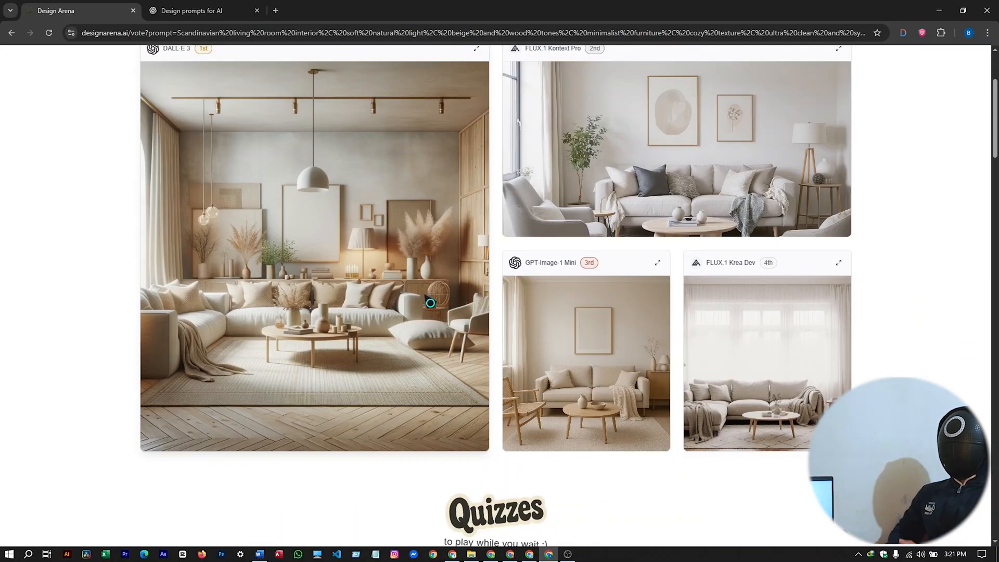
scroll("down", 3)
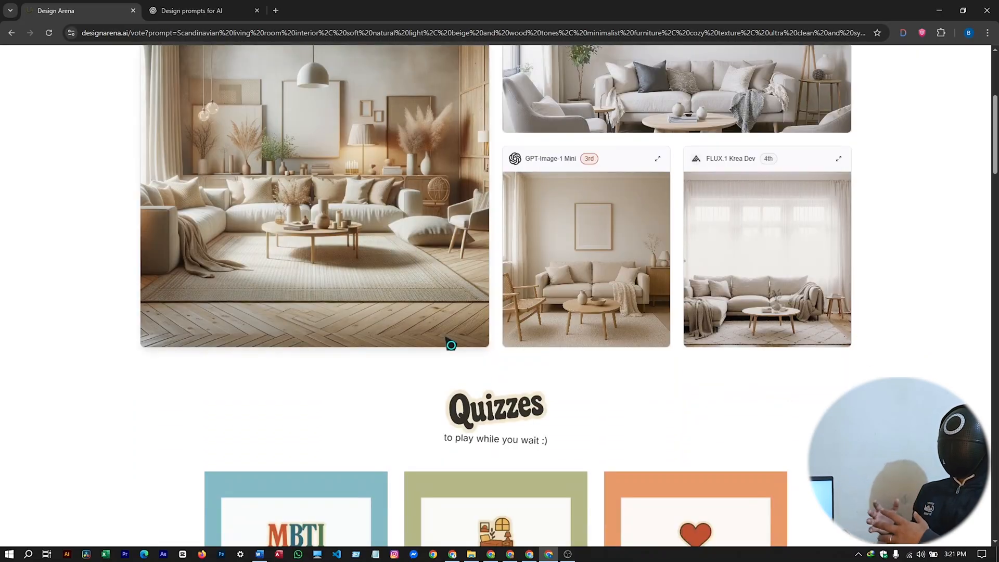
scroll("up", 3)
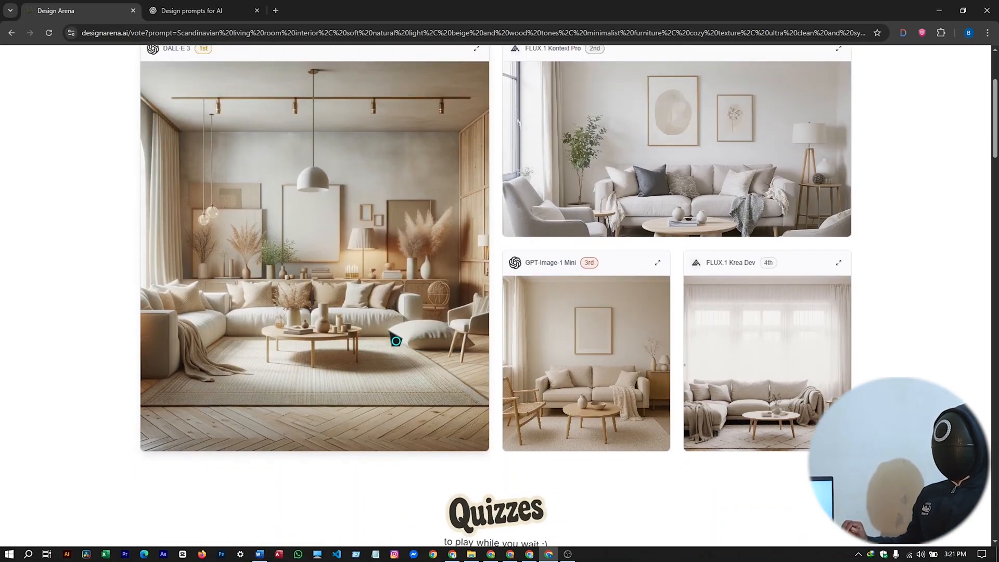
scroll("up", 3)
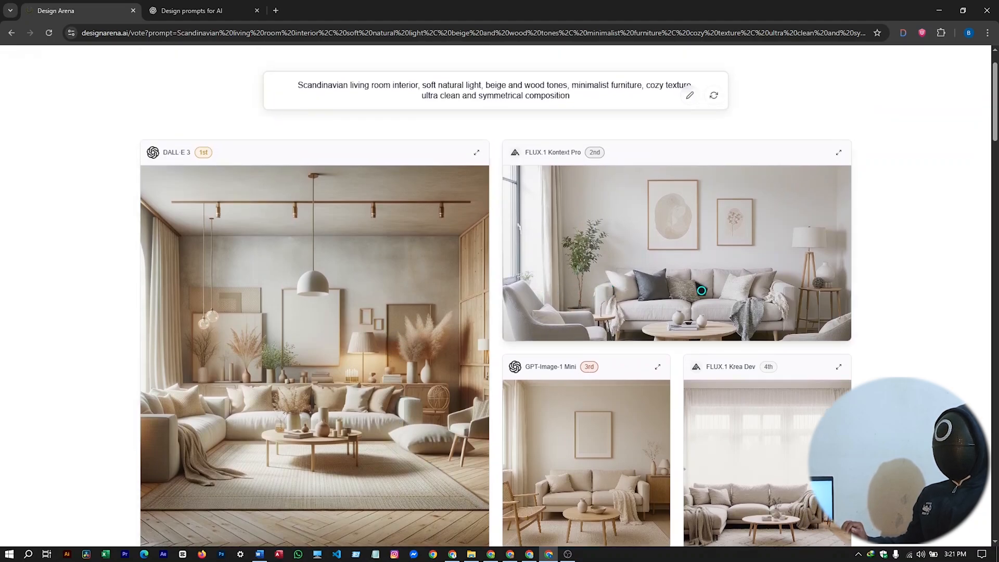
scroll("down", 3)
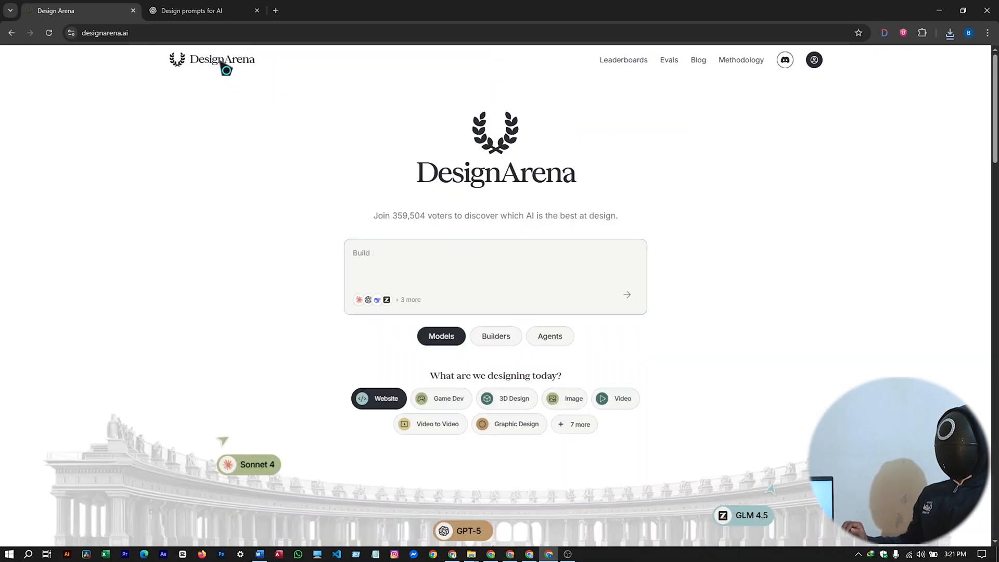
Step: Switch Design Arena's category to Game Dev and ask ChatGPT for detailed game-tool prompts
type("Build me a minimalistic dashboard for tracking")
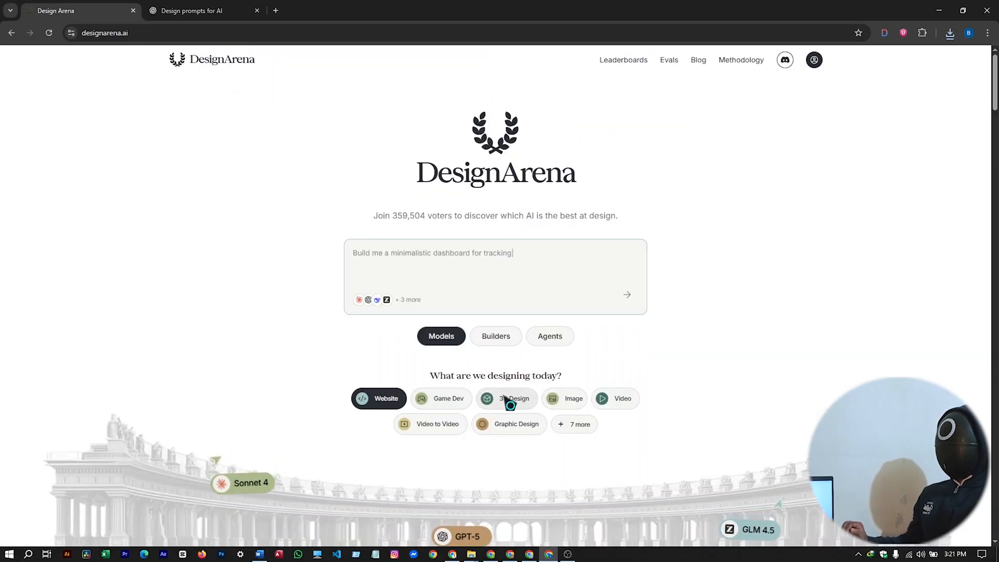
left_click(441, 398)
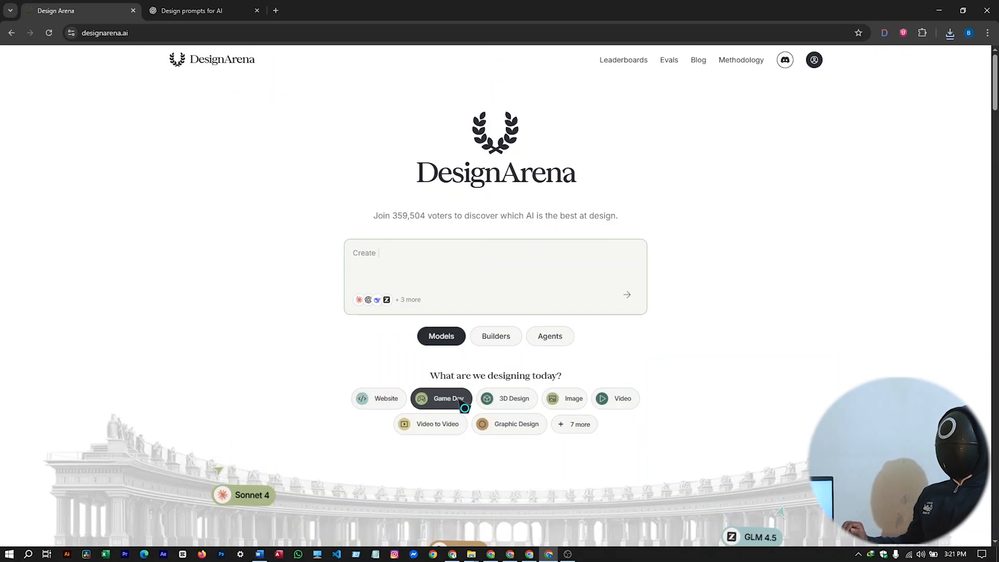
left_click(204, 11)
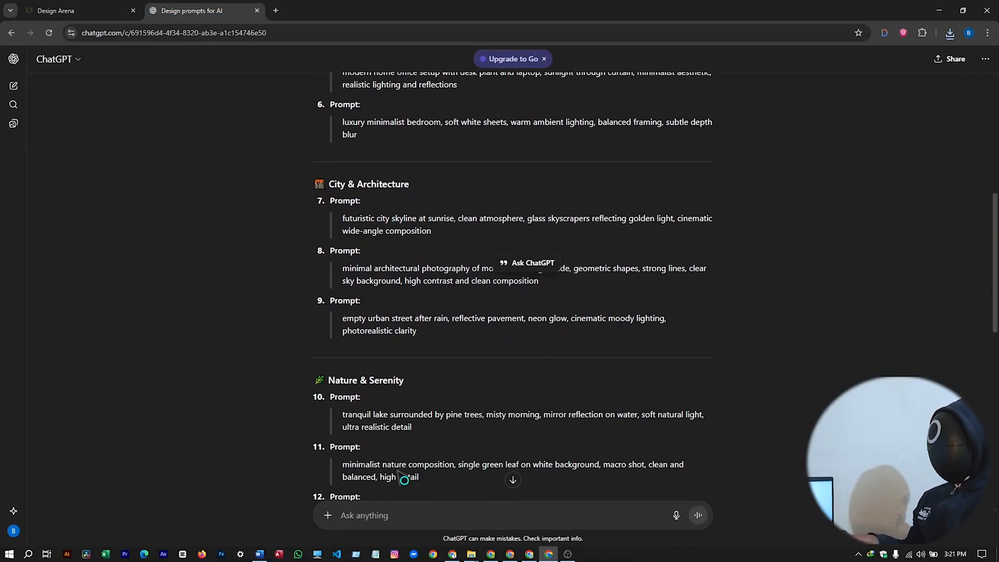
type("g")
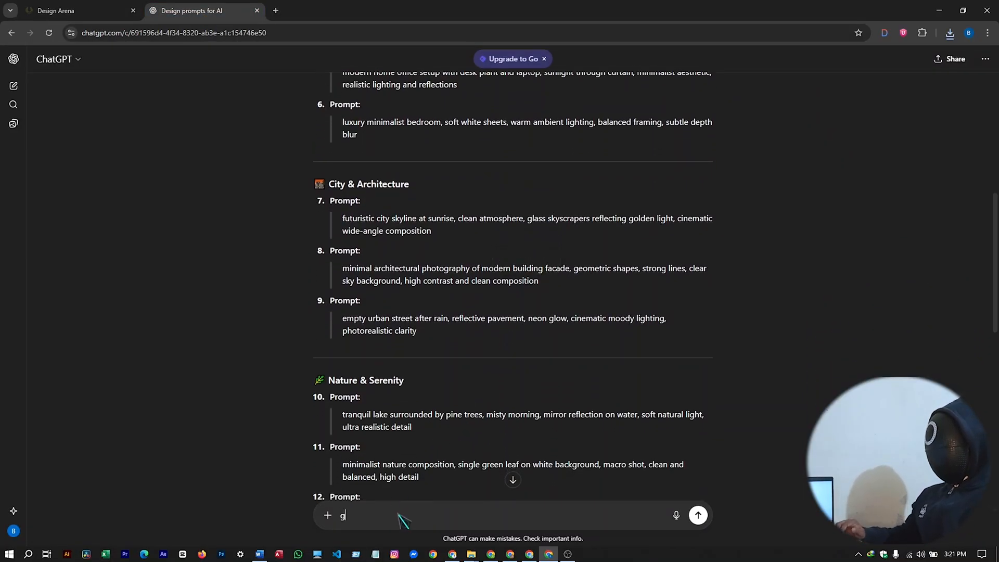
type("ive me some prompts")
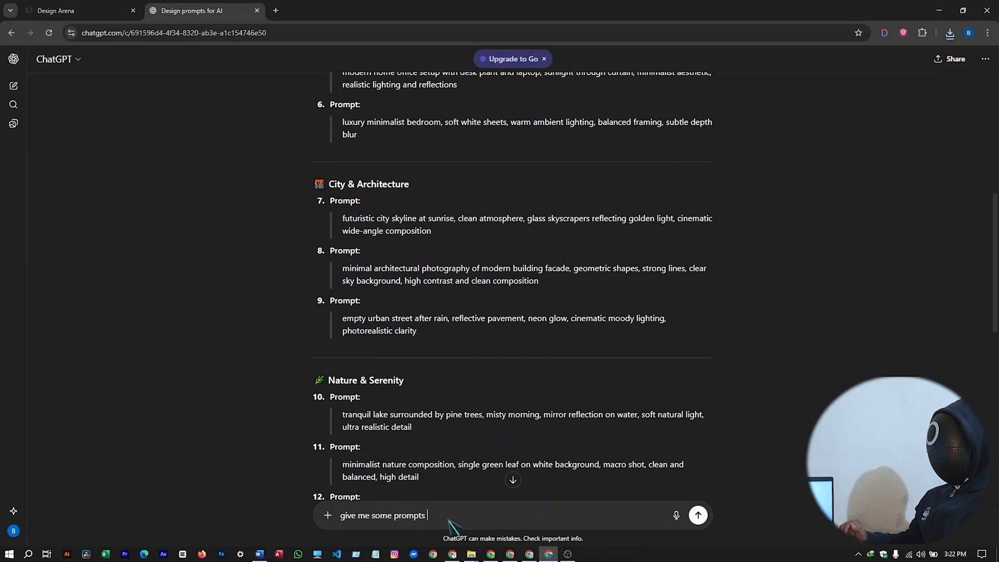
type("for the game")
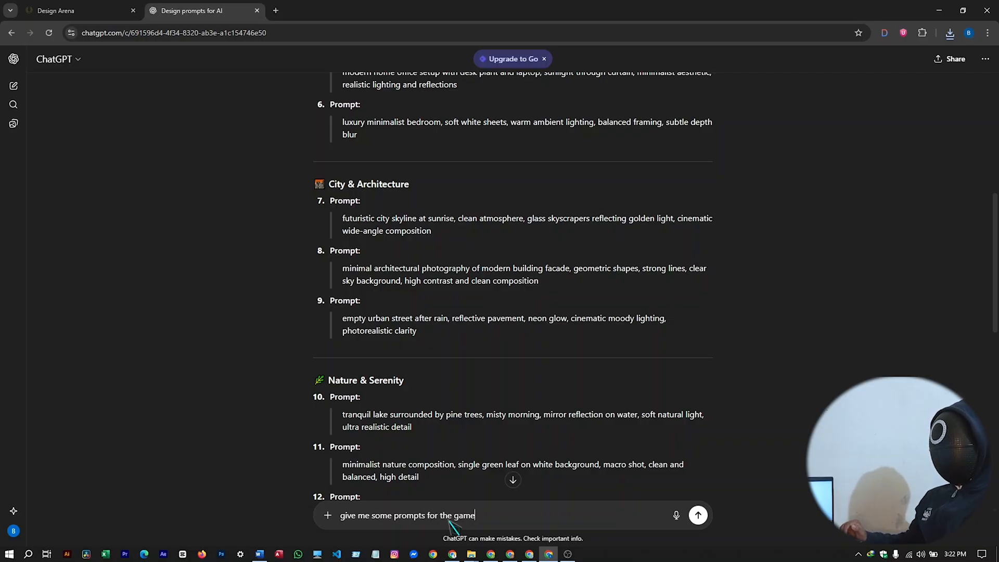
type("fev tool on design arena, mak")
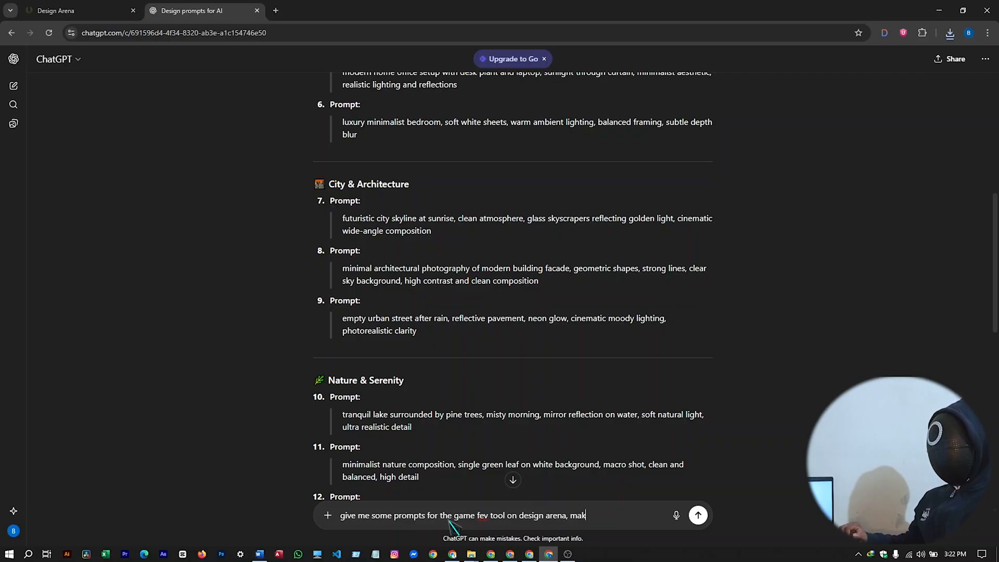
type("e the prompt")
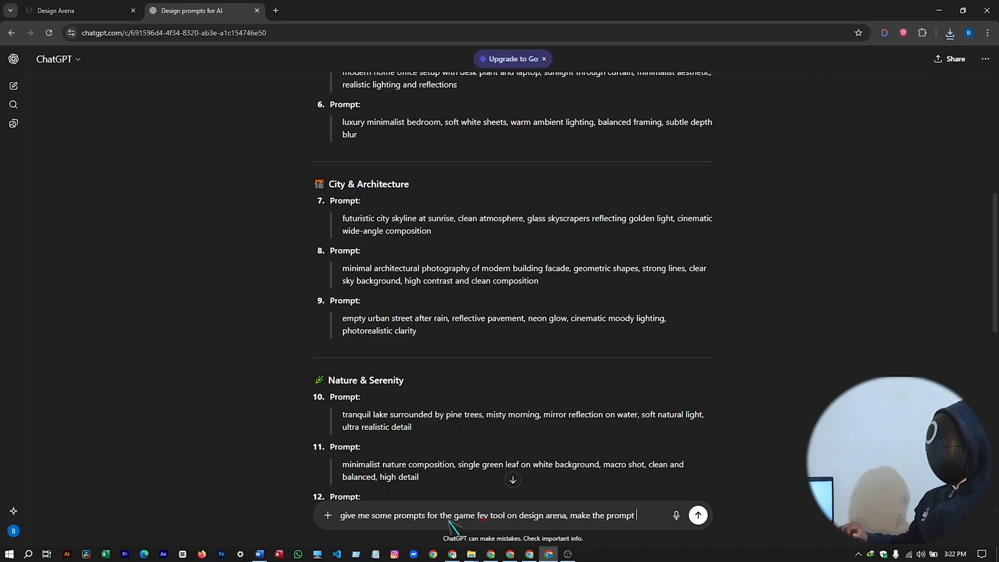
type("properly detailed for")
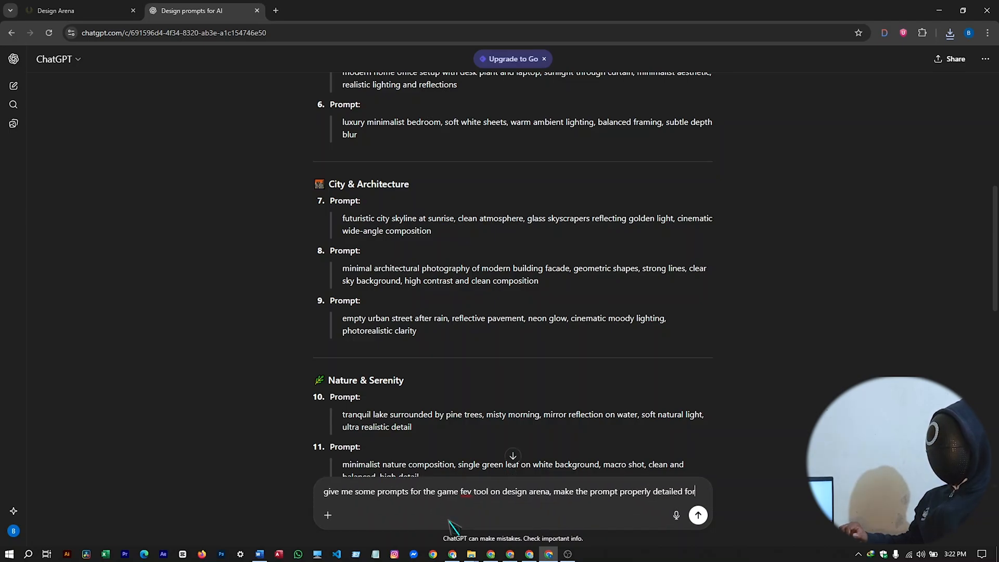
type("great")
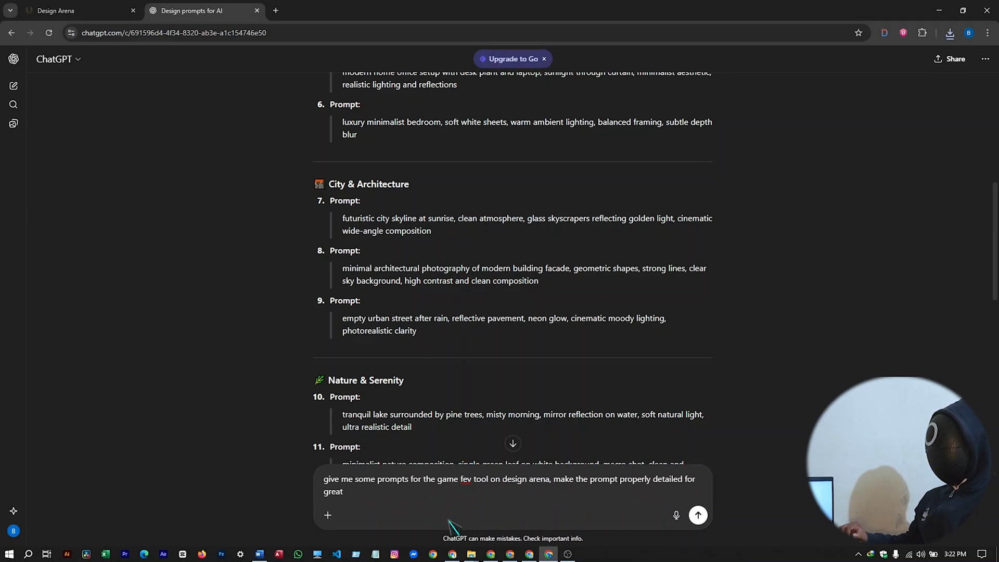
type("resul")
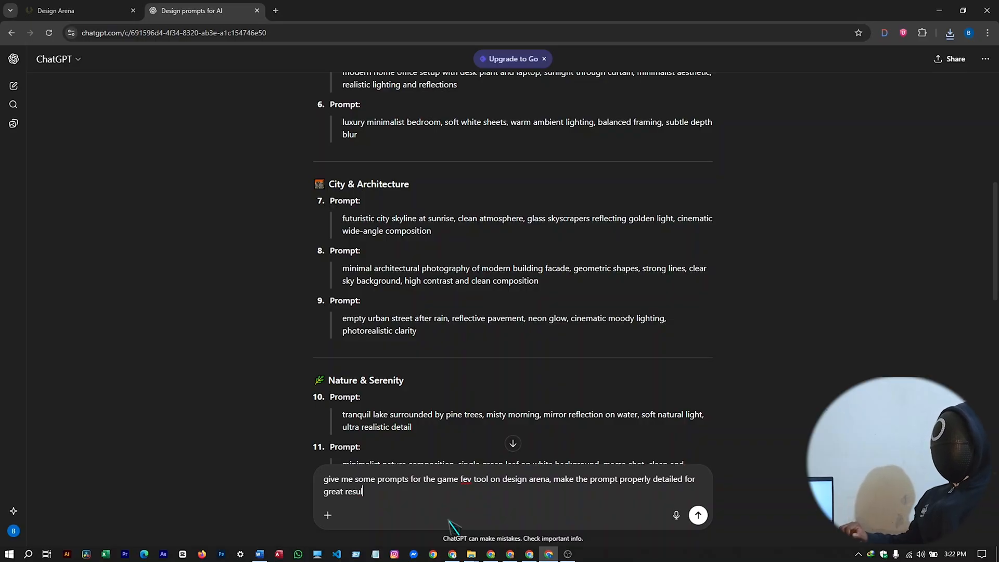
left_click(697, 514)
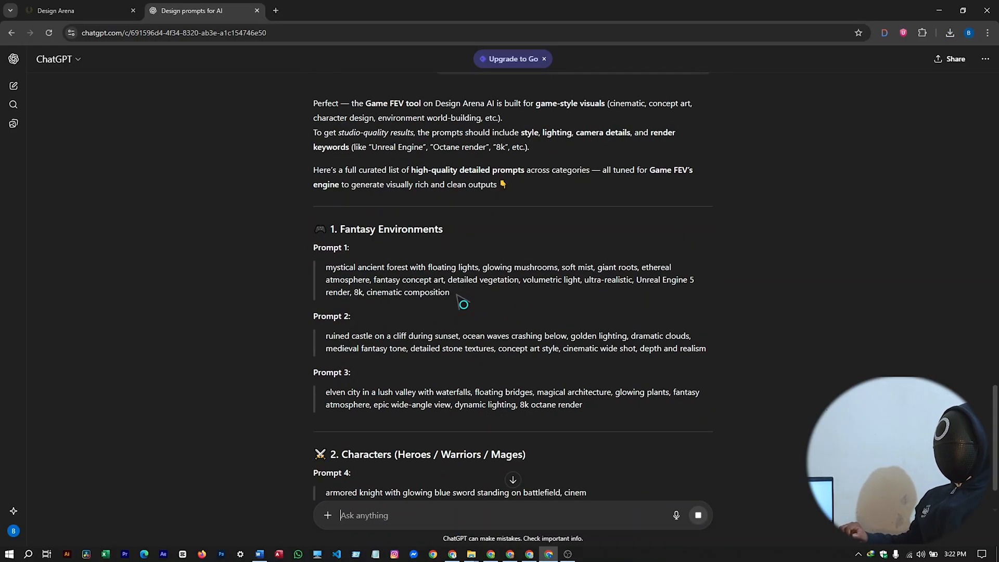
scroll("down", 3)
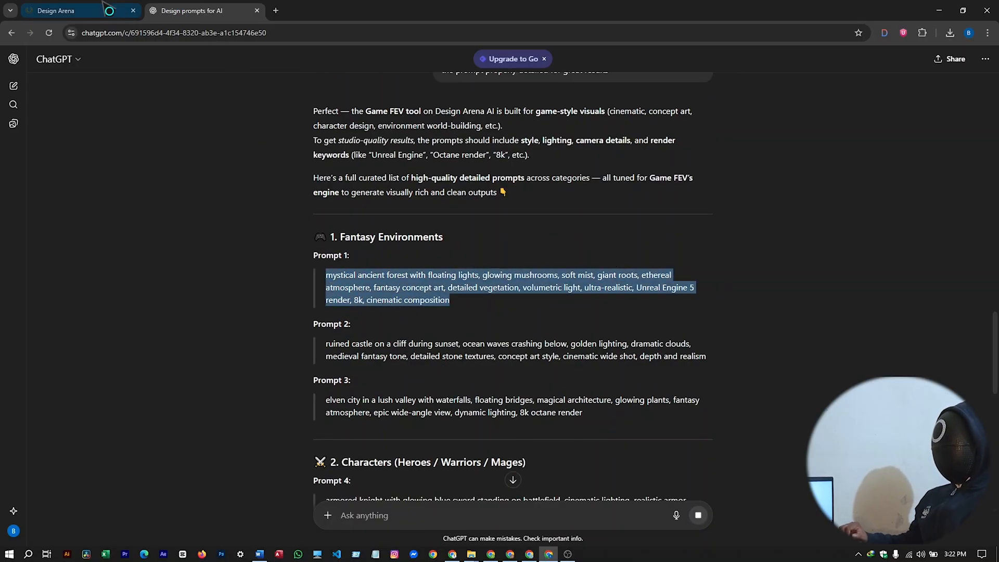
Step: Submit the forest prompt, start Lumina Grove and Mystical Forest, and expand the right game
left_click(56, 11)
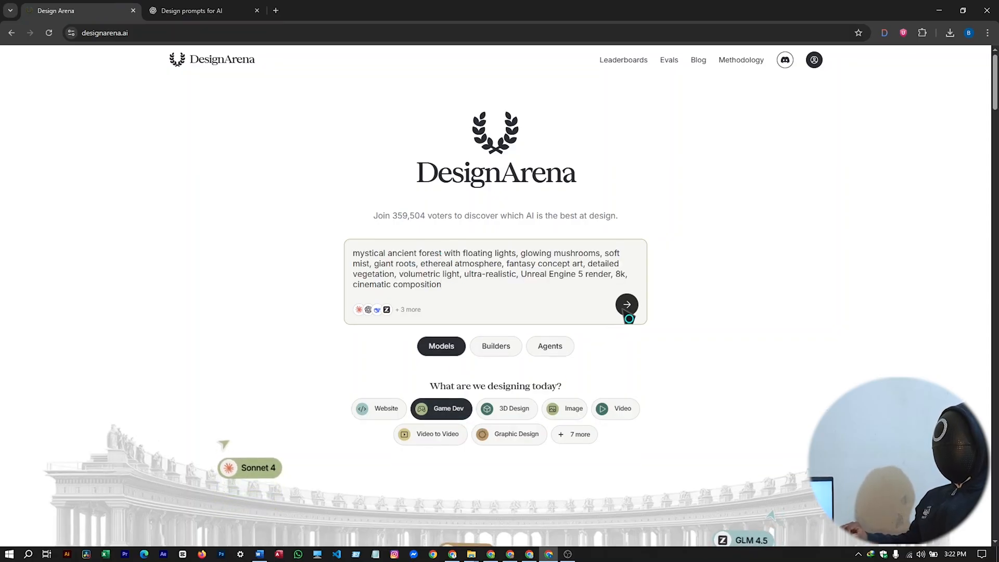
left_click(626, 305)
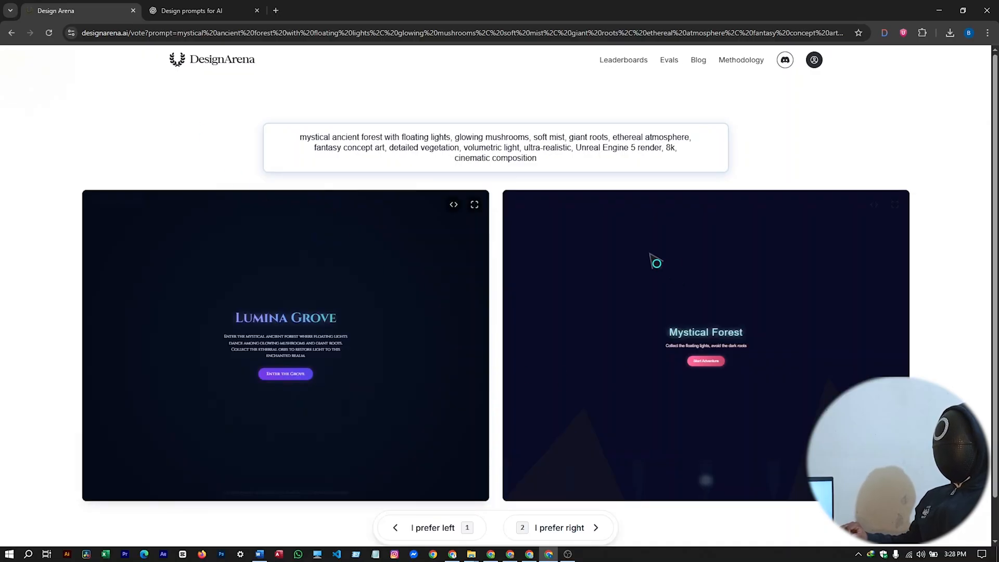
left_click(285, 374)
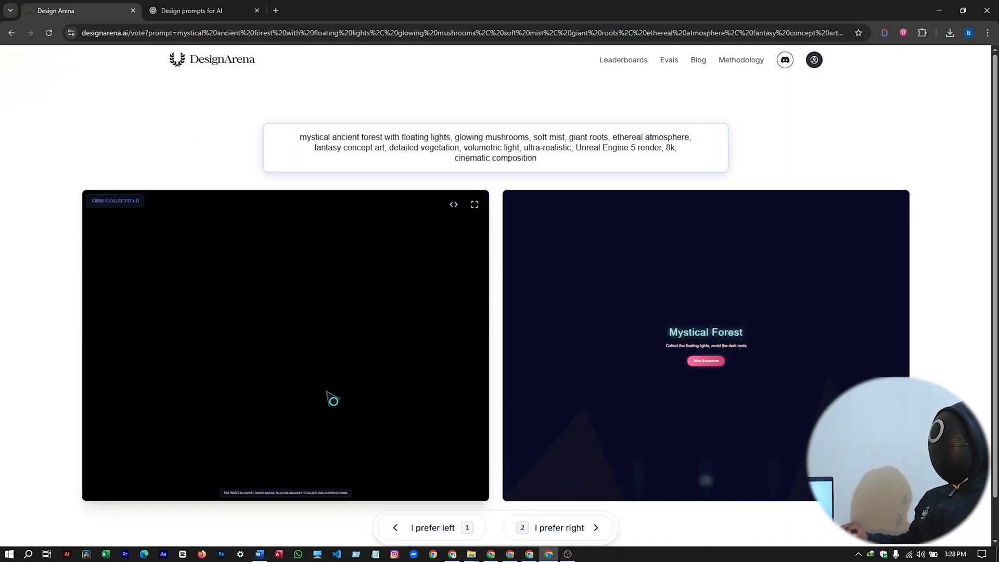
mouse_move(317, 389)
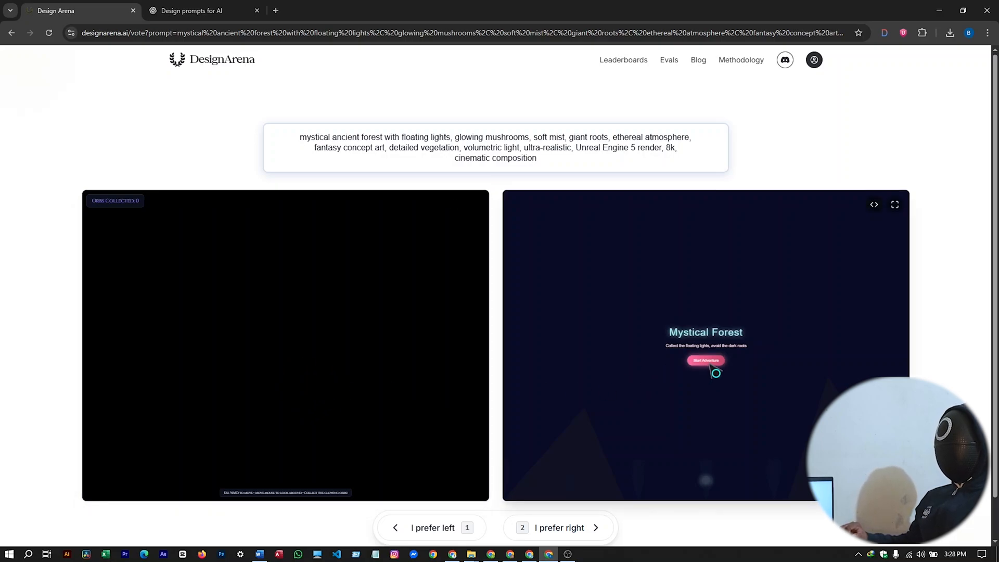
left_click(705, 360)
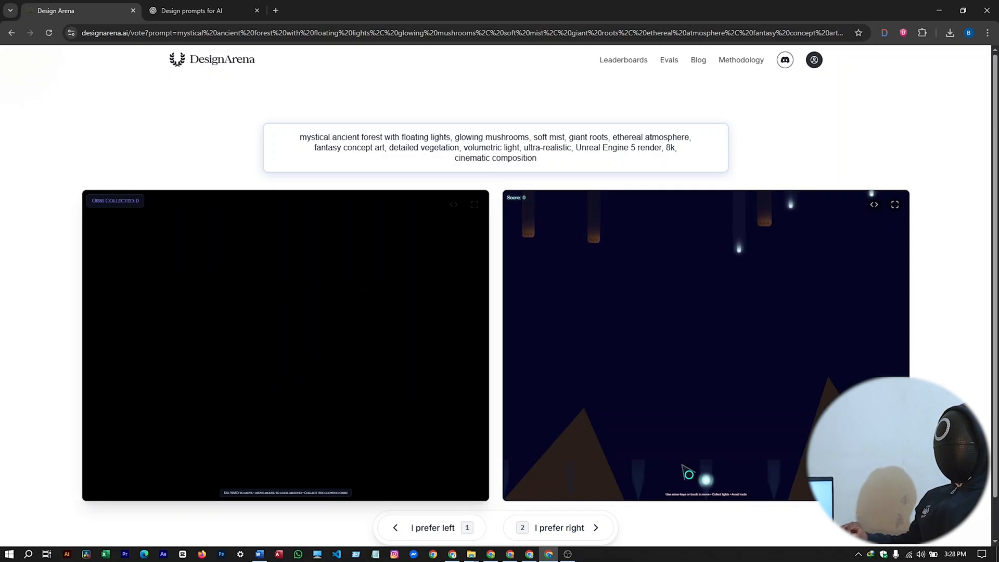
left_click(894, 204)
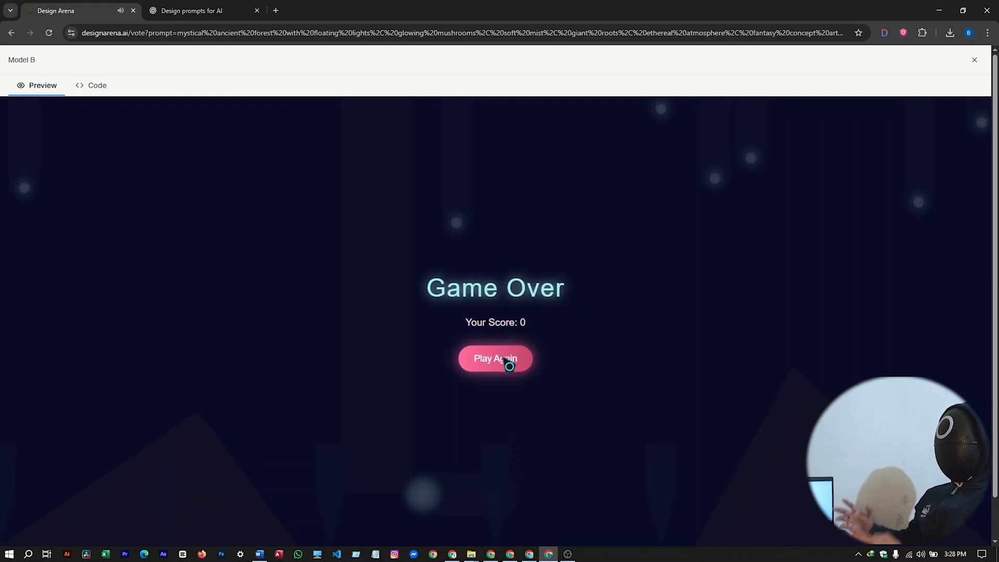
Step: Restart Model B's Mystical Forest game with Play Again and play to a score of 260
left_click(495, 358)
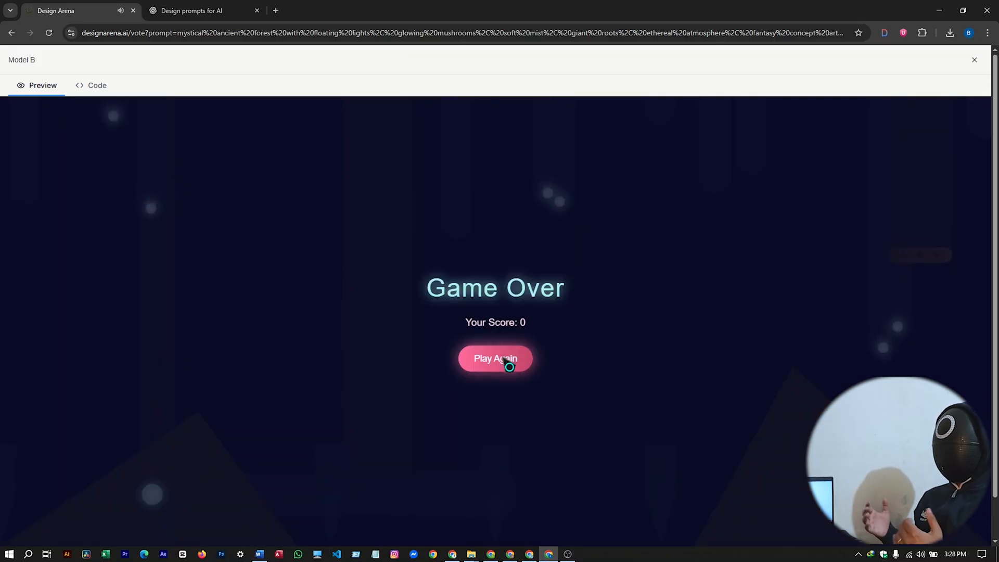
left_click(495, 357)
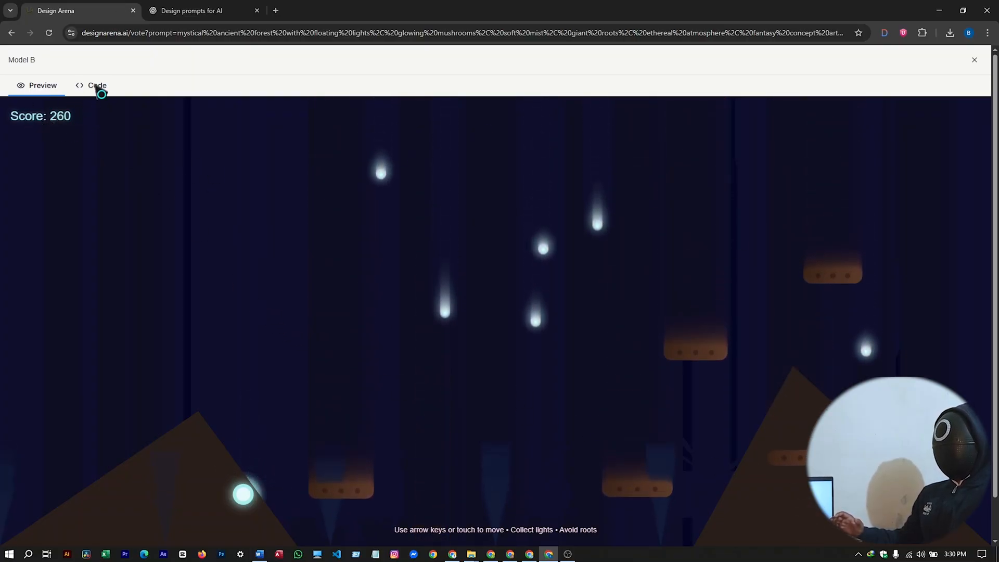
Step: Open Model B's index.html code, scroll through it, and copy the whole source
left_click(97, 84)
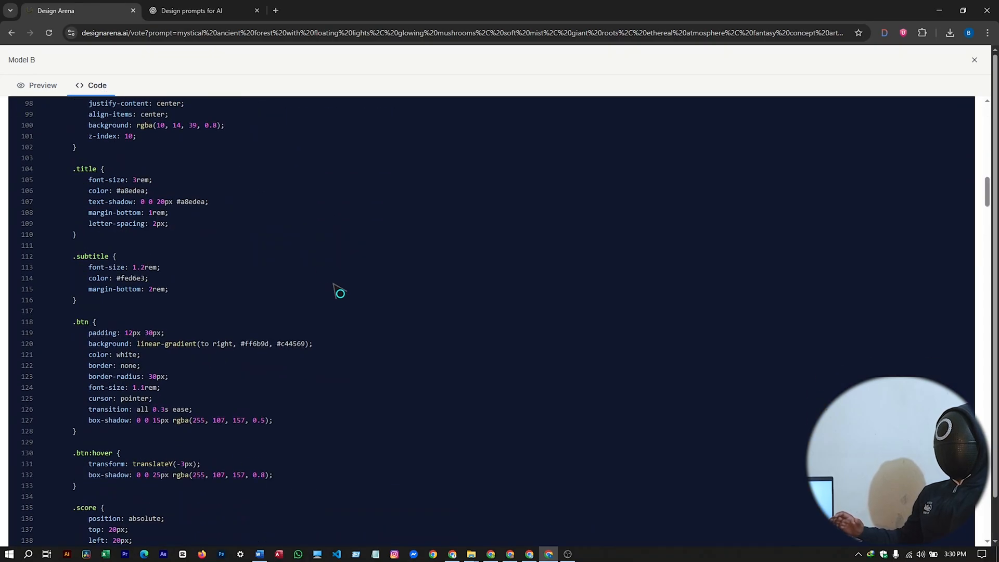
scroll("down", 3)
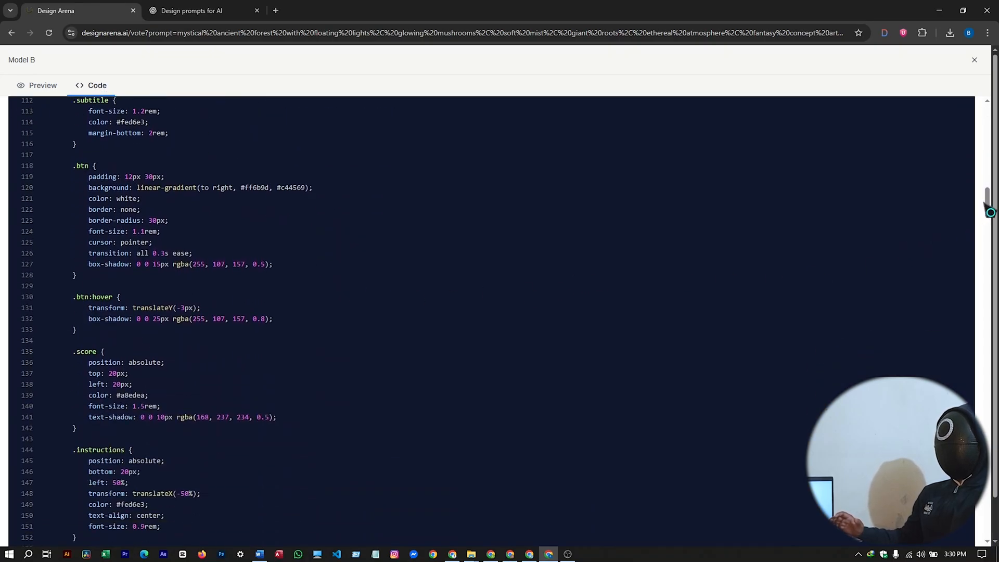
scroll("down", 3)
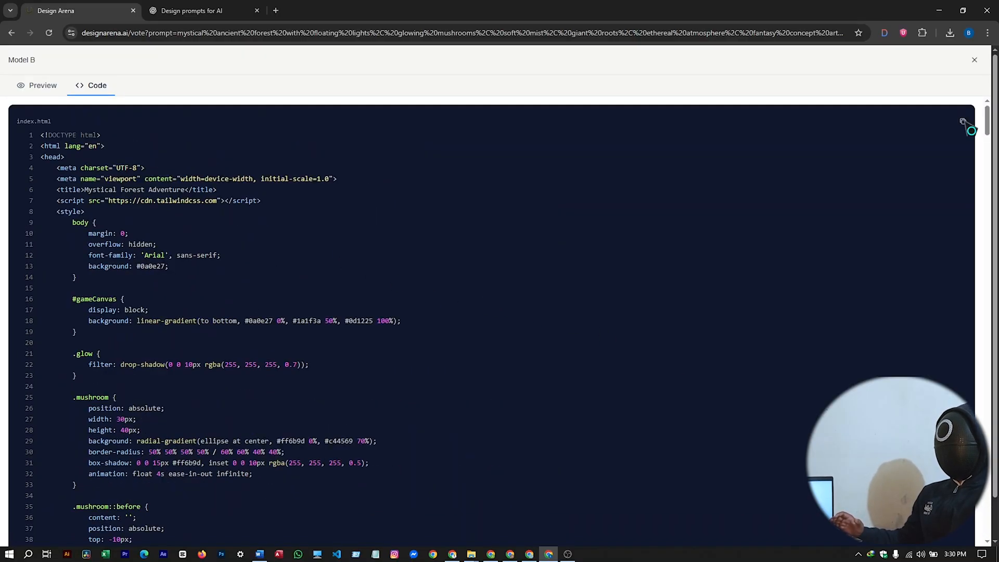
left_click(962, 121)
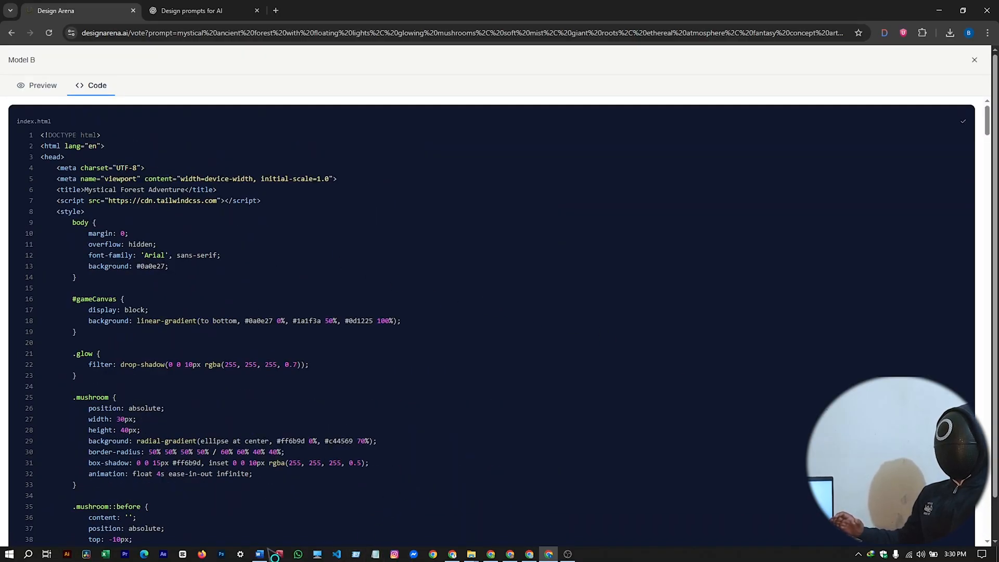
Step: Create a blank Word document and browse for a save location
left_click(259, 553)
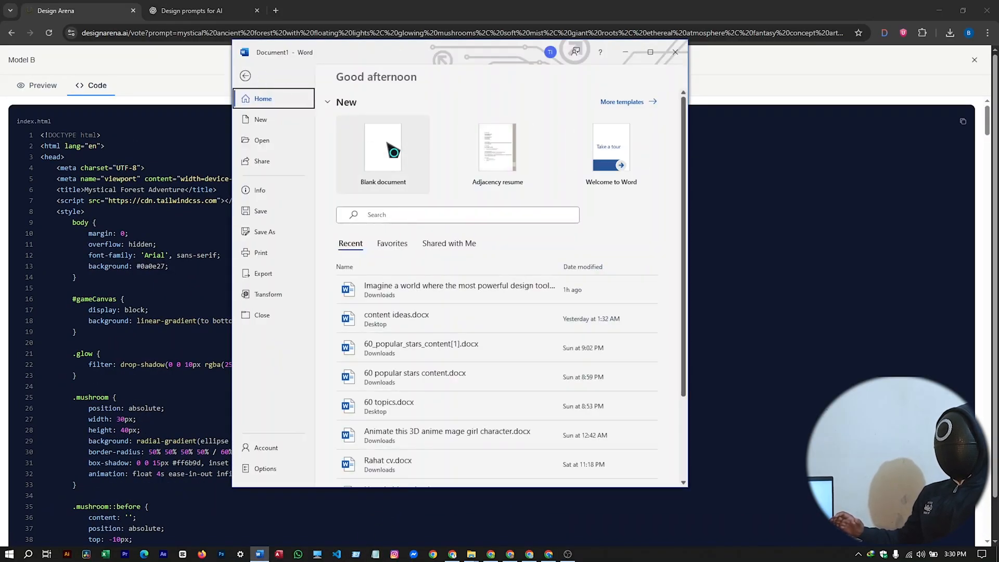
left_click(383, 153)
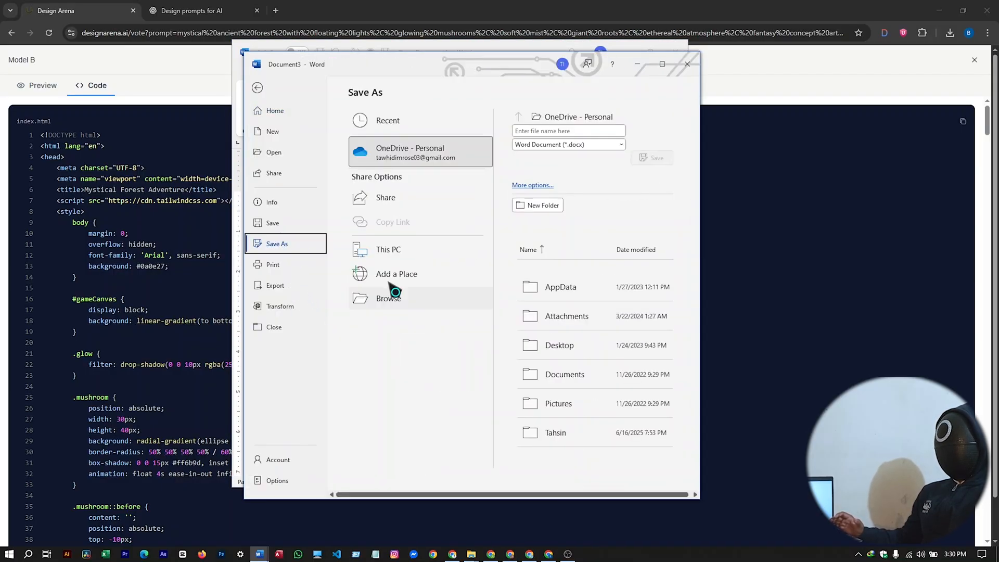
left_click(397, 273)
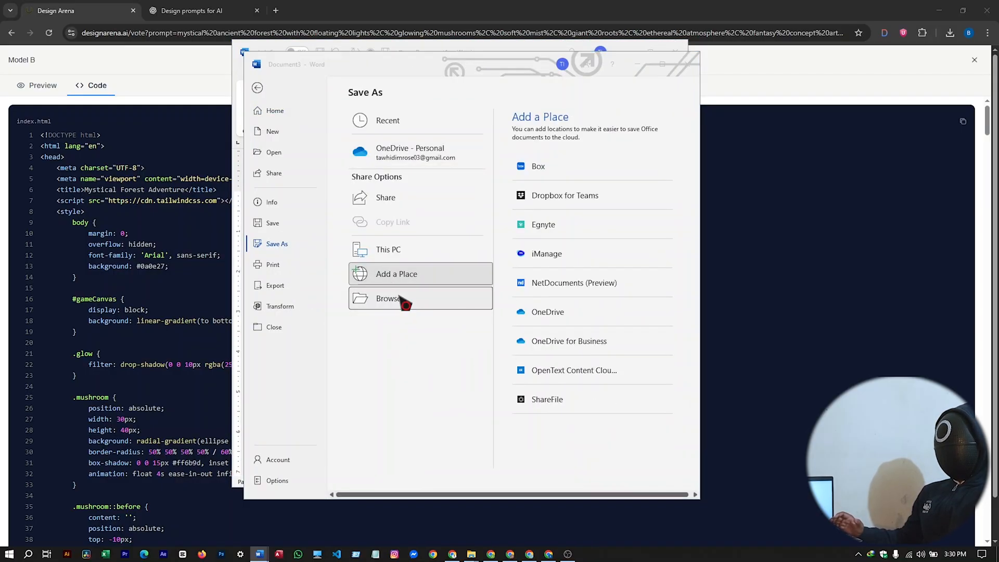
left_click(974, 59)
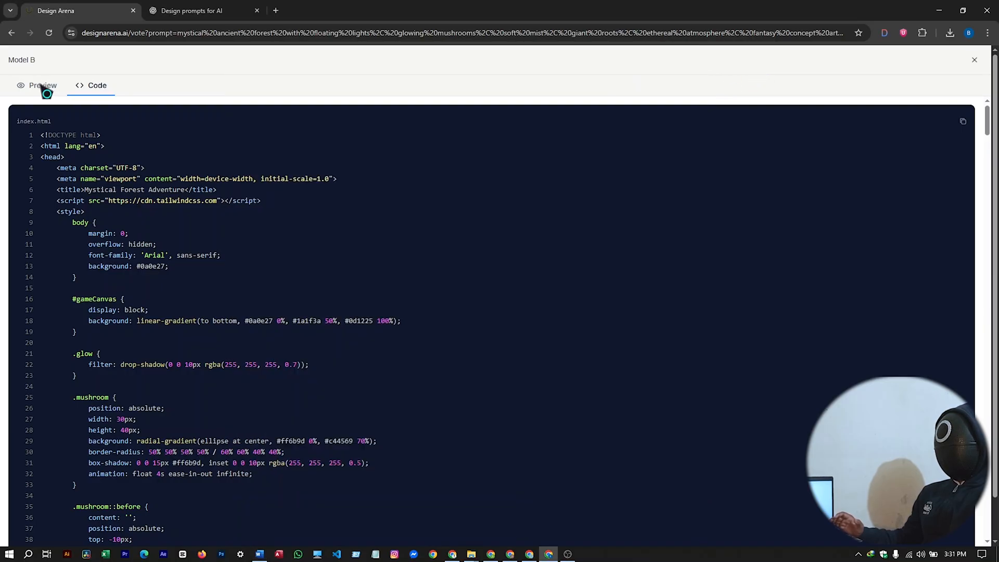
Step: Restart the Mystical Forest adventure, then choose 3D Design for the glowing gadget showcase prompt
left_click(42, 85)
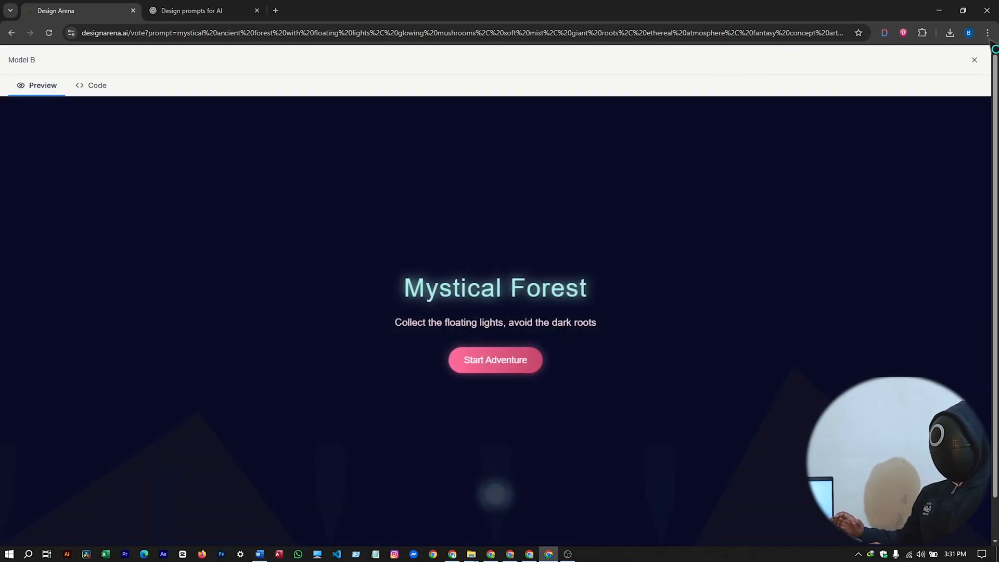
mouse_move(477, 314)
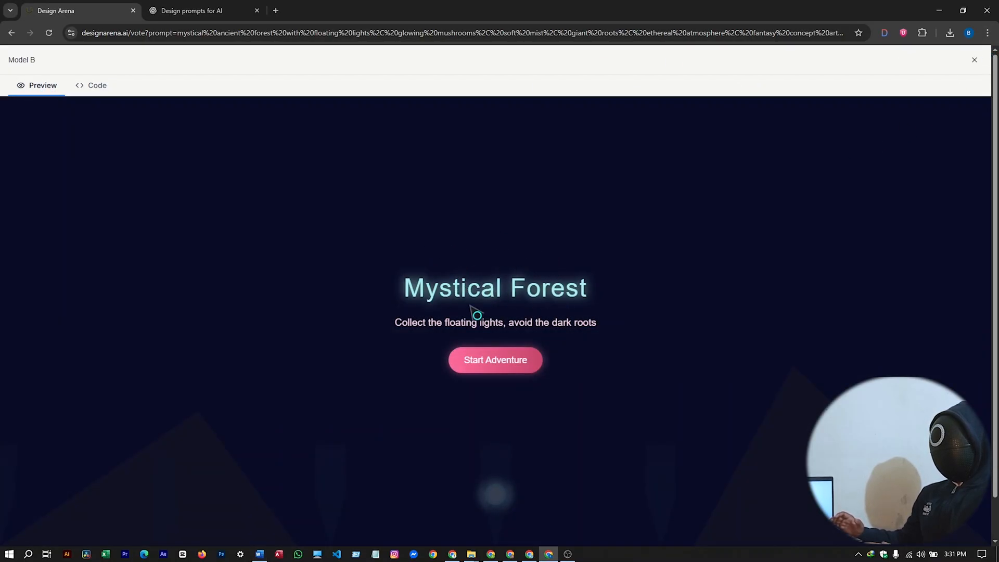
mouse_move(562, 337)
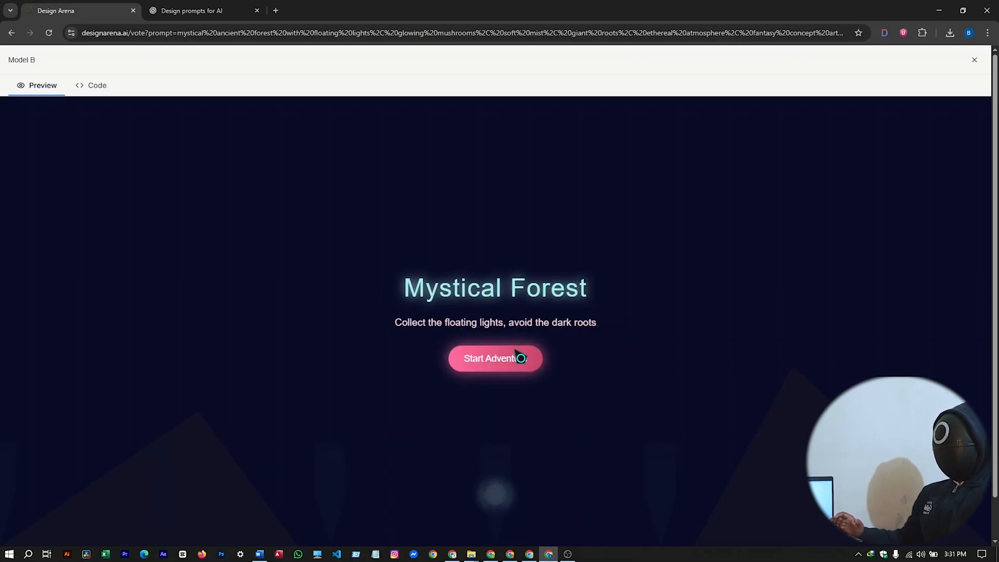
left_click(973, 59)
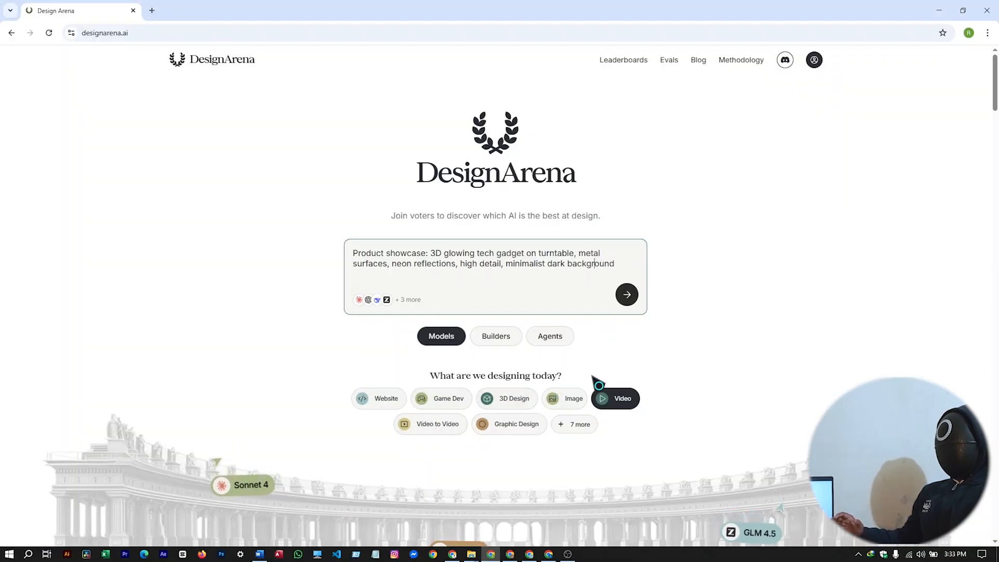
left_click(514, 398)
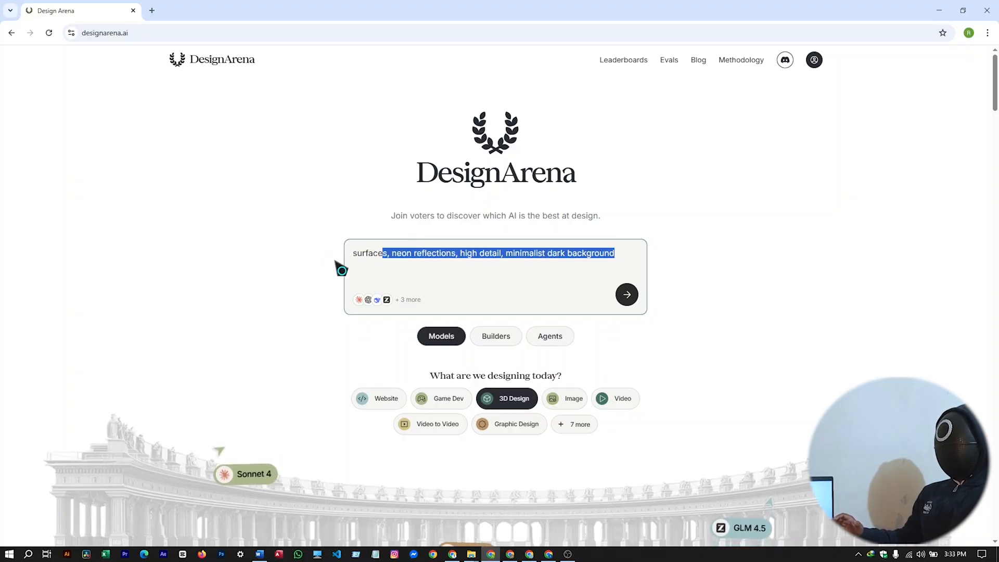
Step: Ask ChatGPT to generate 3D design tool prompts based on the greatest 3D designs
left_click(204, 11)
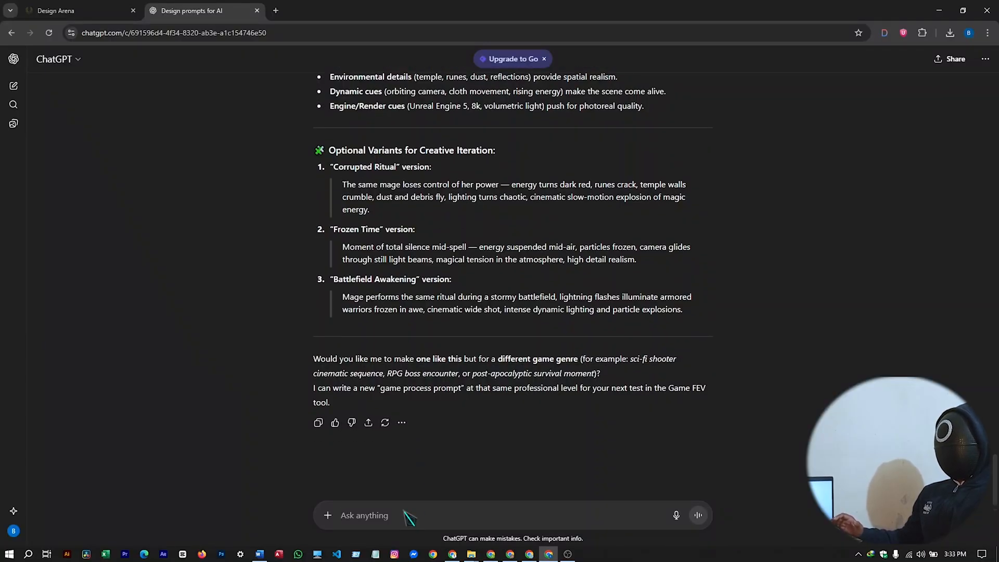
type("now generate")
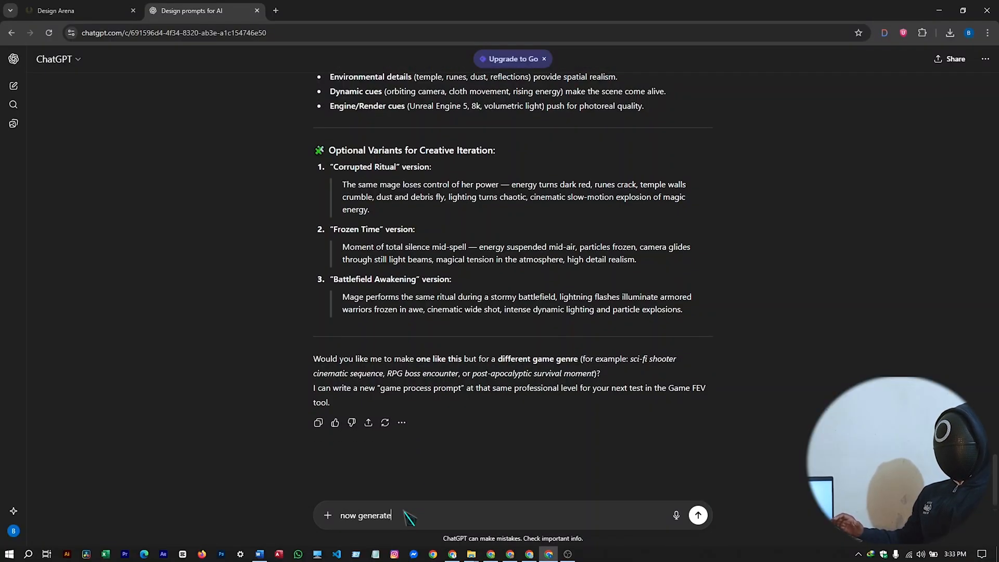
type("some prompts f")
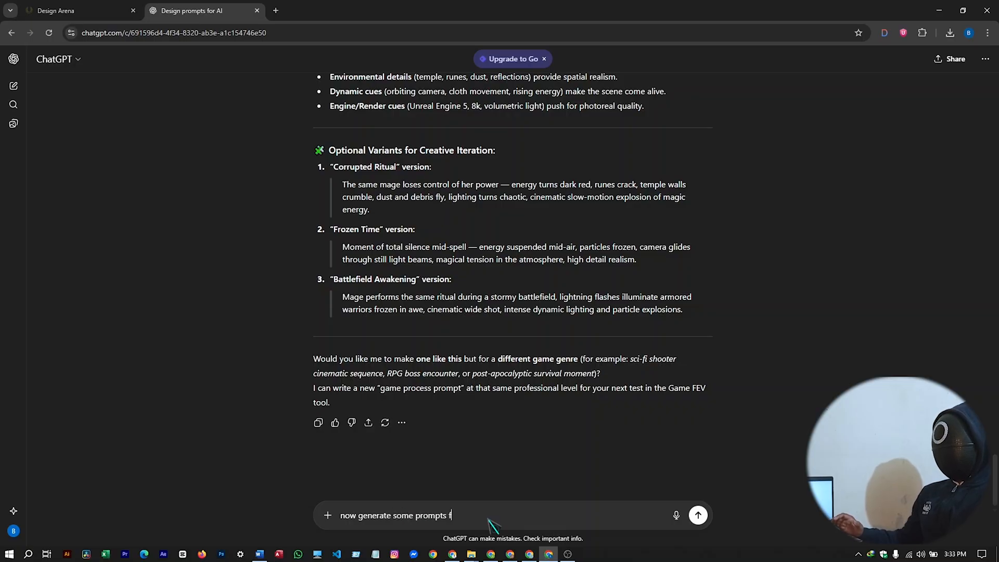
type("or 3d des")
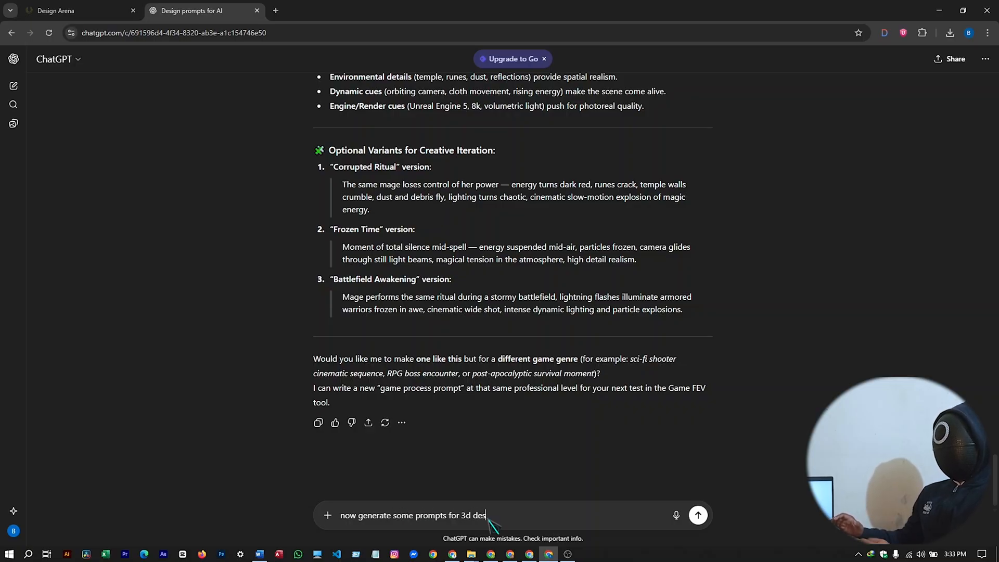
type("ign tool on design arena aga")
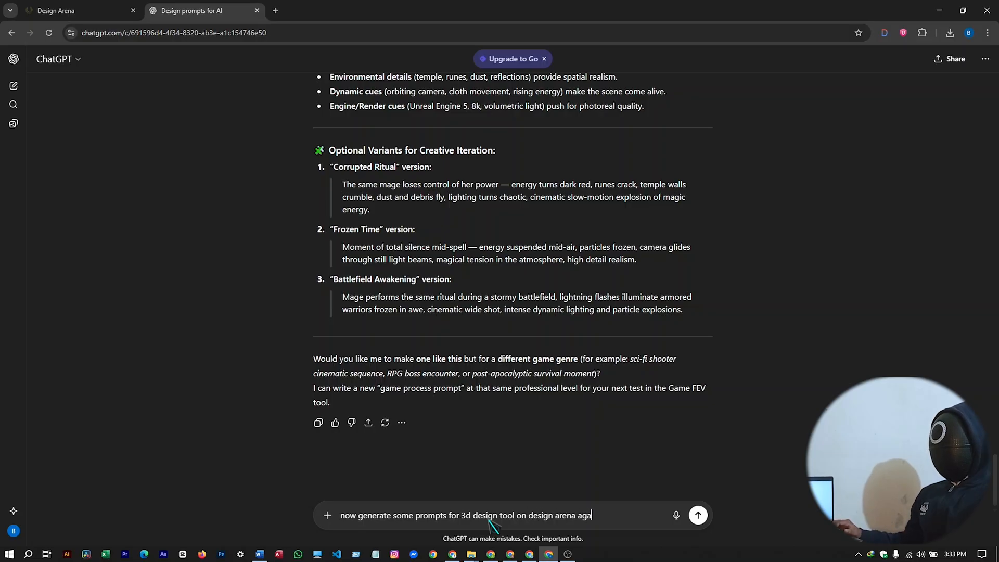
type("n, think ab")
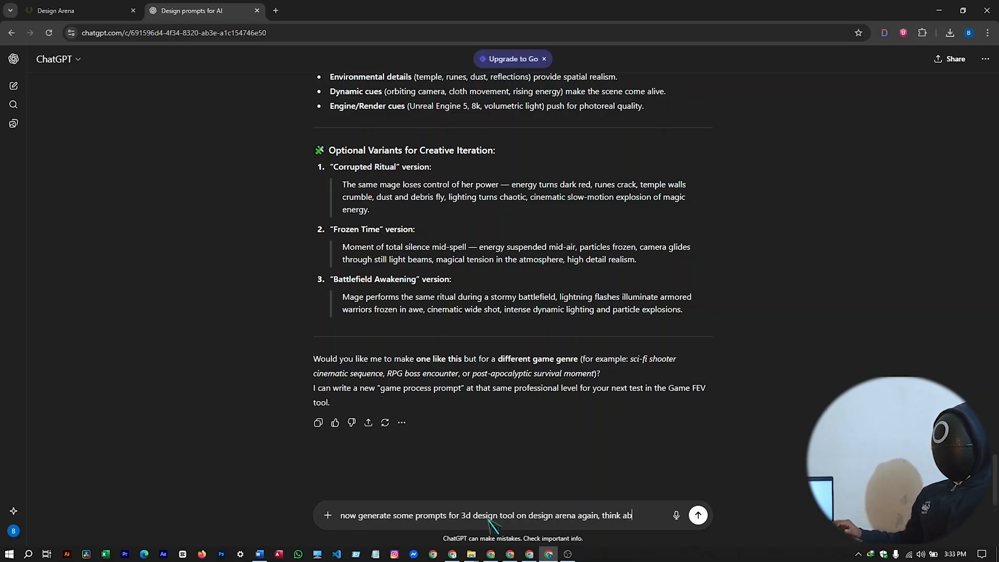
type("out great")
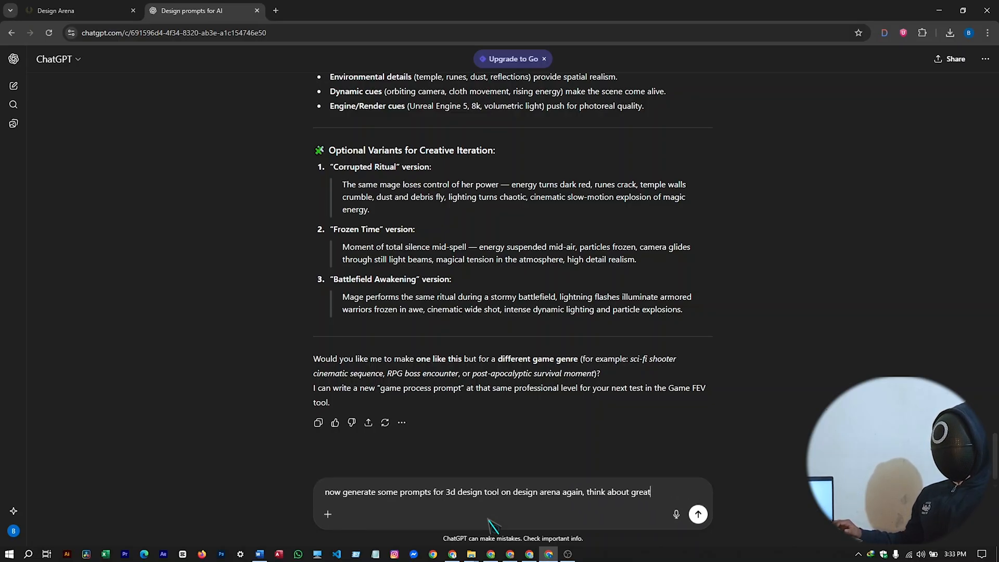
type("est 3d")
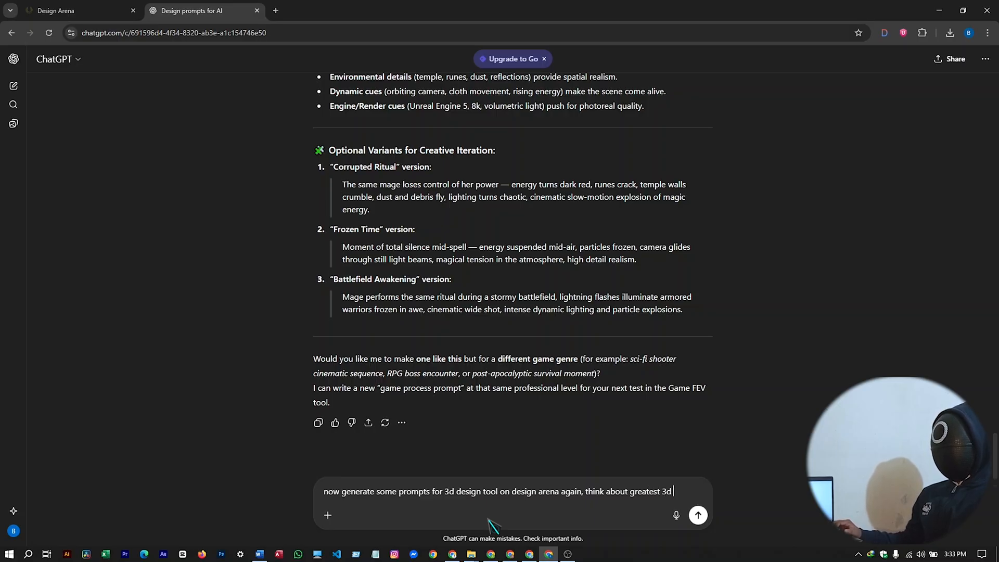
type("designs of")
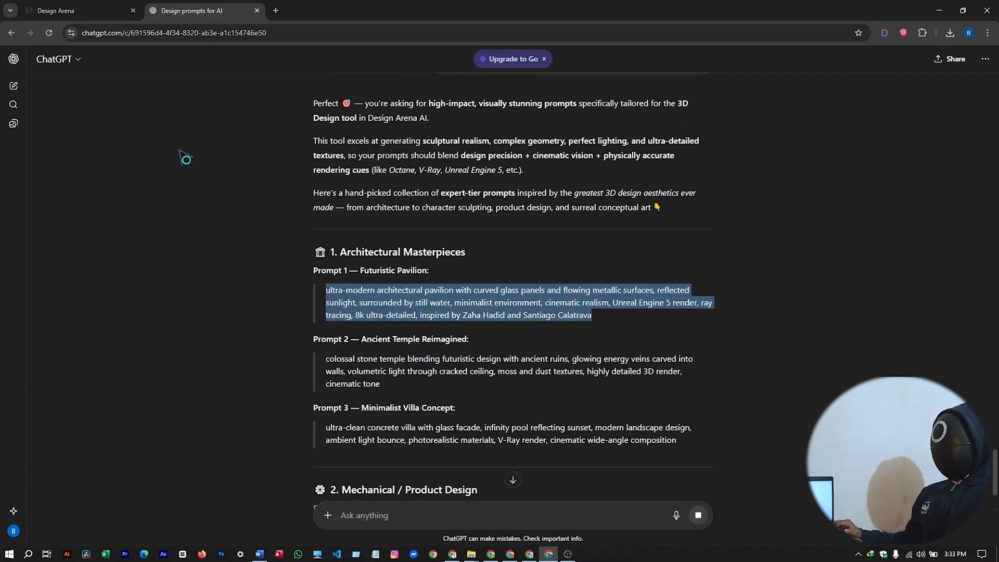
Step: Generate the futuristic pavilion designs and show Model B's AETHER source code full view
left_click(80, 11)
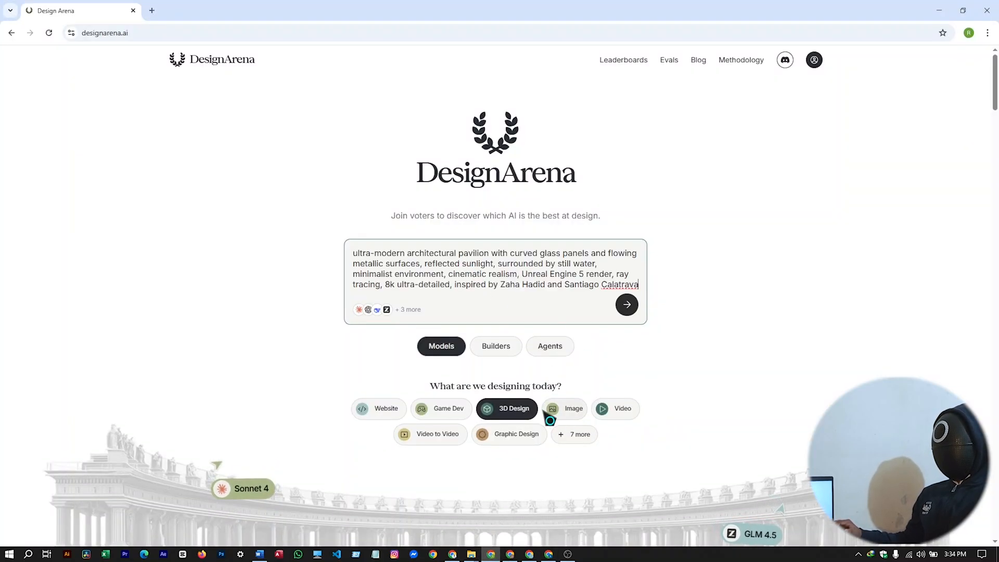
left_click(626, 305)
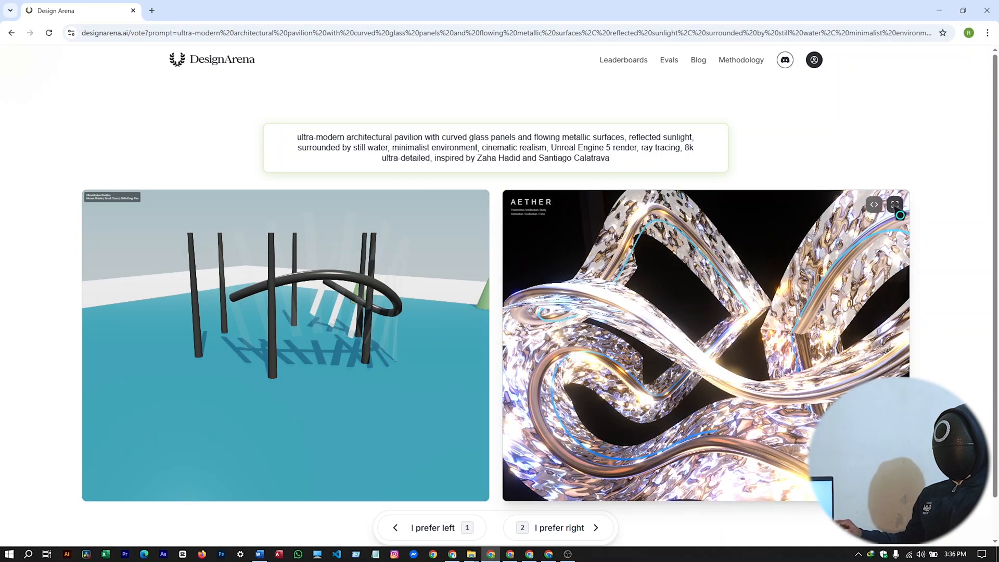
left_click(894, 205)
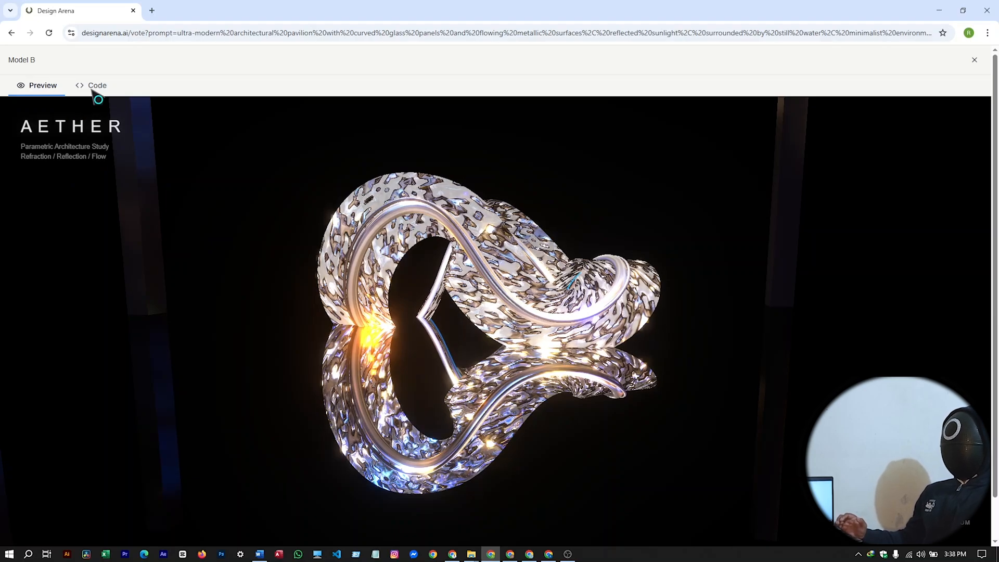
left_click(97, 85)
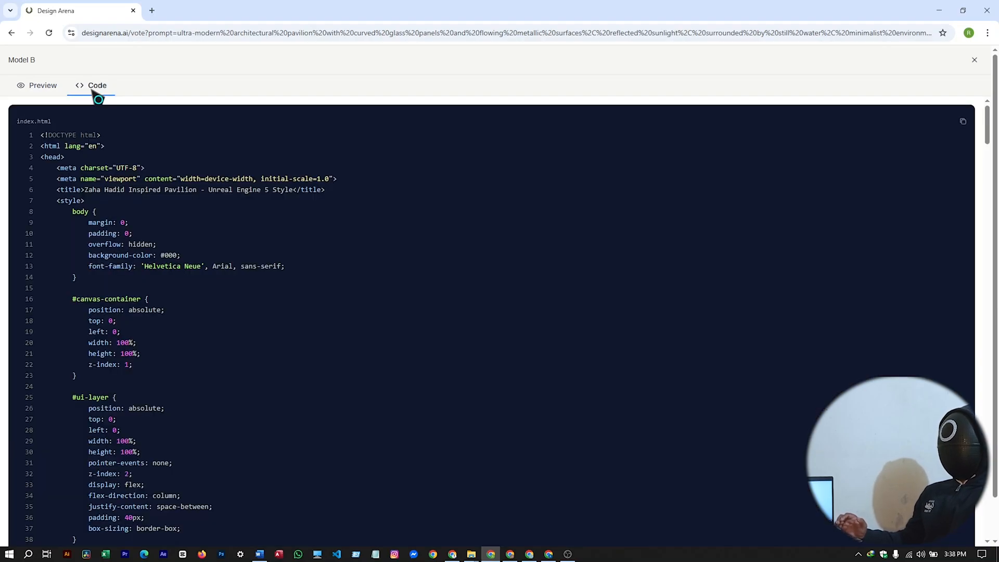
mouse_move(914, 179)
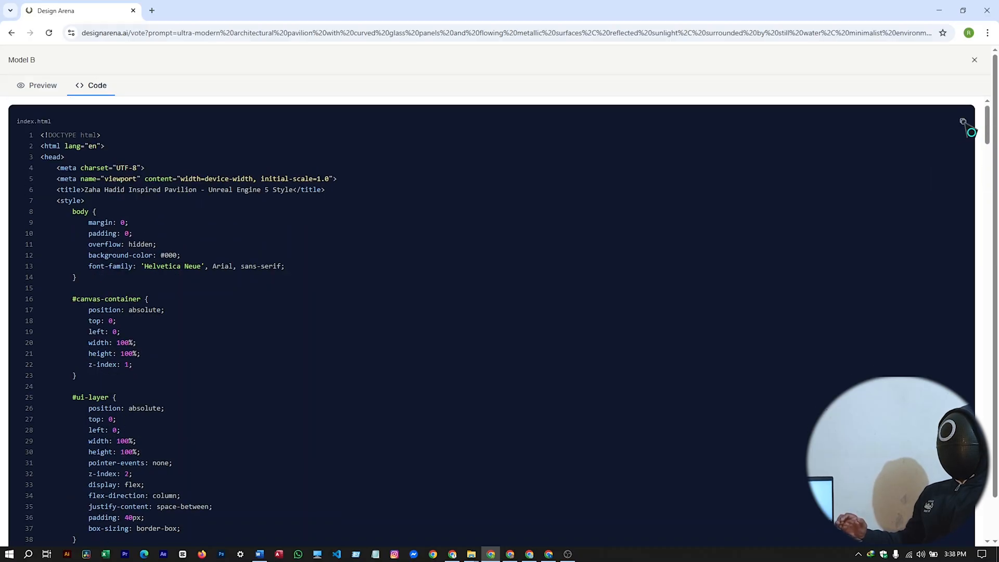
Step: Copy the AETHER pavilion code and paste it into the Word document
left_click(963, 122)
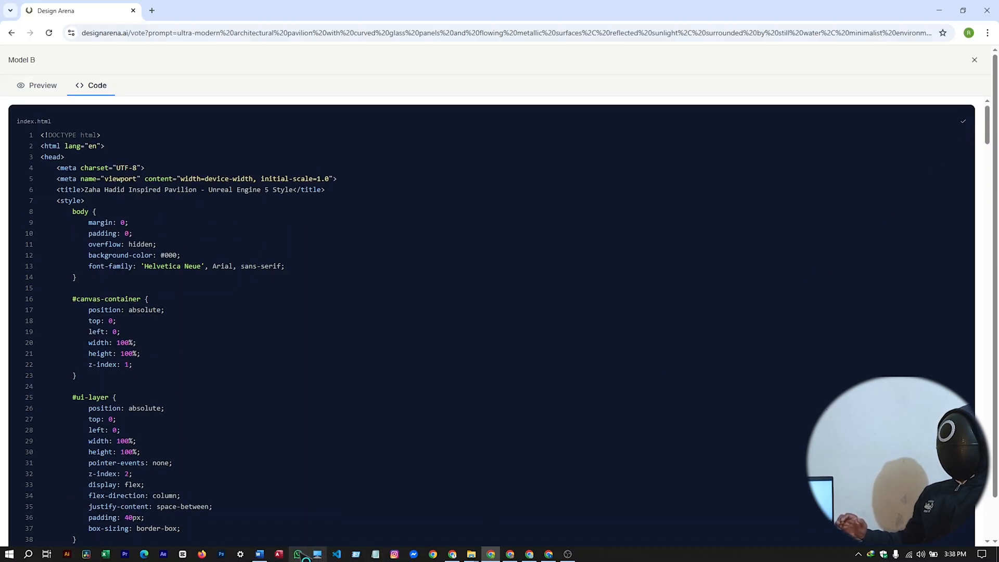
left_click(258, 553)
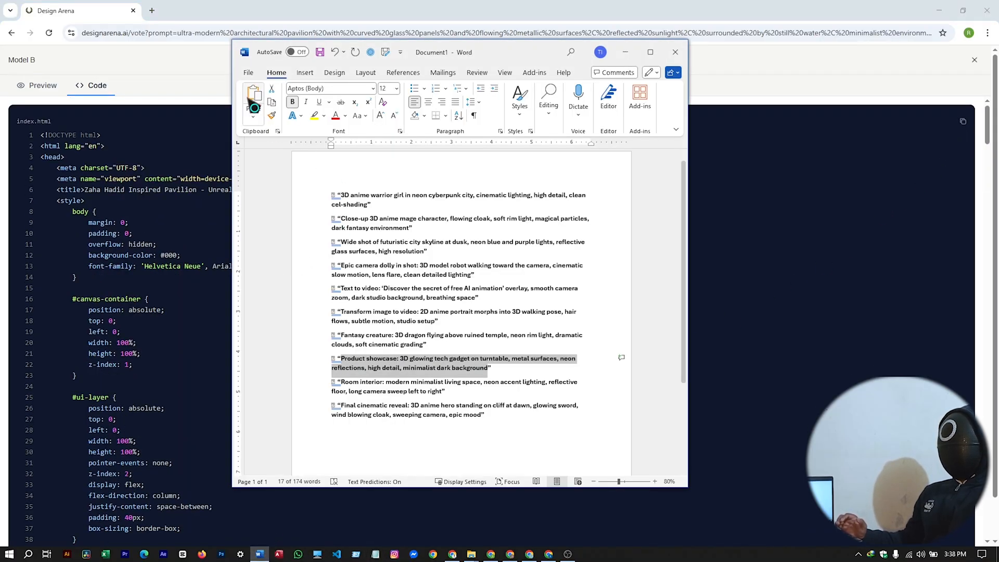
left_click(247, 72)
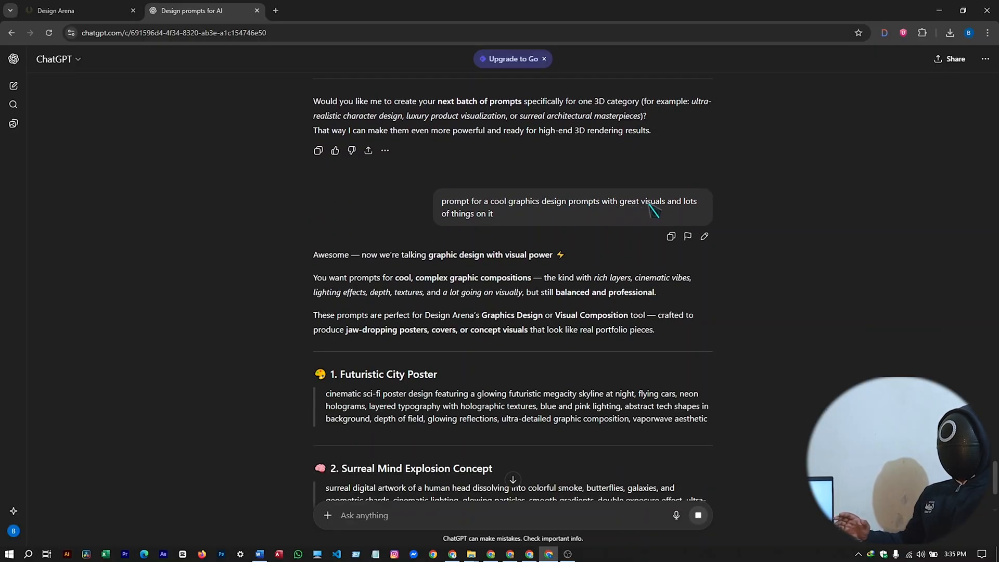
Step: Scroll through ChatGPT's graphic design prompts toward the Abstract Geometric Universe prompt
scroll("down", 3)
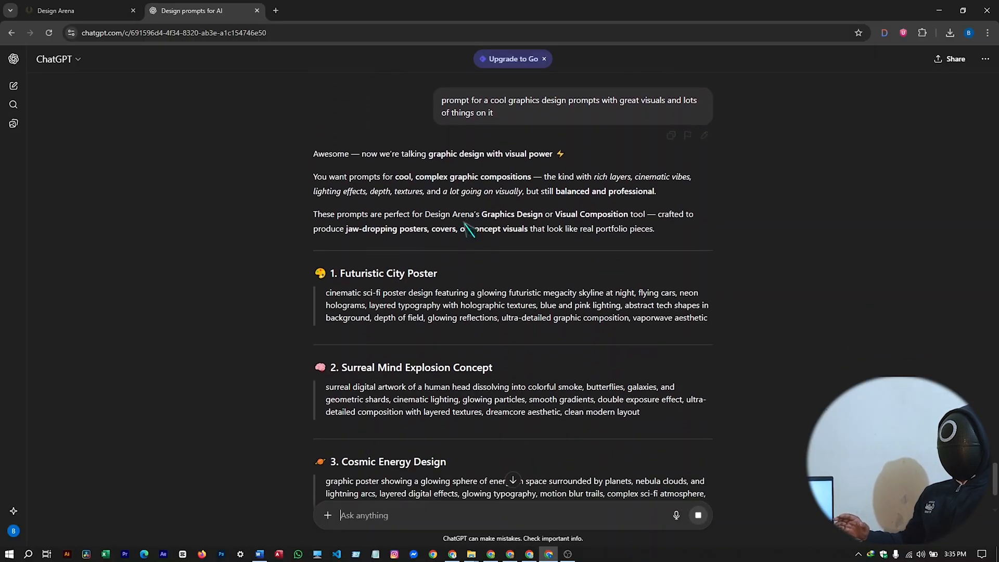
scroll("down", 3)
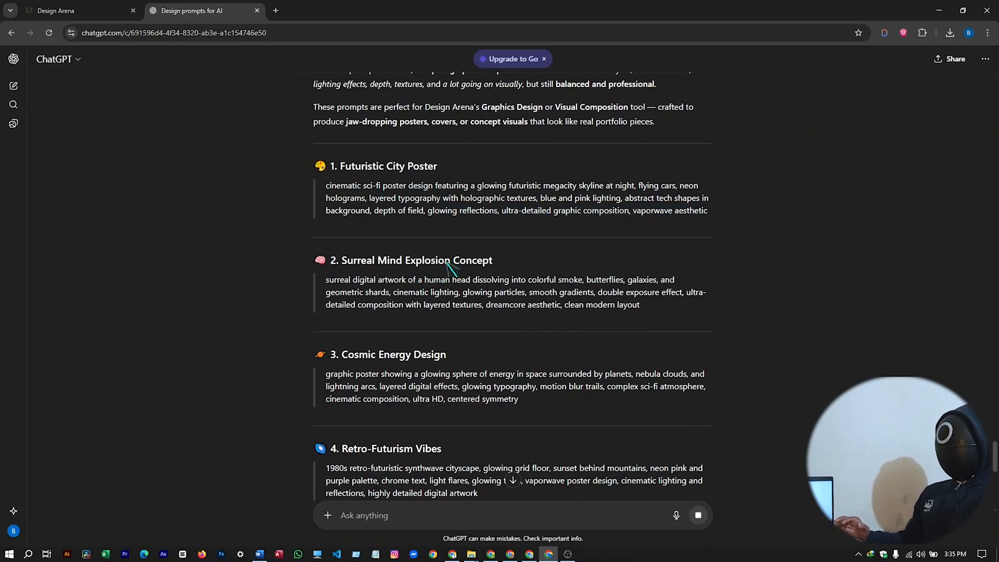
scroll("down", 3)
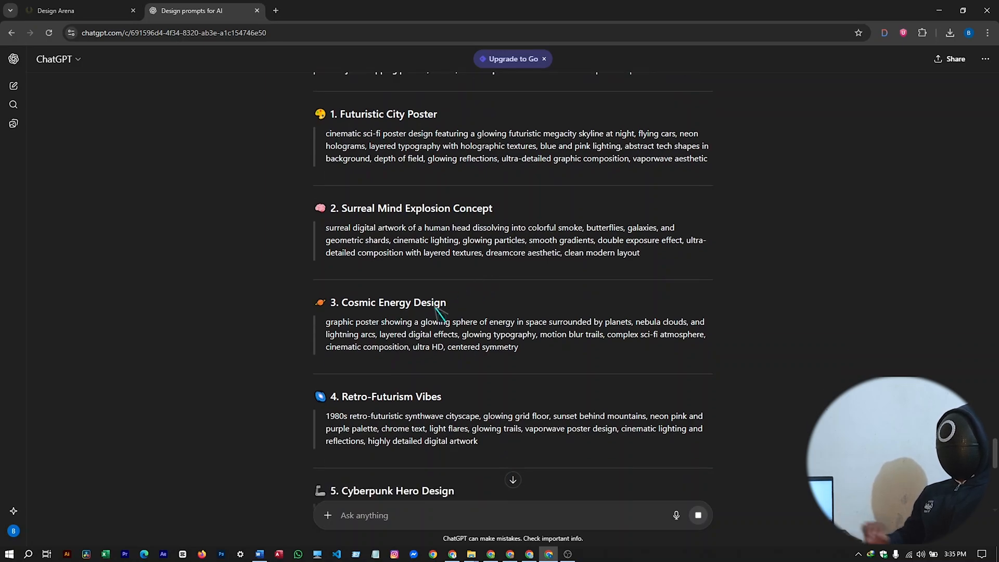
scroll("down", 3)
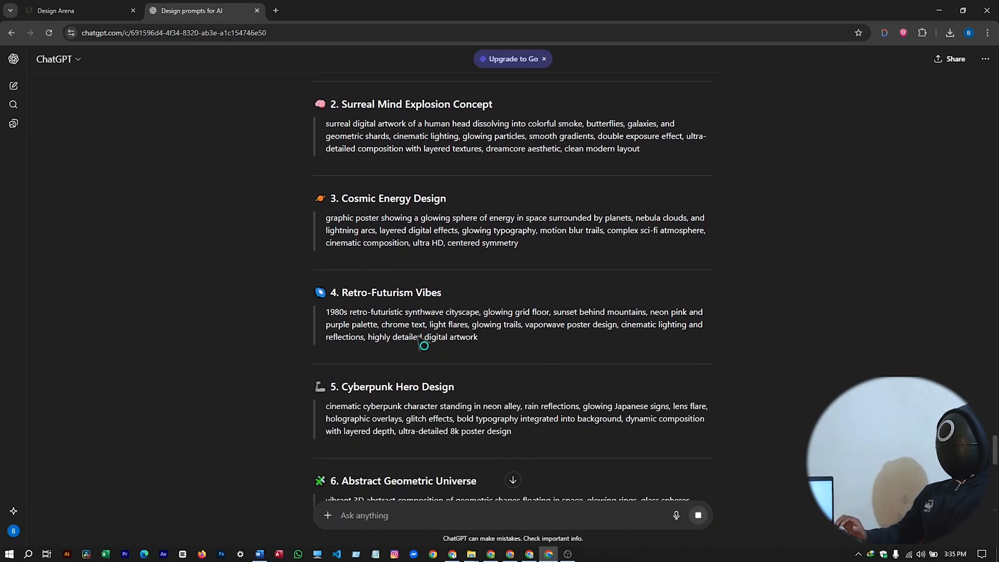
scroll("down", 3)
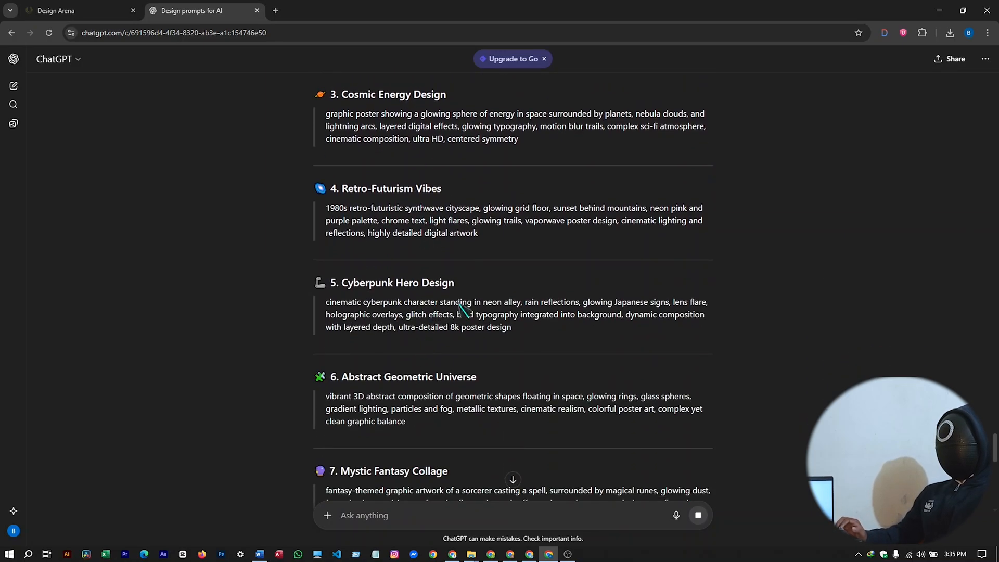
scroll("down", 3)
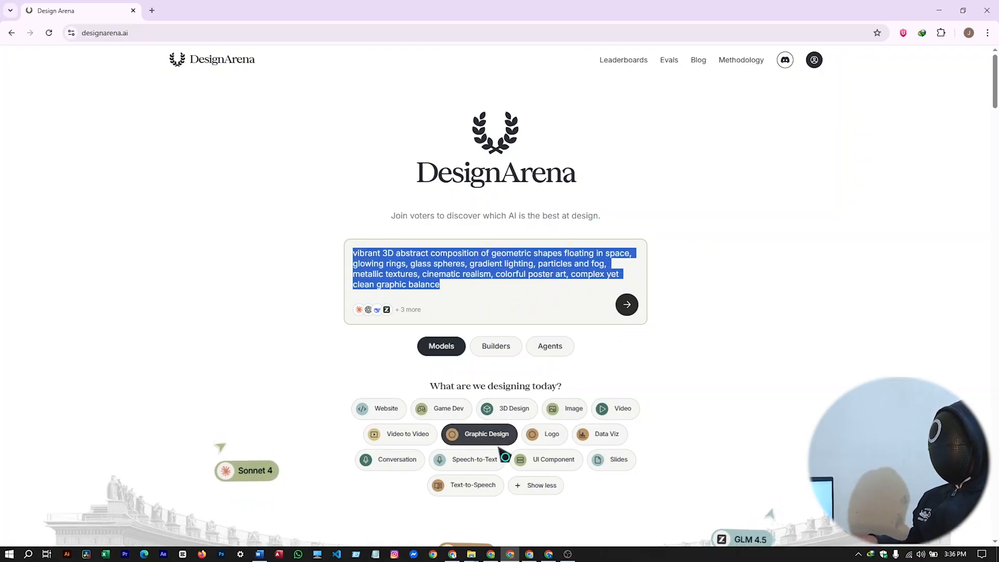
Step: Run the abstract geometric prompt and compare the Quantum Realms and Kapavat Suyune posters
left_click(625, 304)
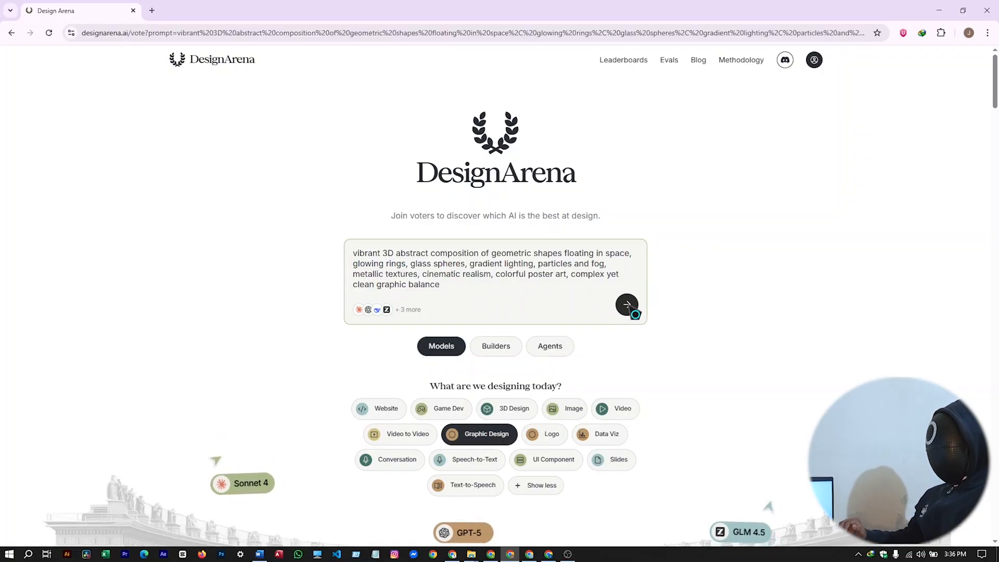
left_click(626, 303)
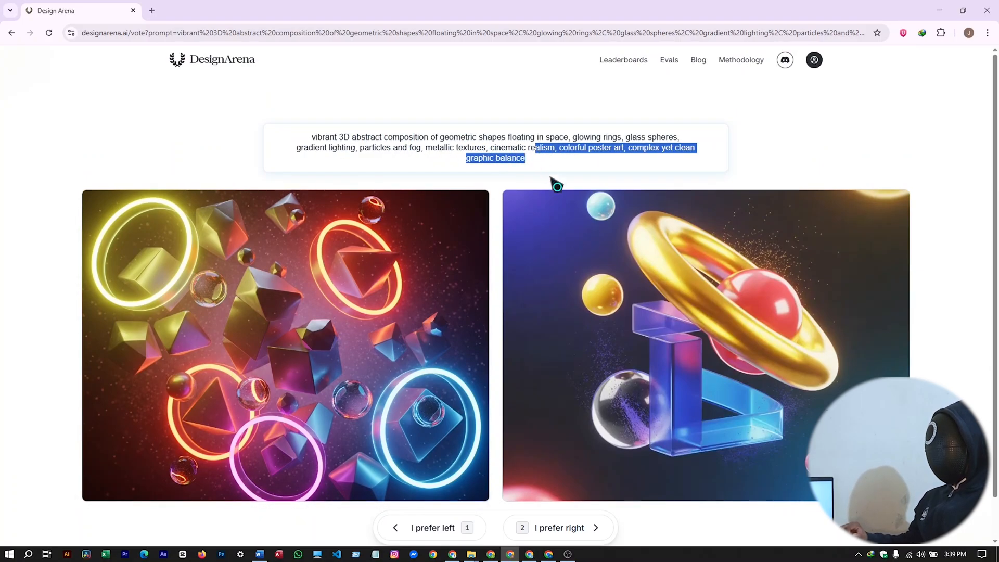
scroll("down", 3)
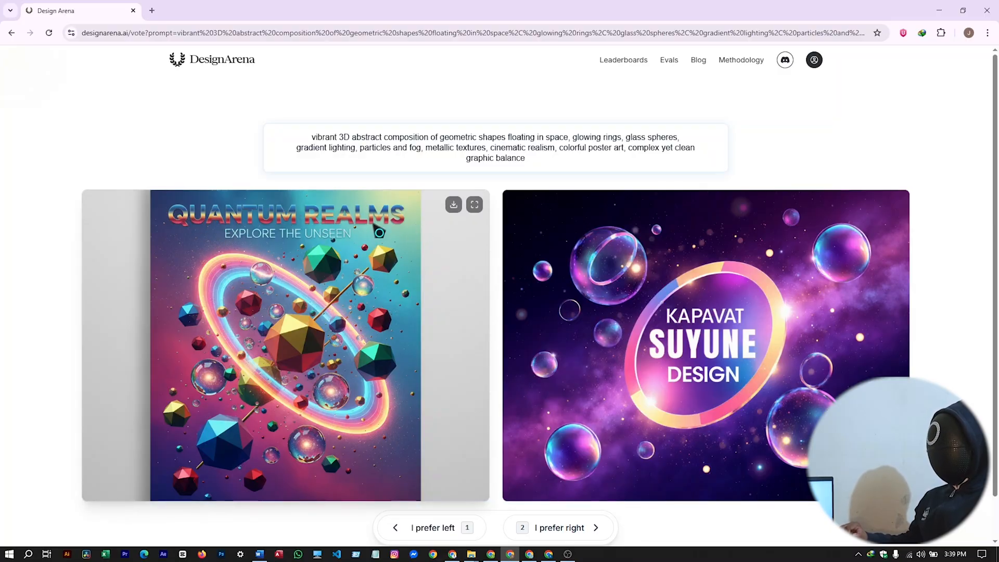
mouse_move(547, 148)
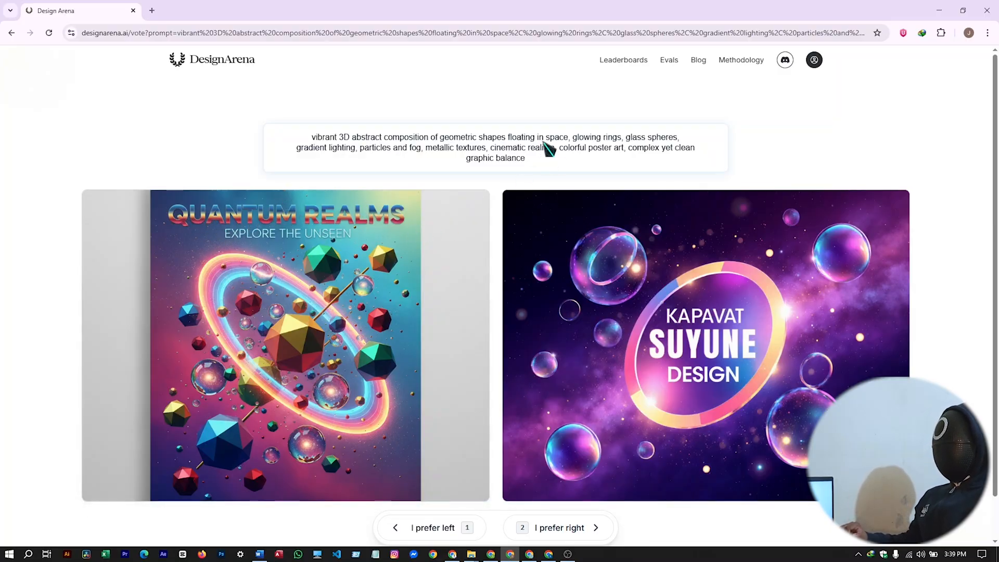
mouse_move(557, 157)
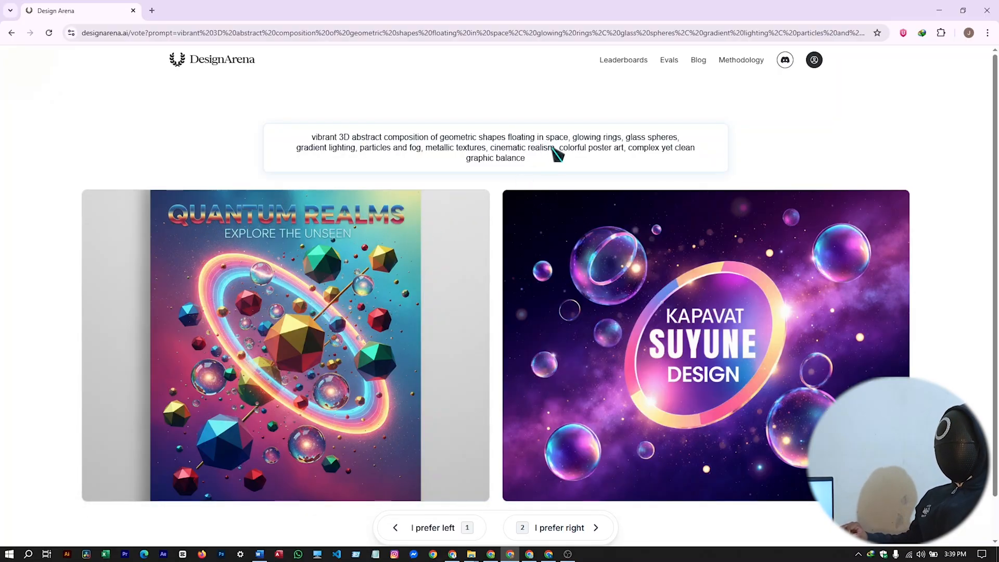
Step: Vote for the left poster design and browse the revealed results
left_click(430, 528)
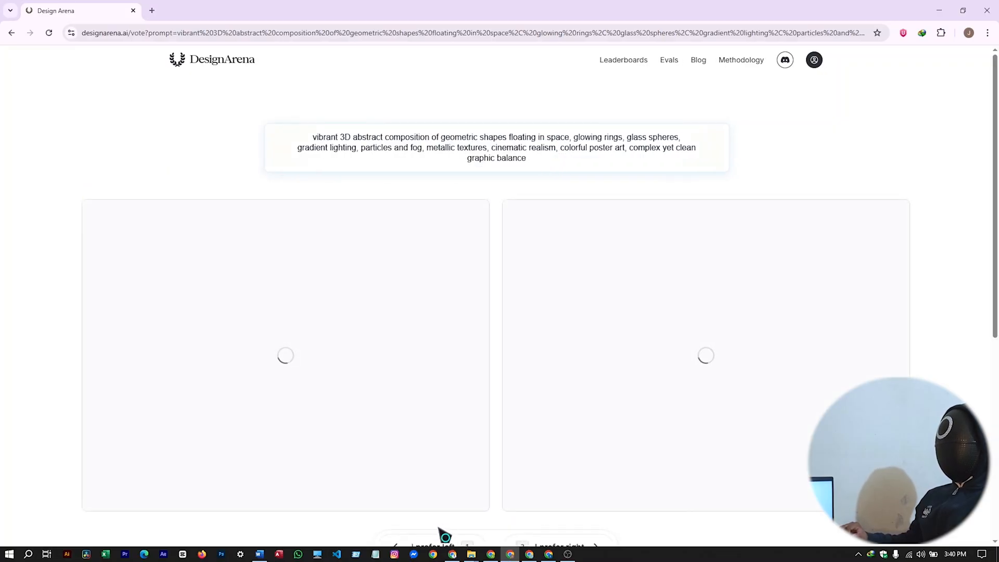
scroll("down", 3)
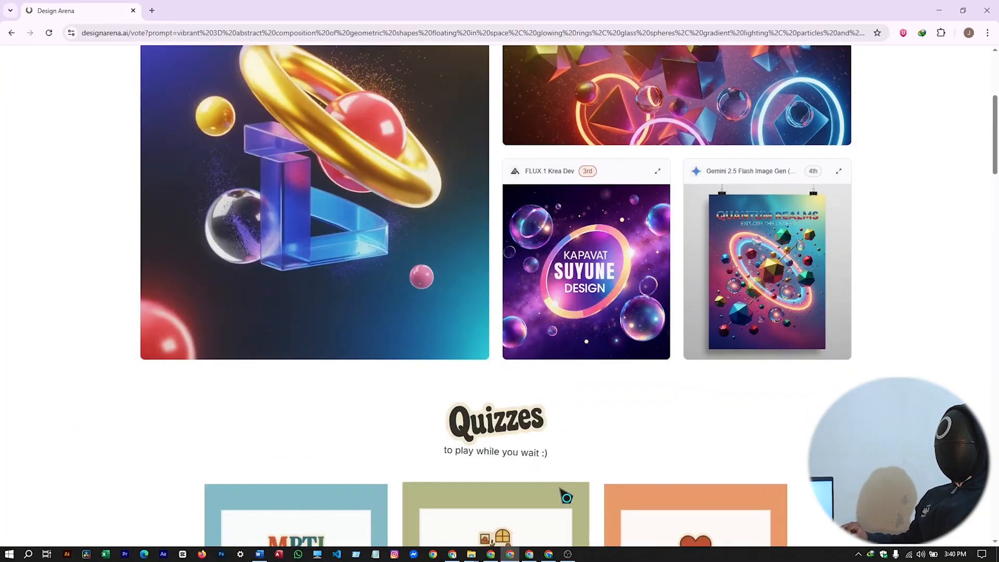
scroll("up", 3)
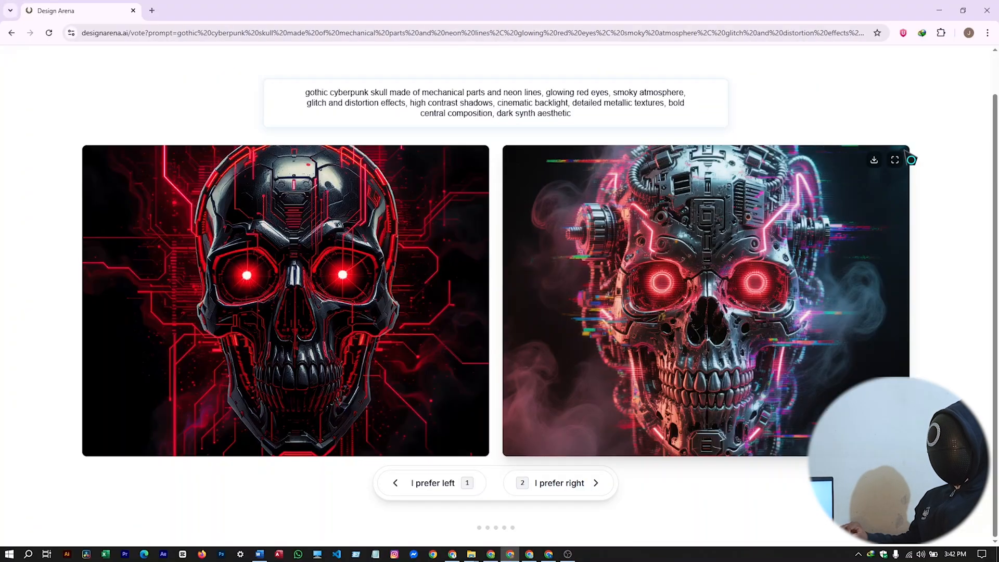
left_click(894, 160)
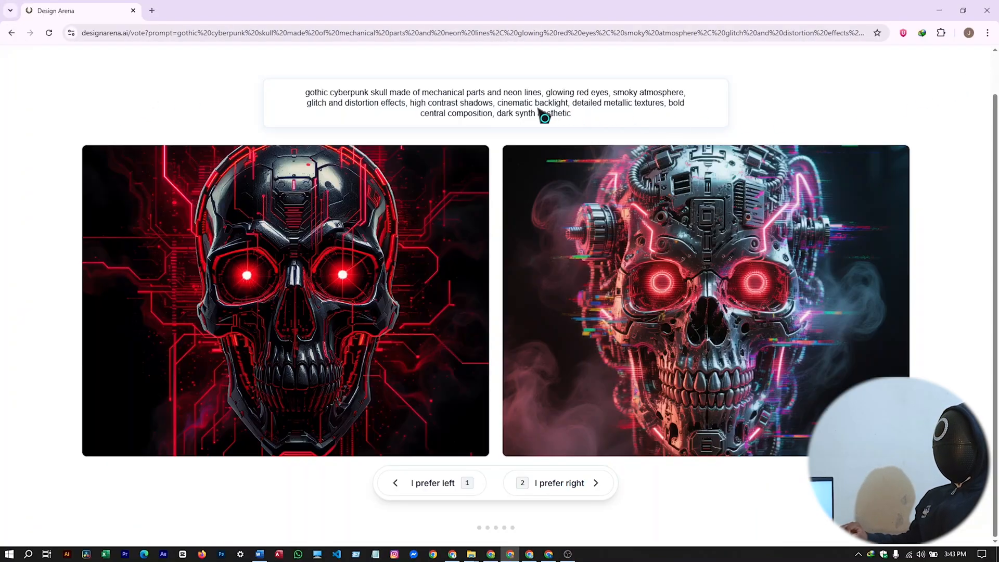
Step: Vote on the cyberpunk skull comparison and view the Atelier and Ideogram 3.0 skulls full-size
left_click(557, 483)
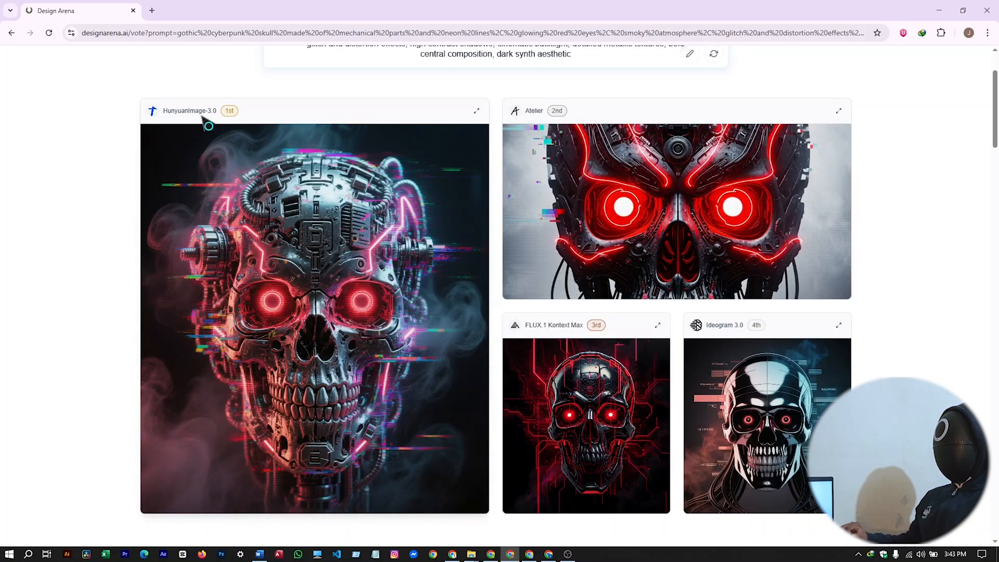
mouse_move(352, 408)
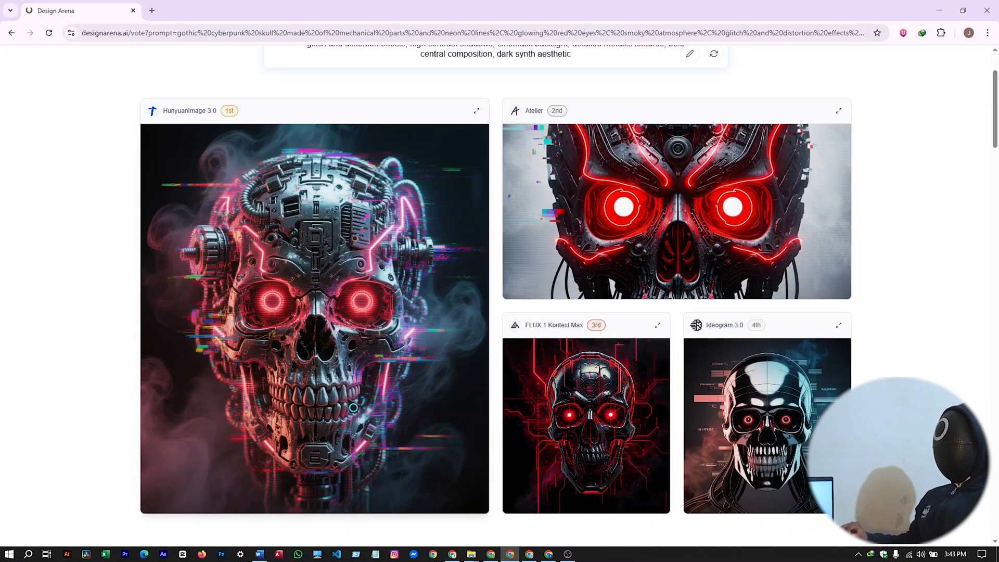
mouse_move(391, 347)
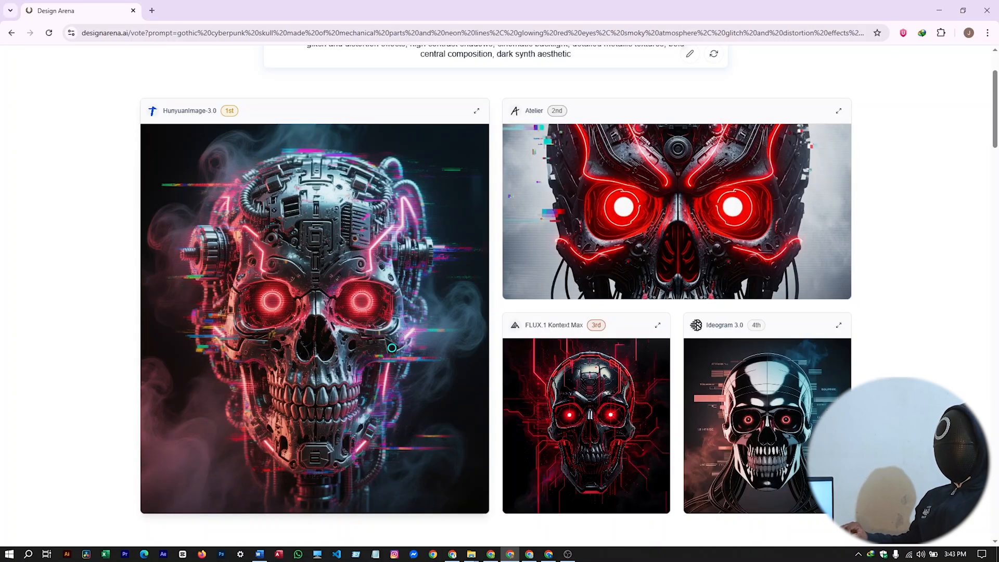
mouse_move(602, 149)
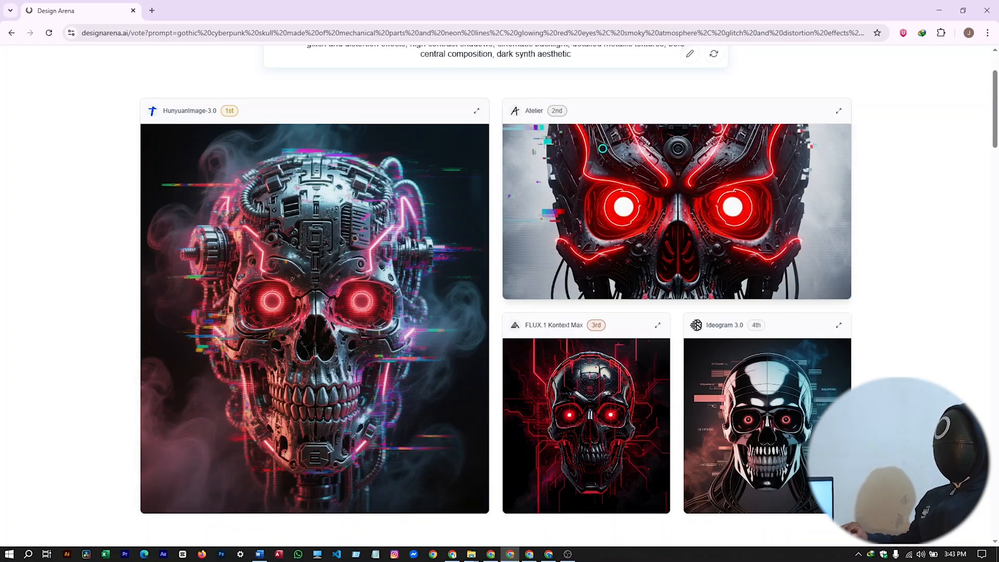
left_click(839, 111)
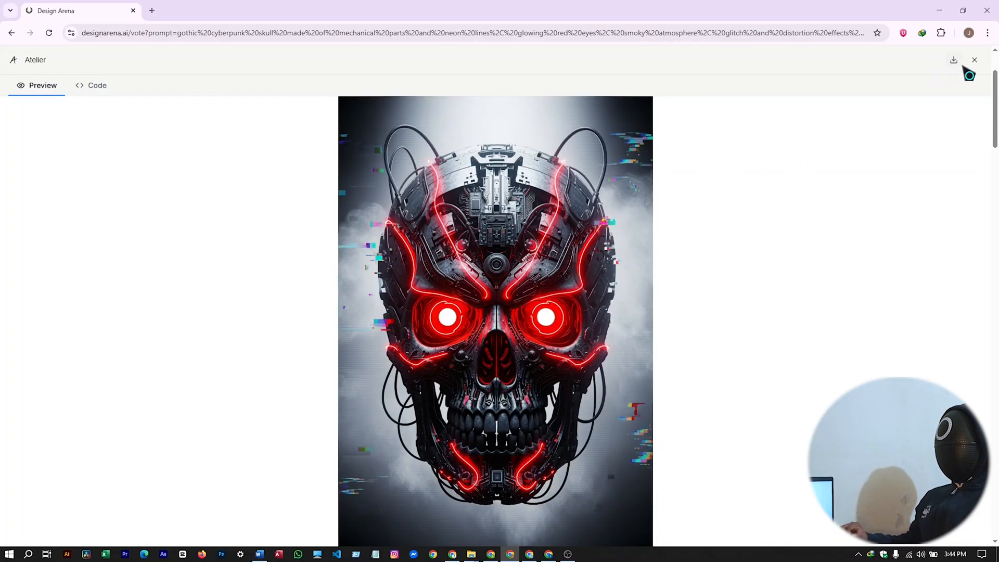
left_click(974, 60)
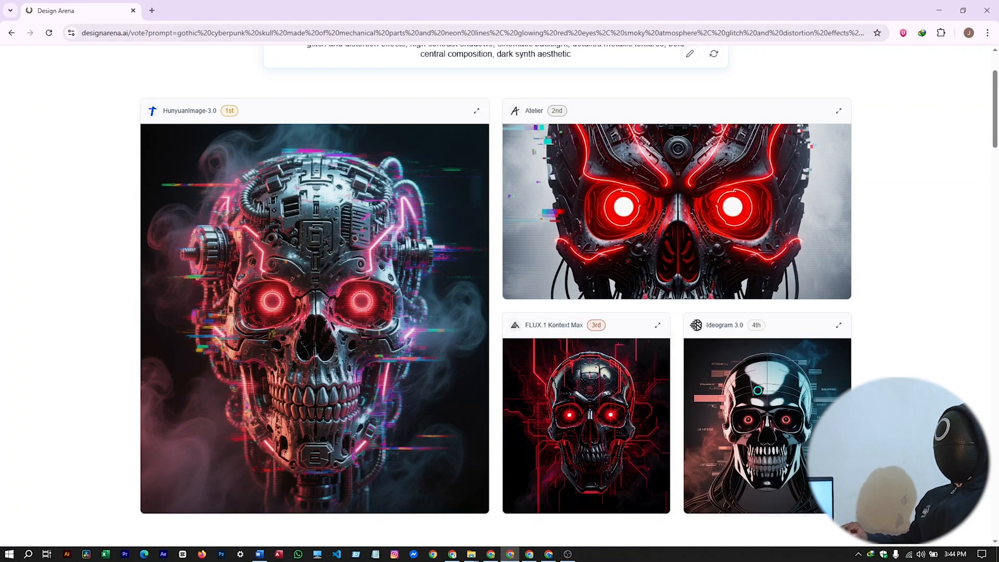
mouse_move(840, 324)
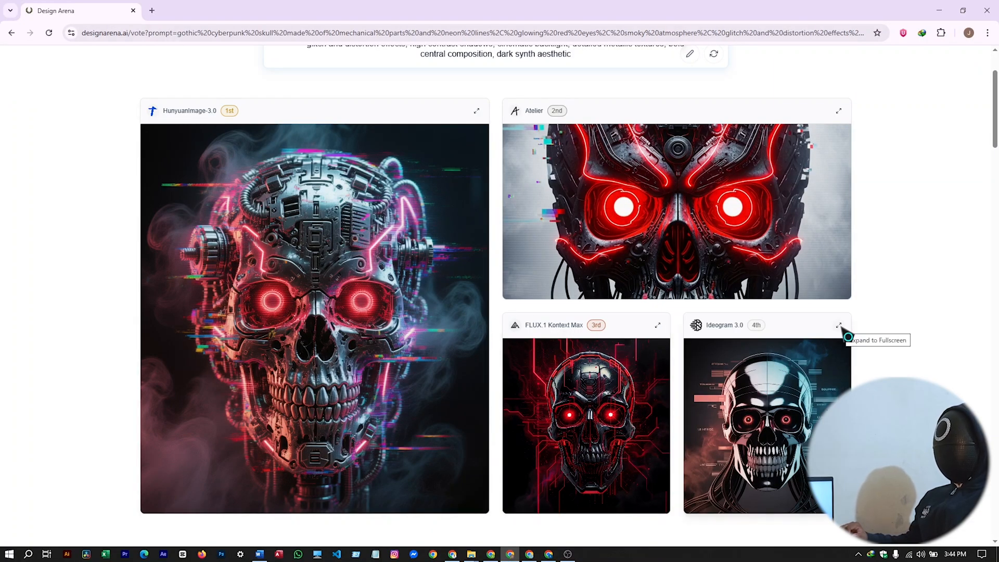
left_click(840, 326)
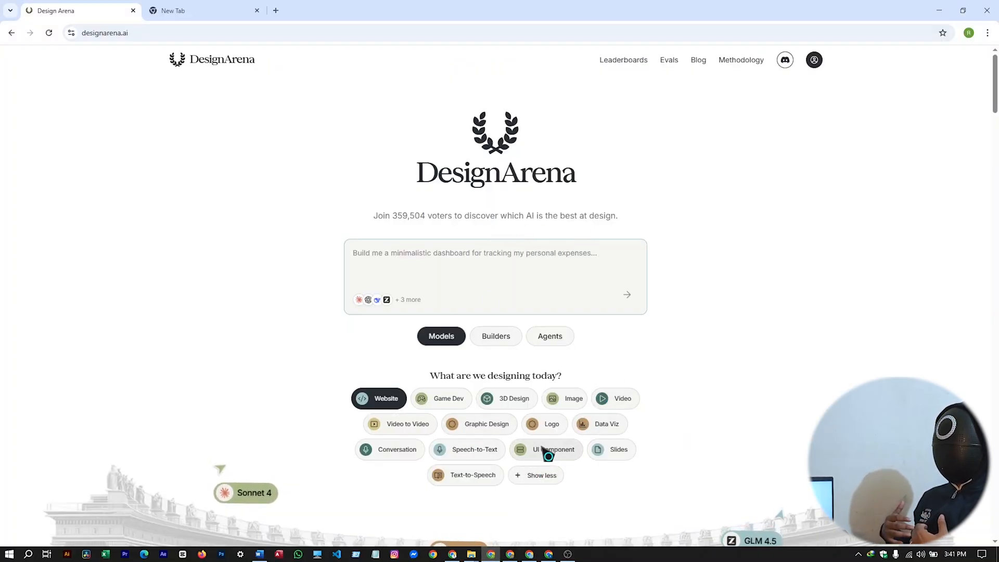
Step: Submit the modern glassmorphism dashboard UI components prompt under the UI Component category
left_click(625, 294)
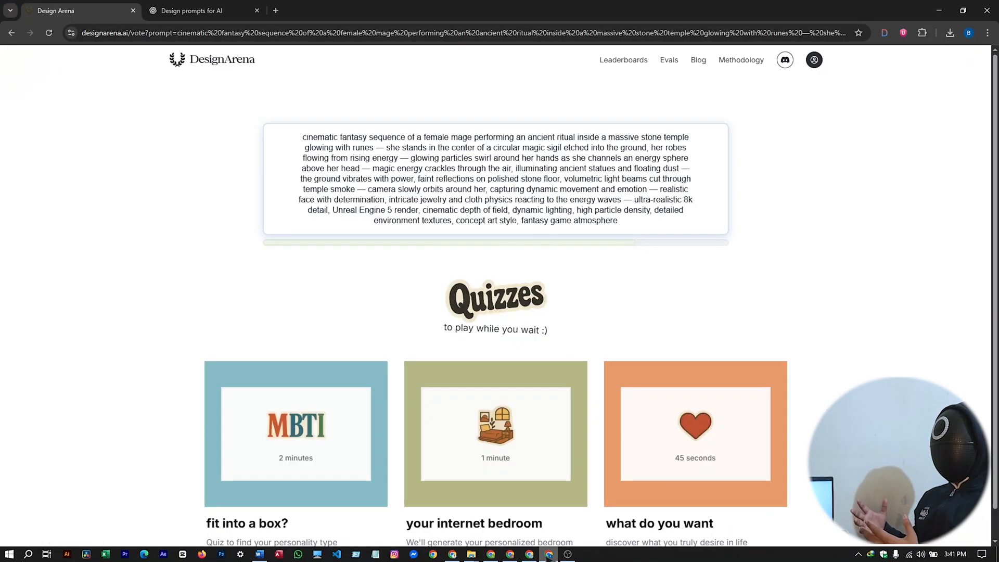
left_click(204, 11)
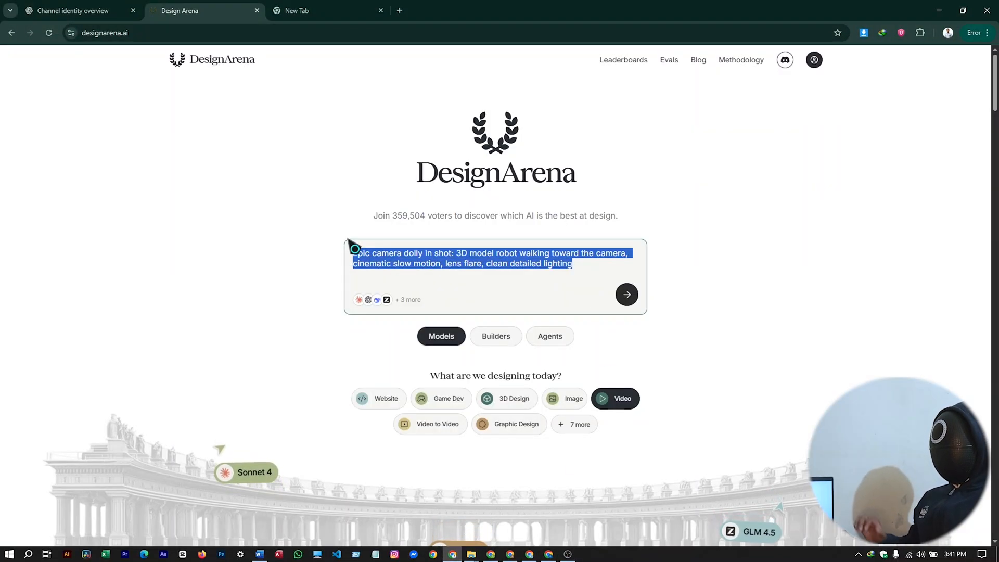
type("modern dashboard UI components, clean glassmorphism style, soft shadows, rounded cards with charts and icons, minimal color palette (white, gray, blue accents), realistic depth, consistent layout grid, modern typography, professional UI kit composition")
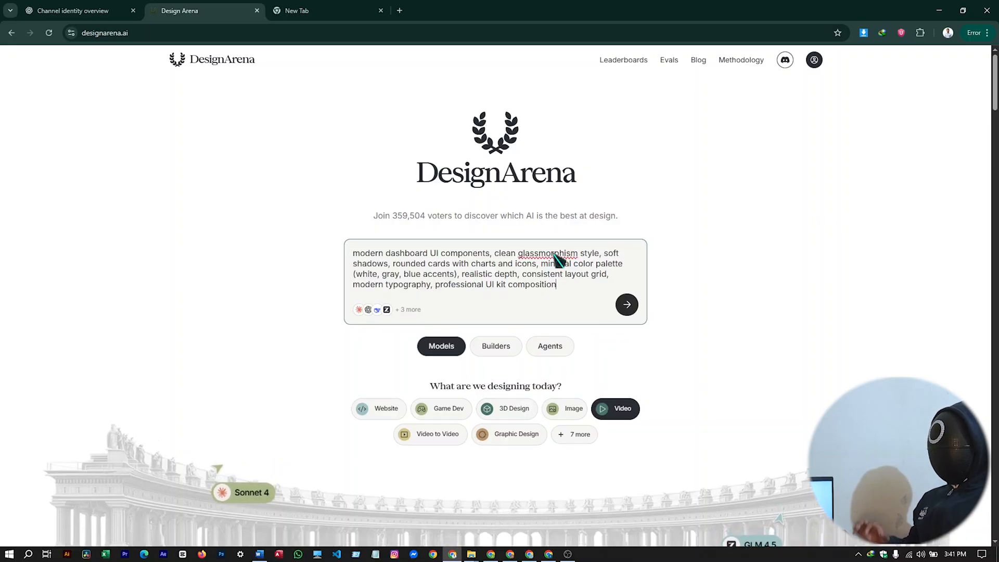
left_click(573, 433)
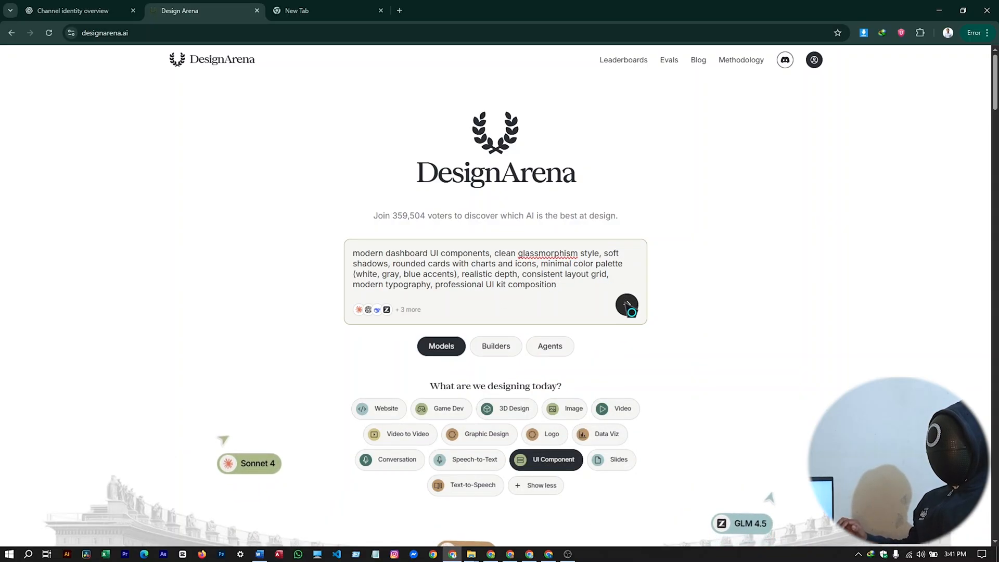
left_click(625, 304)
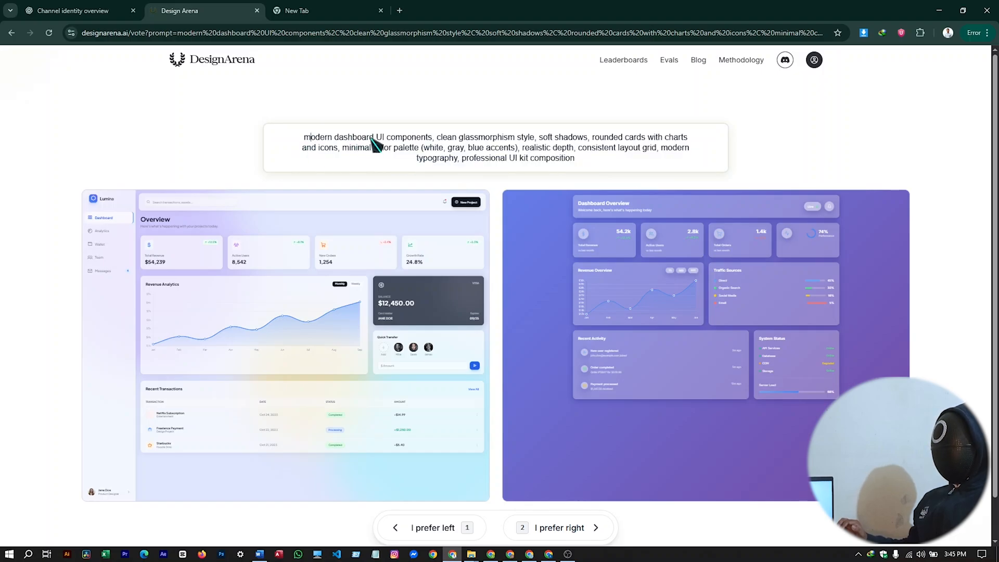
Step: Preview Model A's Lumina glassmorphism dashboard full-size, then show its index.html code
scroll("down", 3)
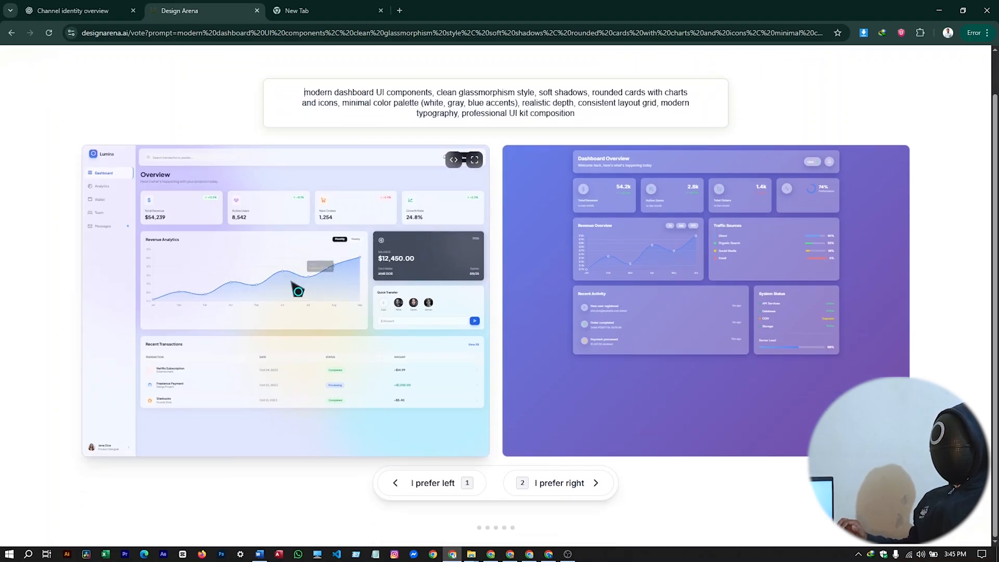
mouse_move(669, 337)
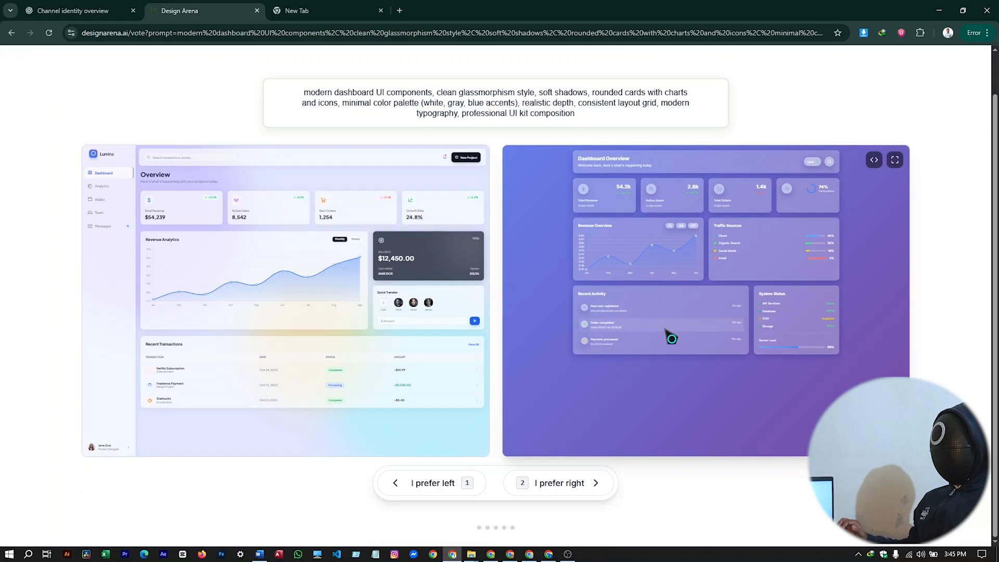
mouse_move(775, 323)
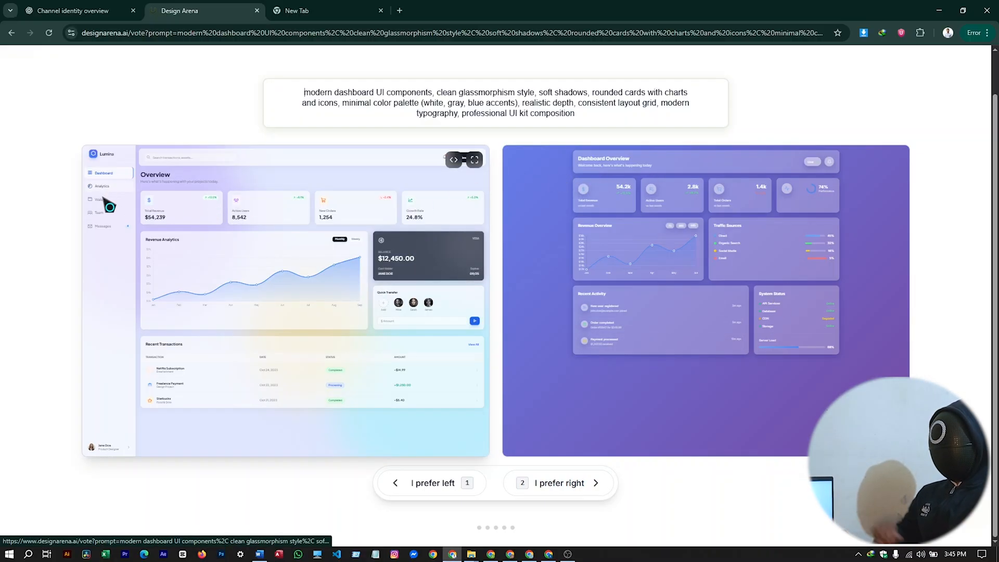
left_click(474, 160)
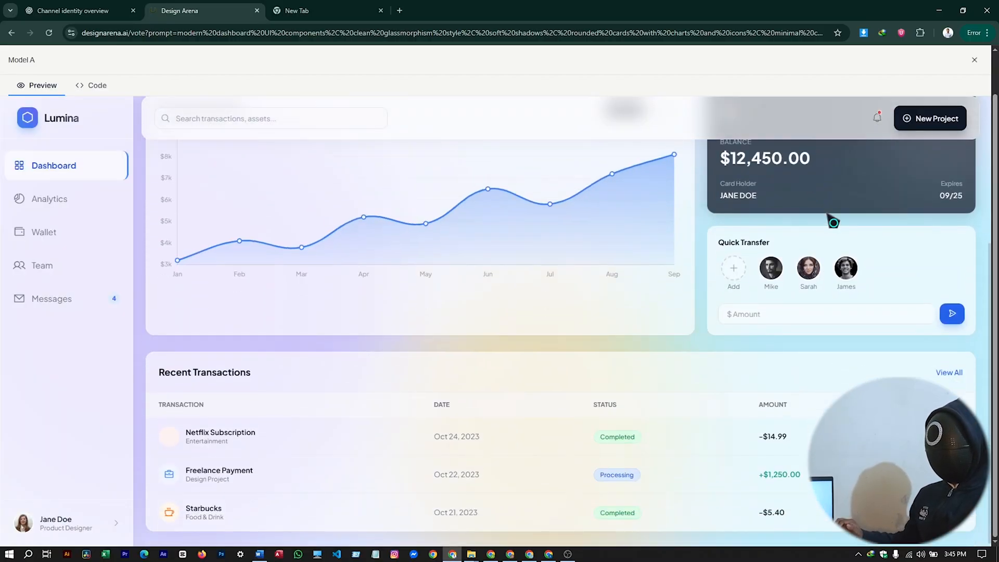
scroll("up", 3)
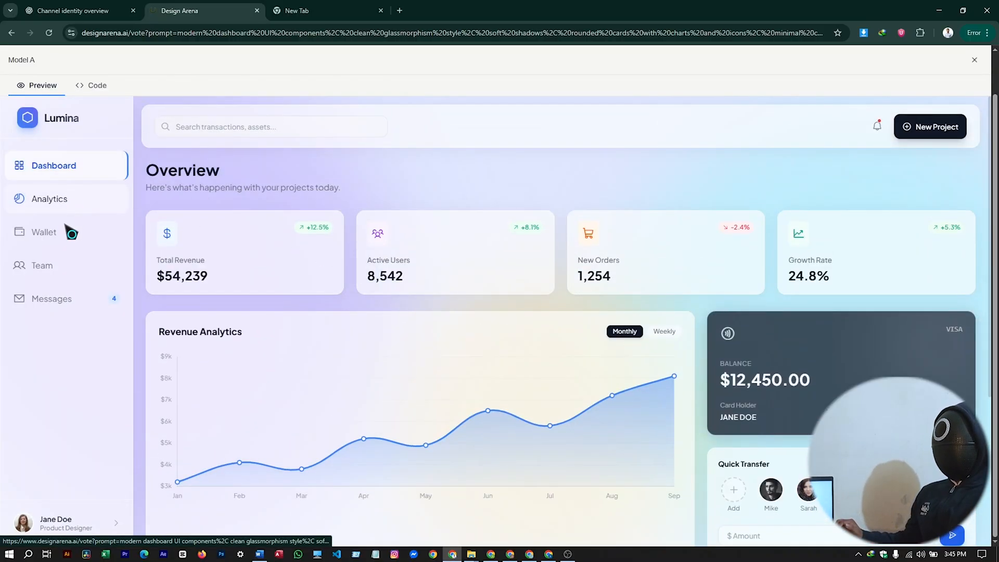
left_click(271, 126)
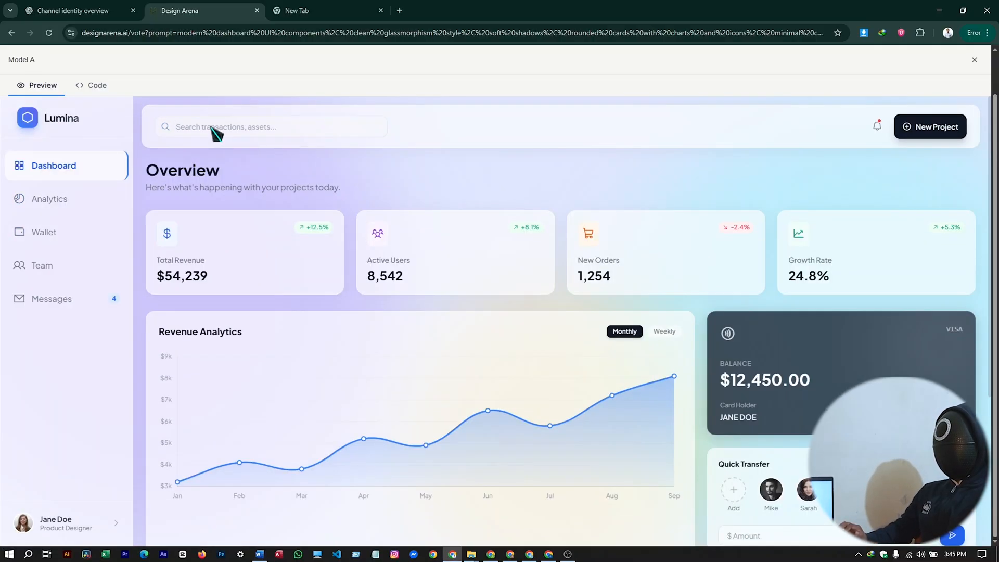
type("Hey")
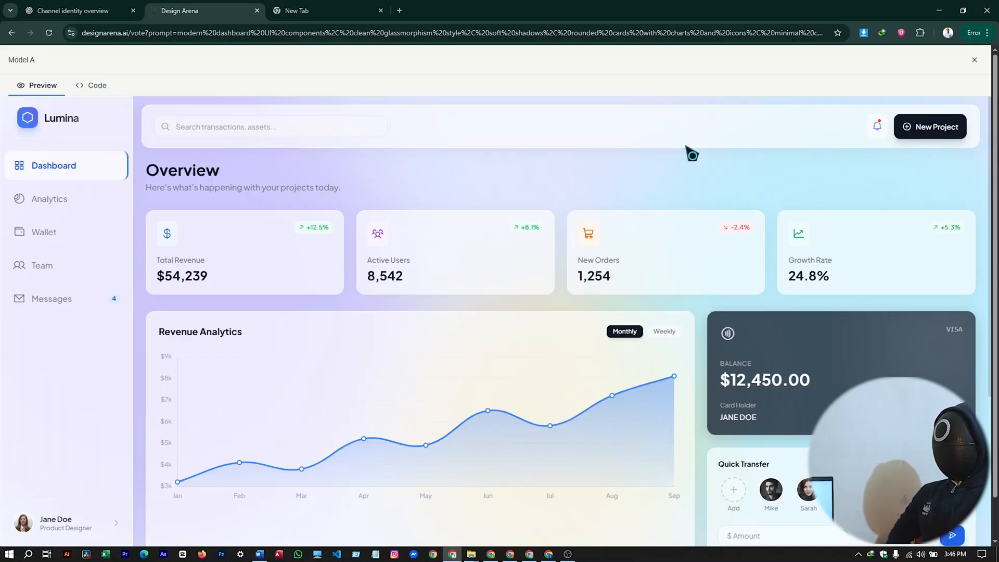
mouse_move(221, 212)
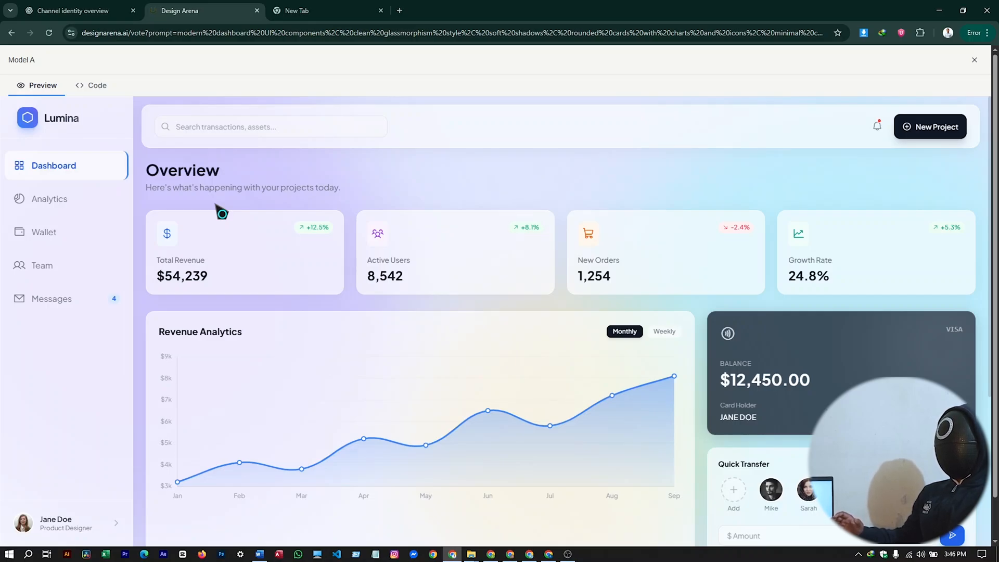
left_click(97, 85)
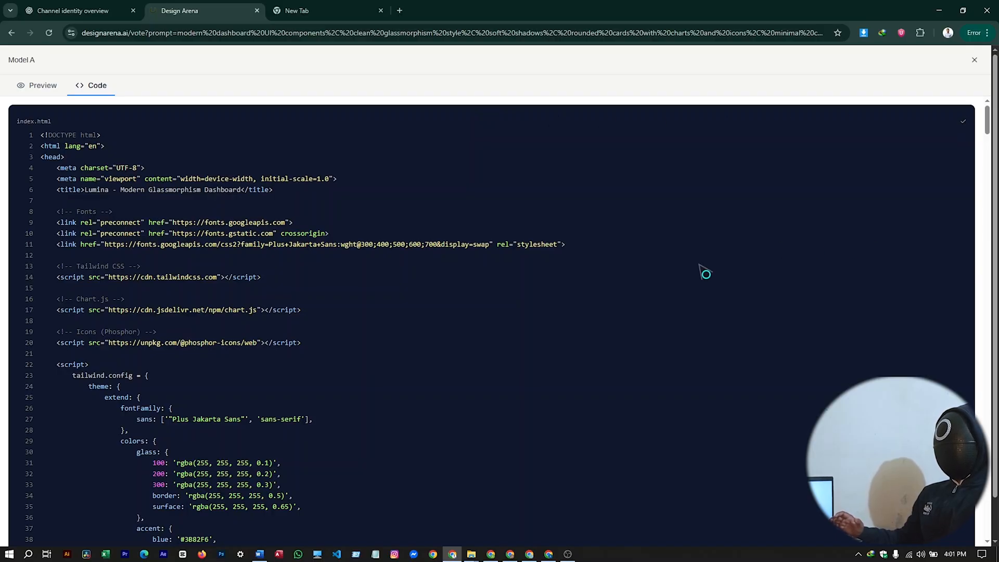
Step: Bring up Save As for the Word document holding the pasted dashboard HTML
left_click(258, 553)
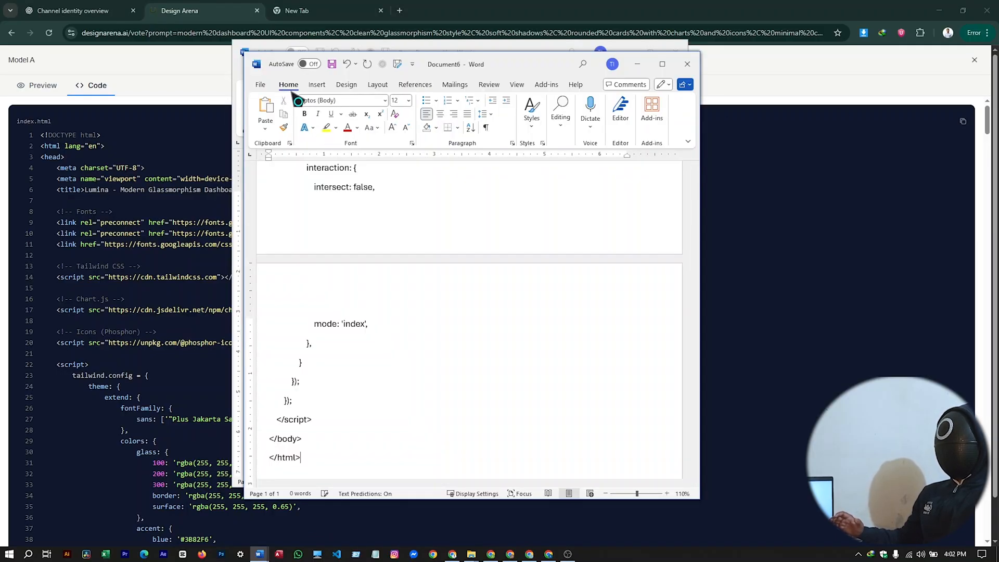
left_click(260, 85)
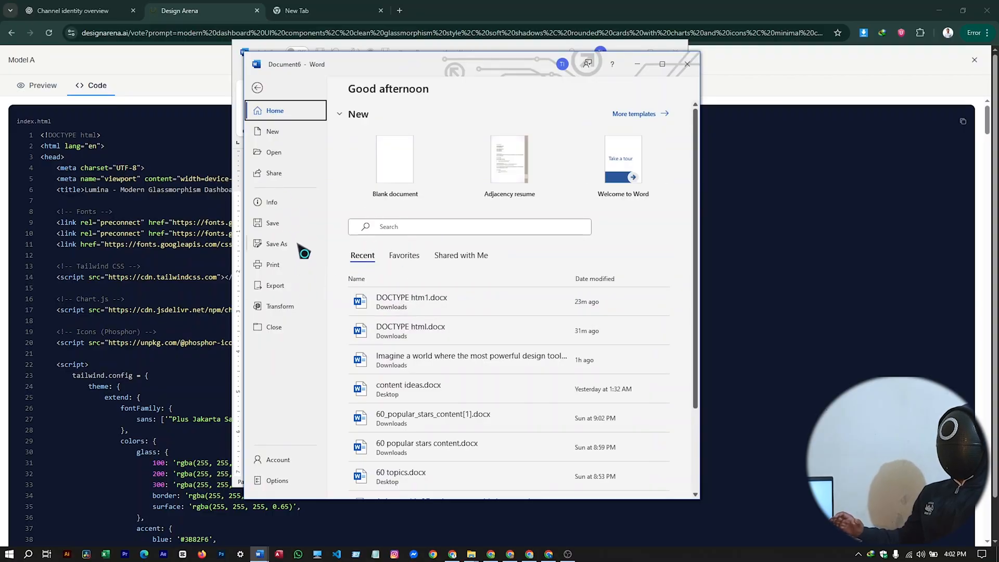
left_click(276, 243)
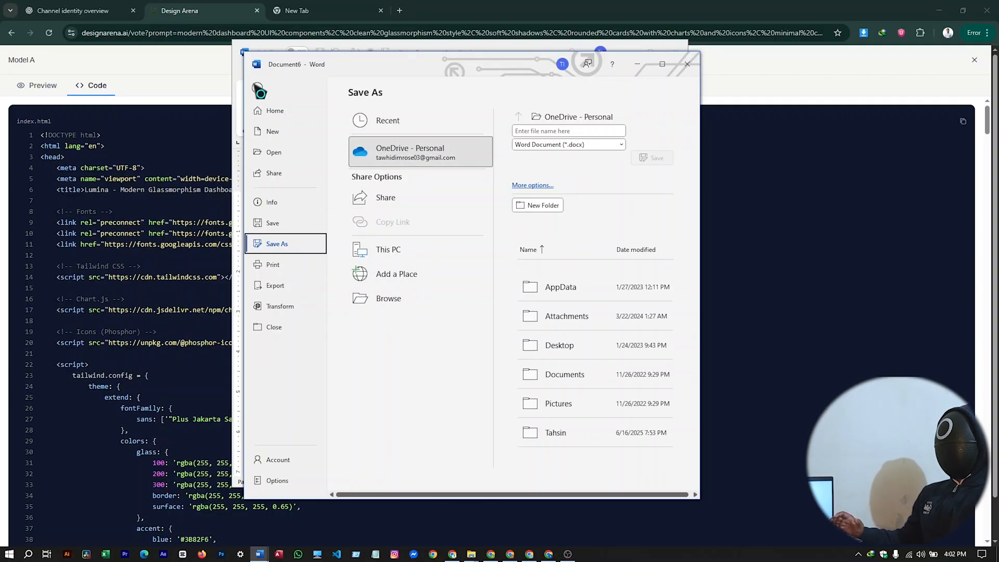
Step: Browse the four-model dashboard leaderboard led by Riftrunner, then Claude Sonnet 4
left_click(686, 63)
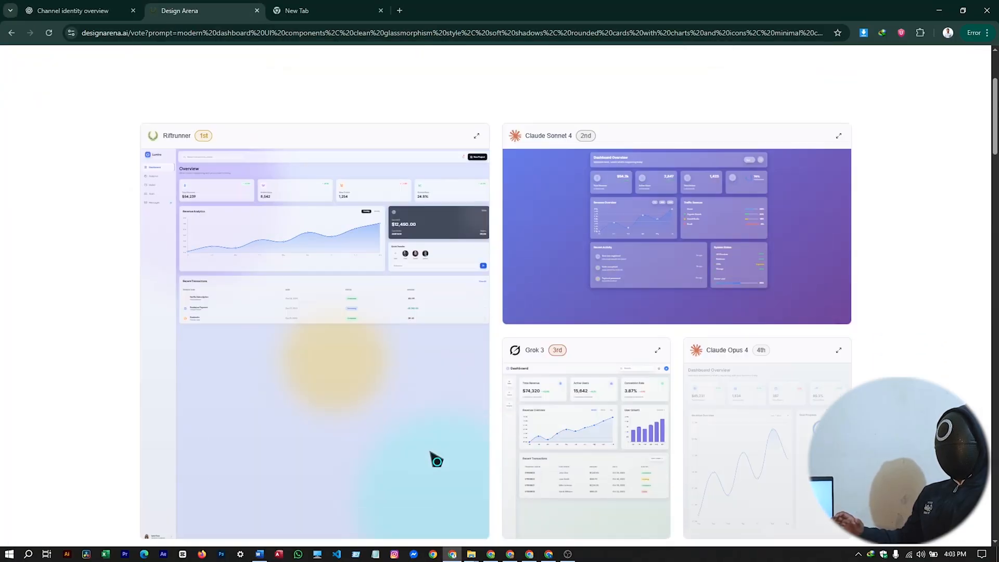
scroll("down", 3)
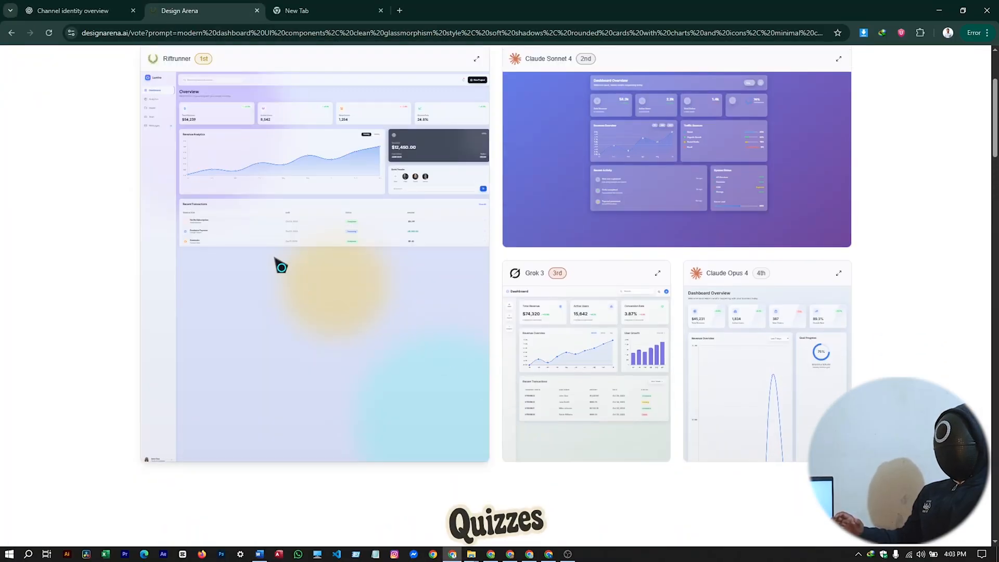
mouse_move(540, 286)
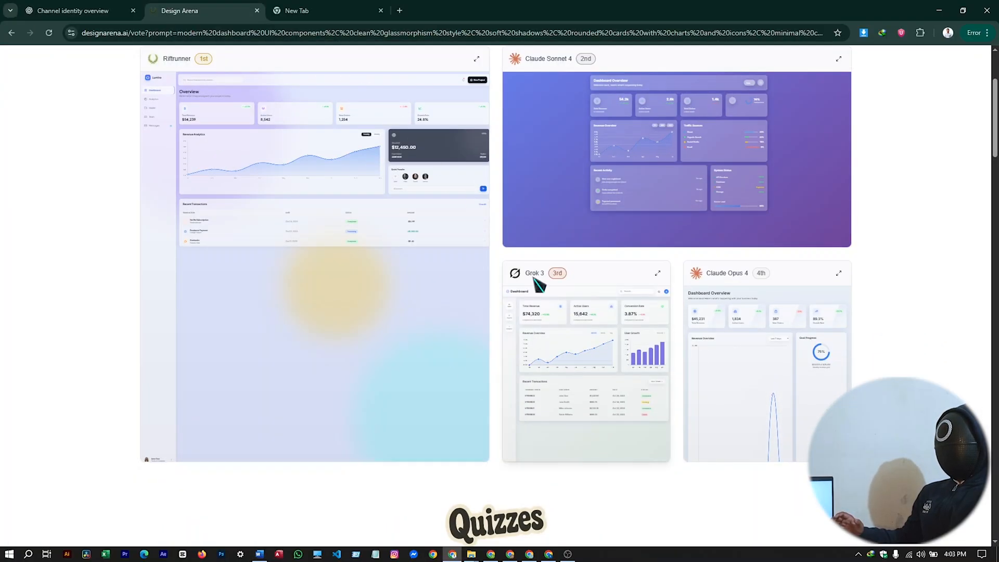
mouse_move(671, 296)
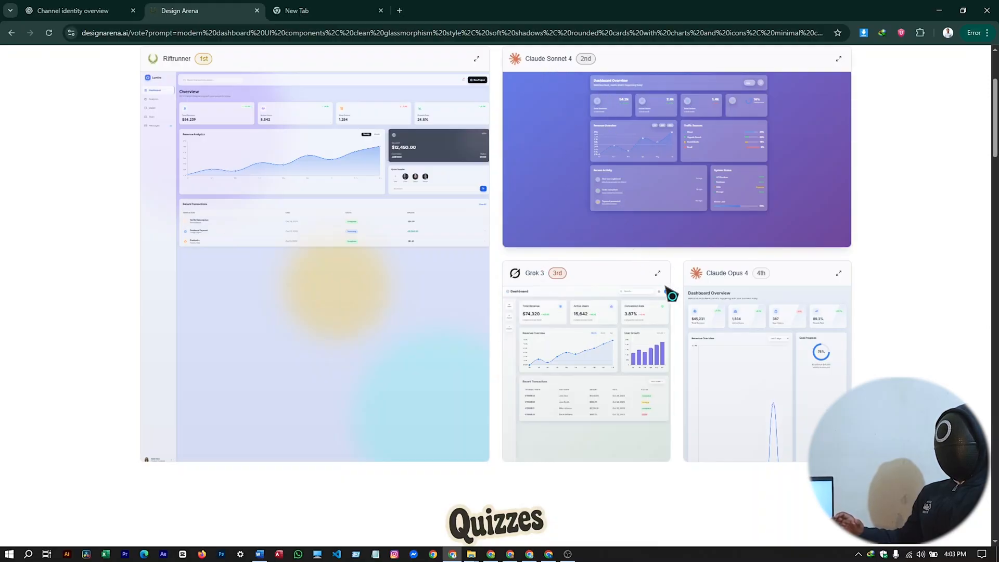
scroll("up", 3)
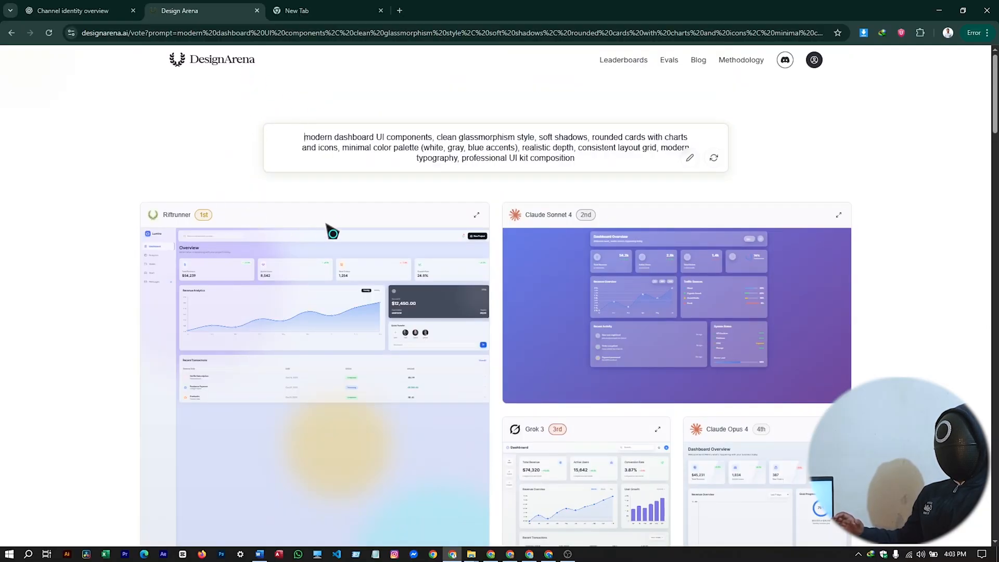
mouse_move(382, 298)
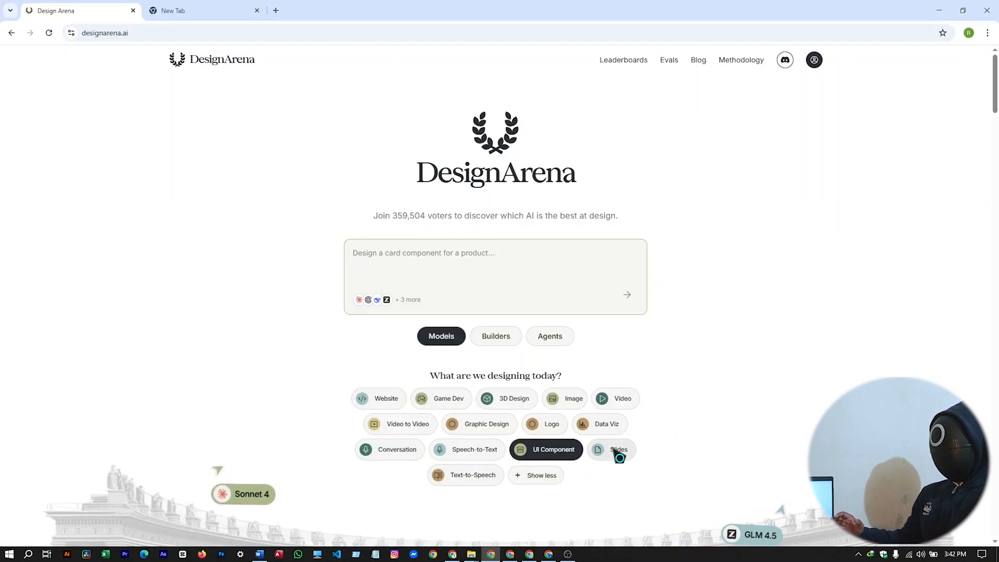
Step: Enter the elegant corporate title slide prompt with Slides as the category
left_click(204, 10)
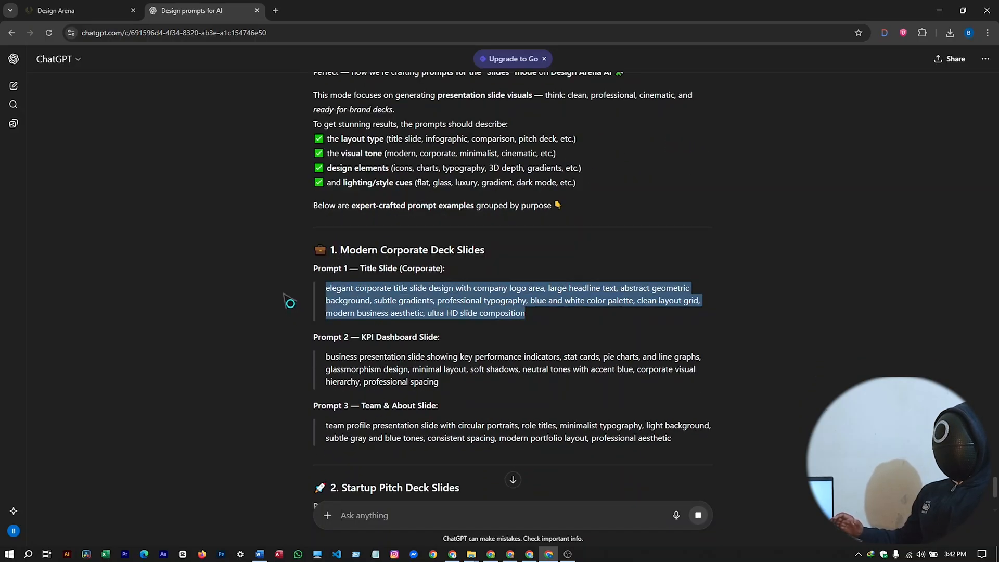
left_click(76, 11)
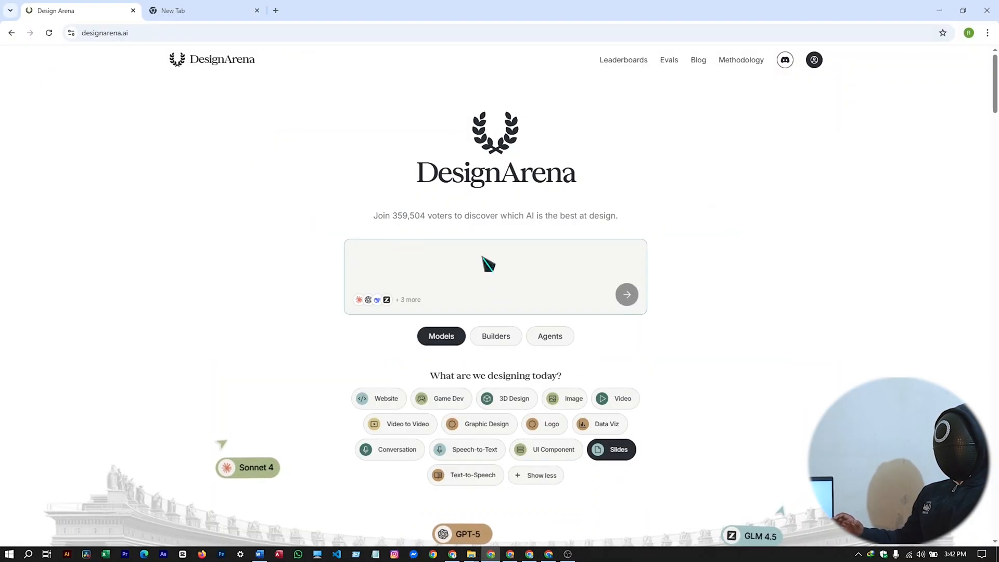
left_click(626, 295)
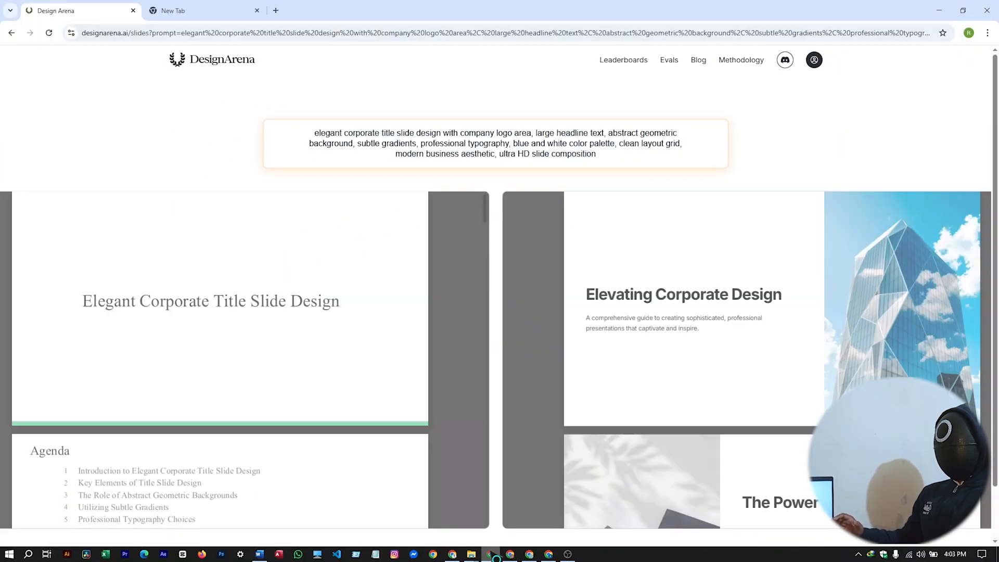
scroll("down", 3)
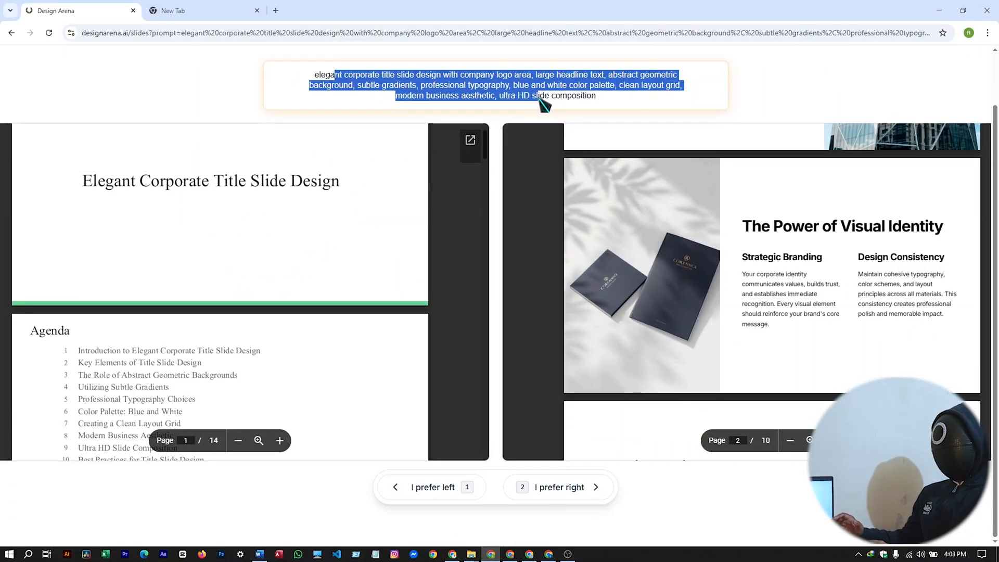
Step: View the left 14-page slide deck in a new tab, then close the Design Arena overlay
left_click(469, 140)
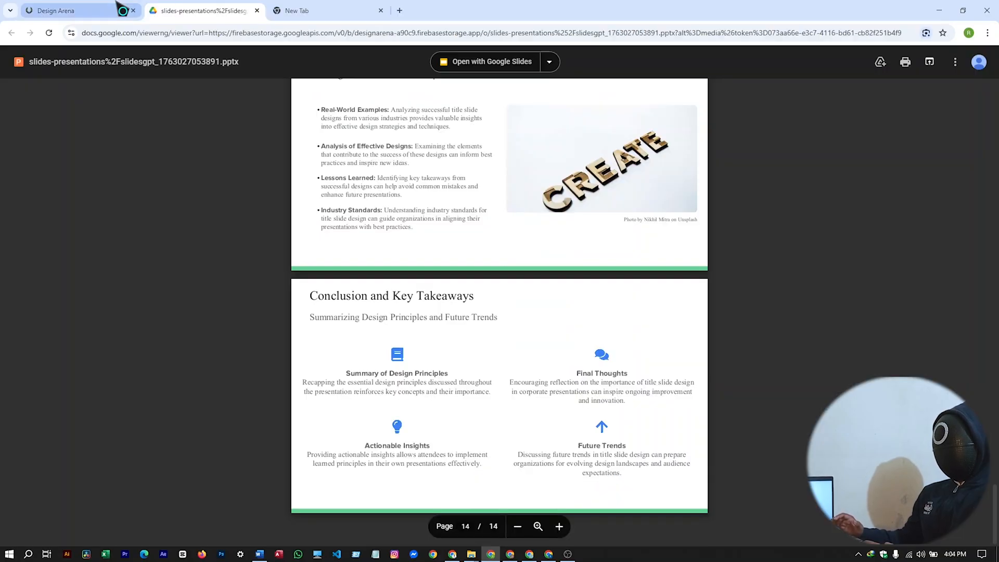
left_click(57, 11)
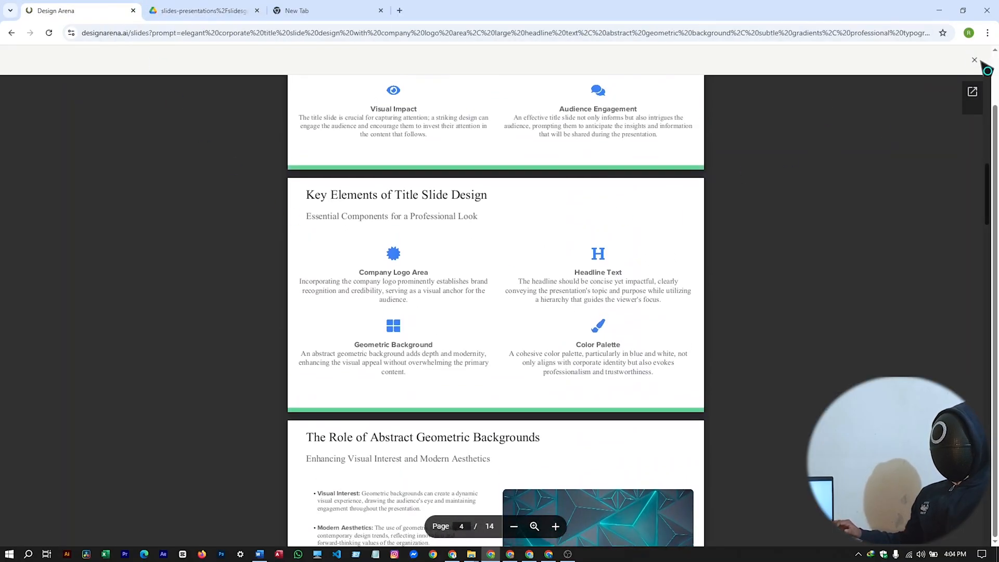
left_click(973, 59)
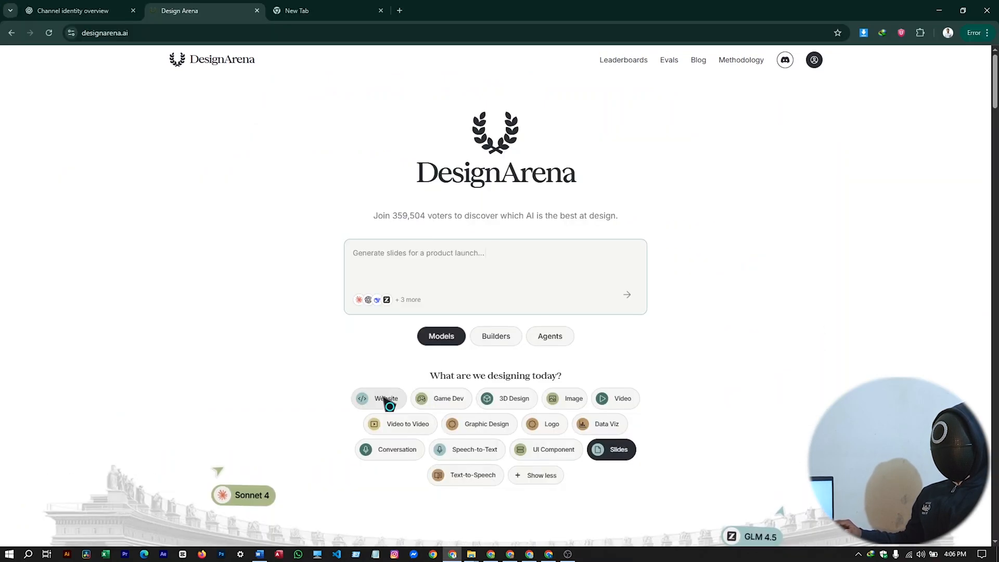
Step: Take the Digital Architect portfolio prompt from ChatGPT's reply back to Design Arena
type("Build me a minimalistic dash")
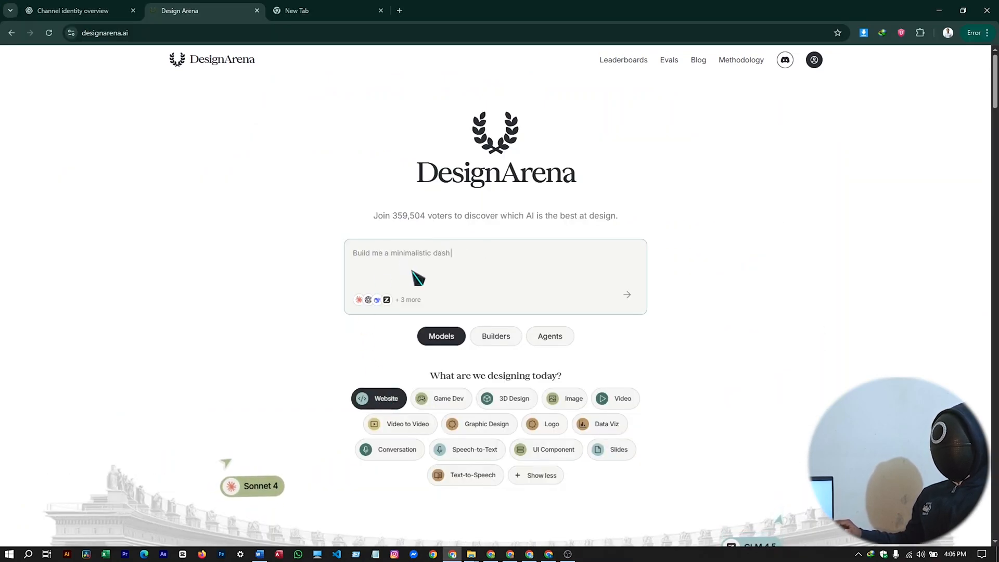
left_click(204, 11)
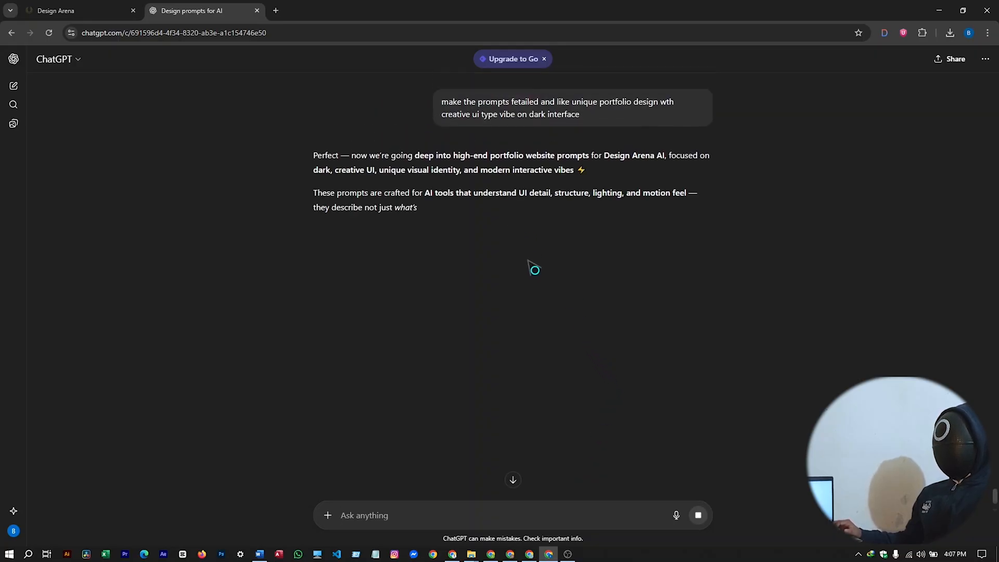
scroll("down", 3)
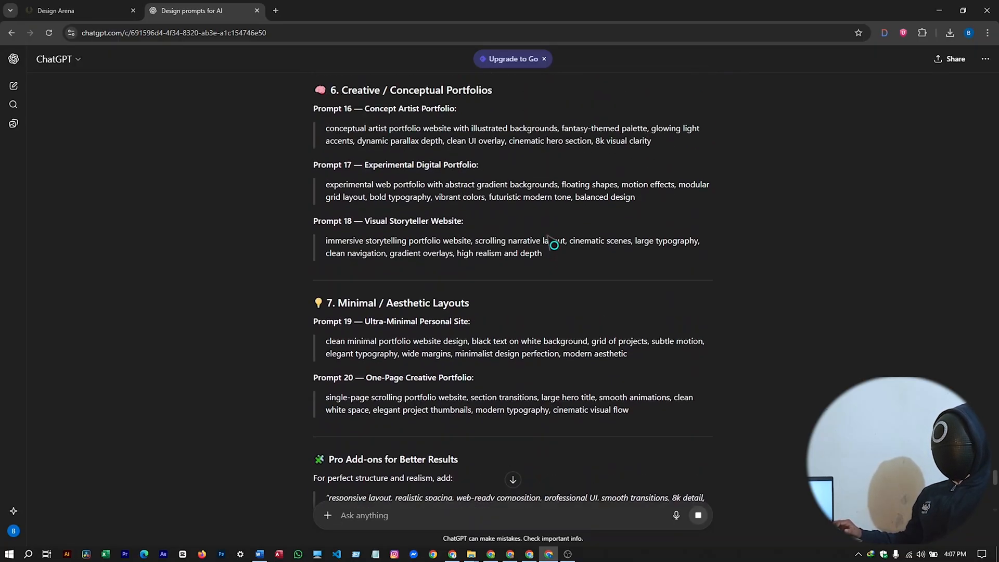
scroll("up", 3)
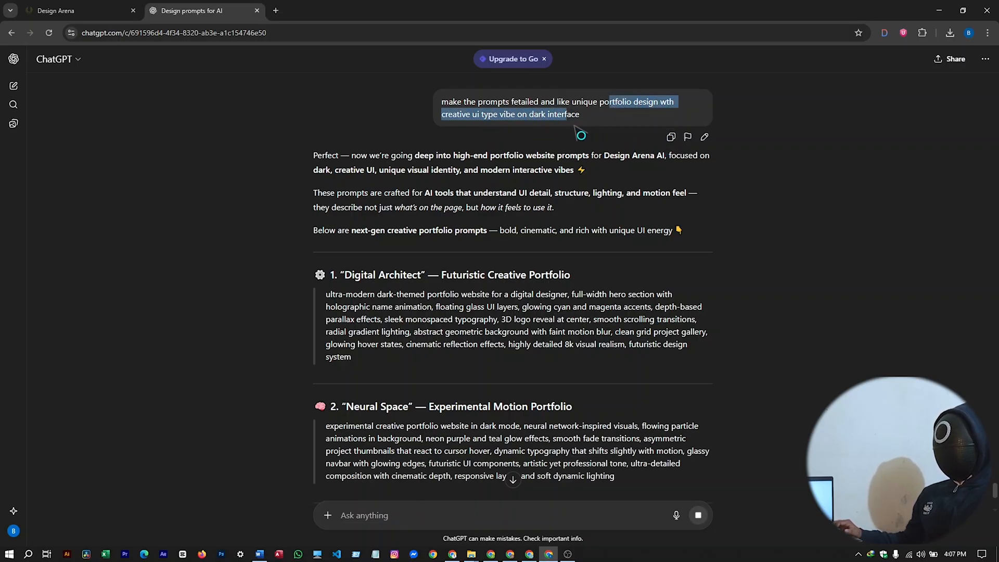
scroll("down", 3)
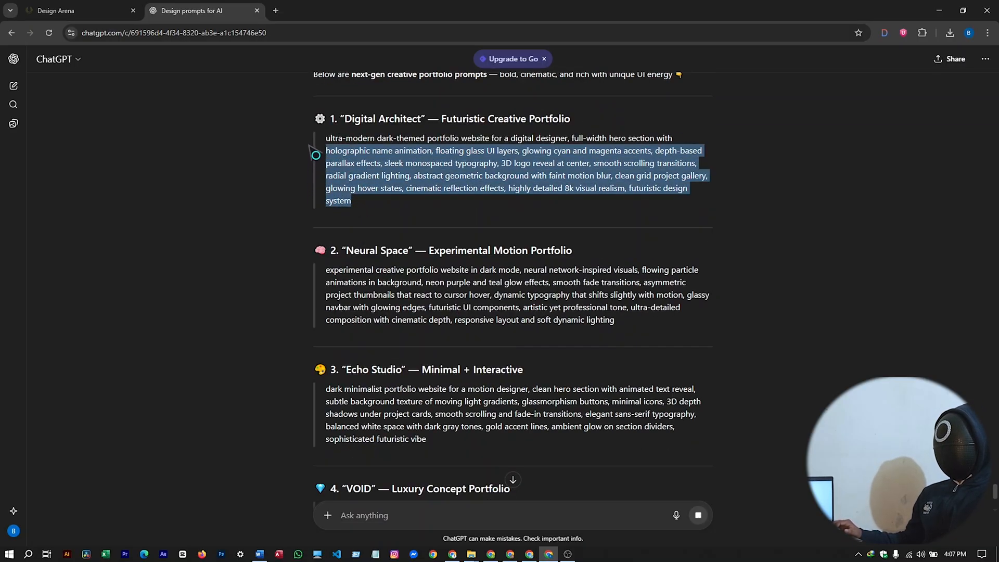
left_click(76, 11)
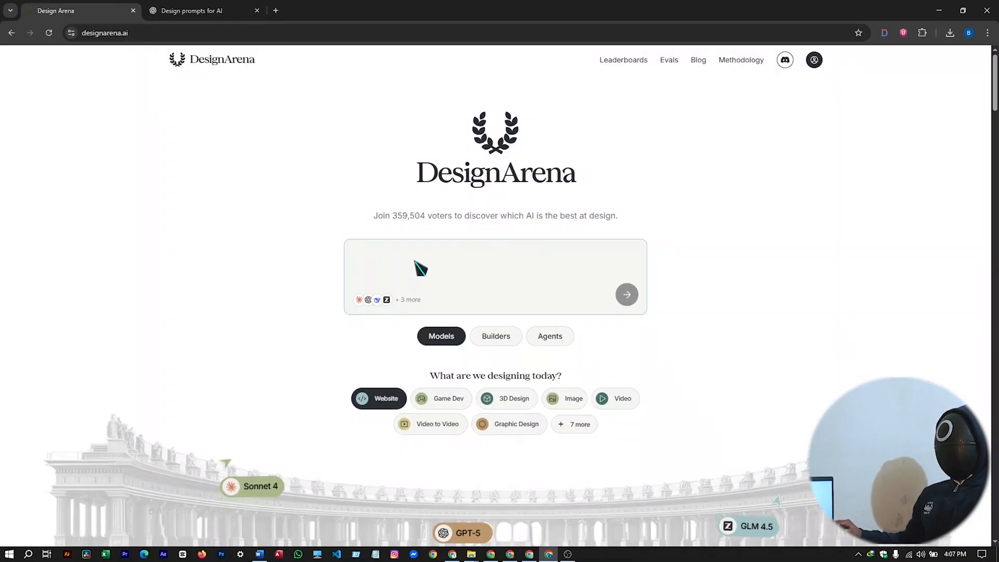
Step: Submit the Digital Architect prompt and scroll Model A's site down to its contact form
left_click(626, 295)
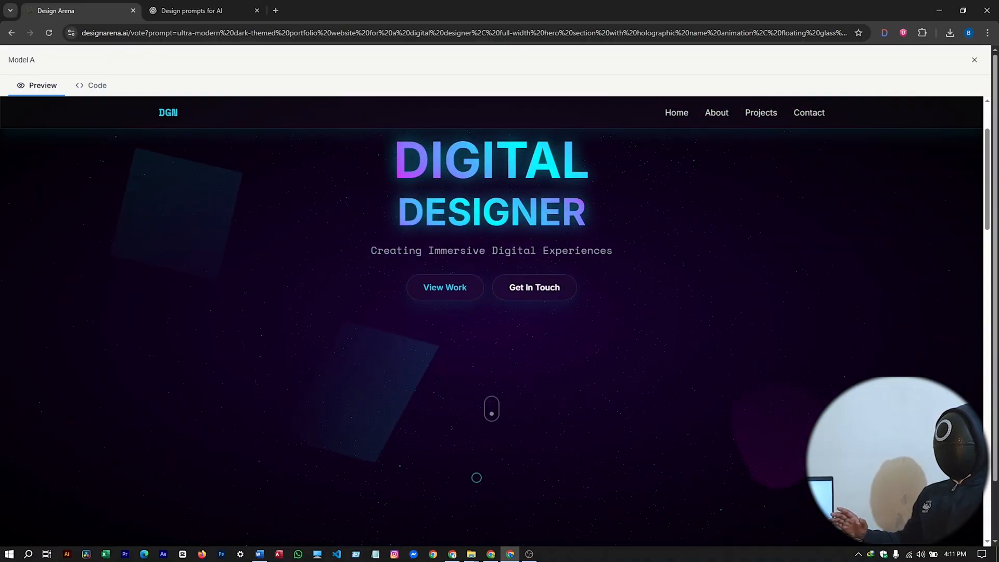
scroll("down", 3)
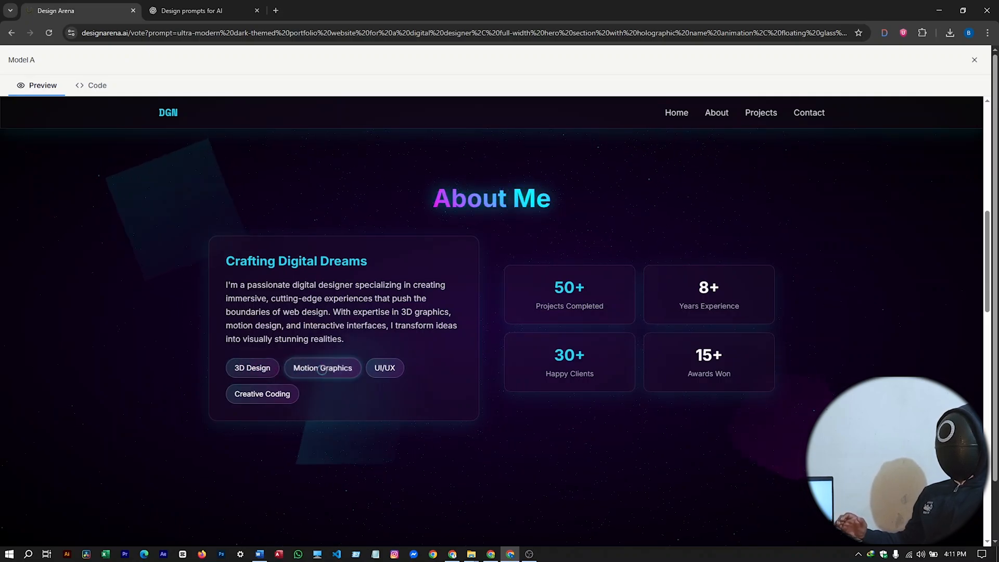
scroll("down", 3)
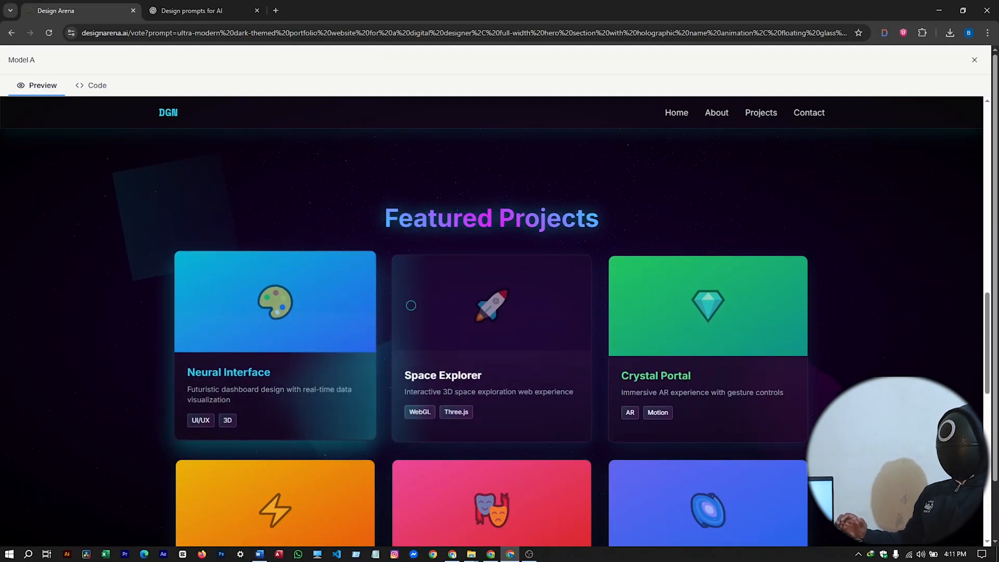
scroll("down", 3)
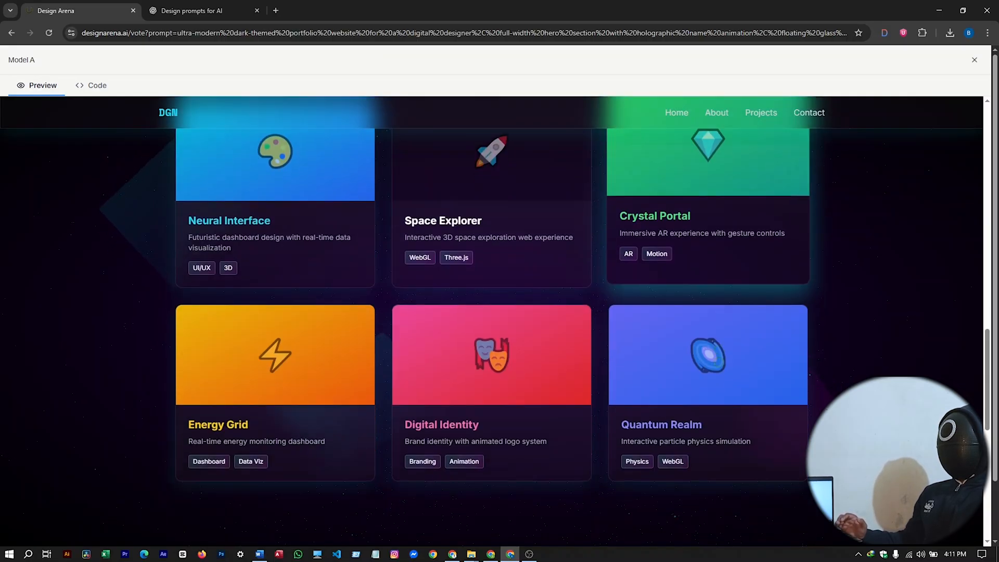
scroll("down", 3)
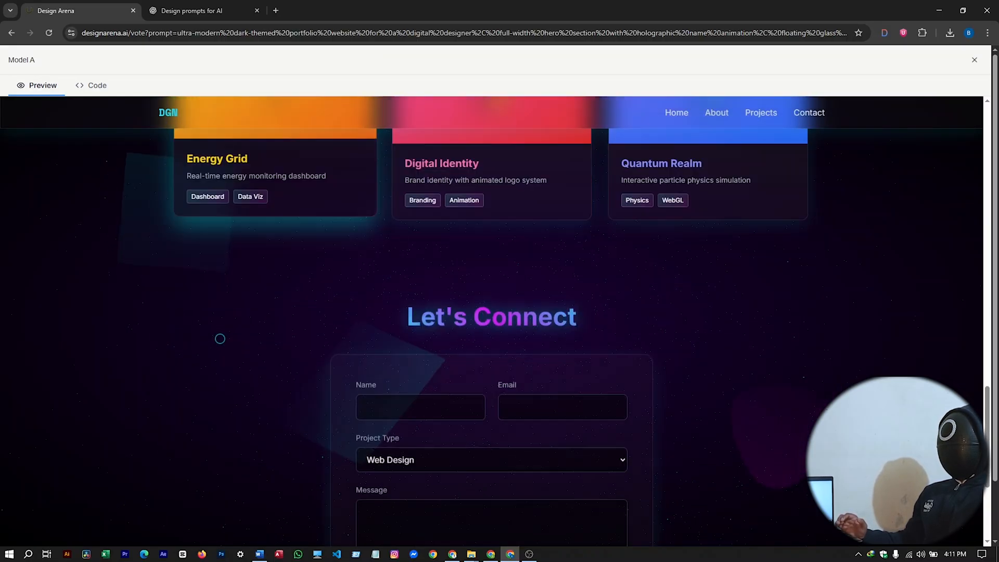
scroll("down", 3)
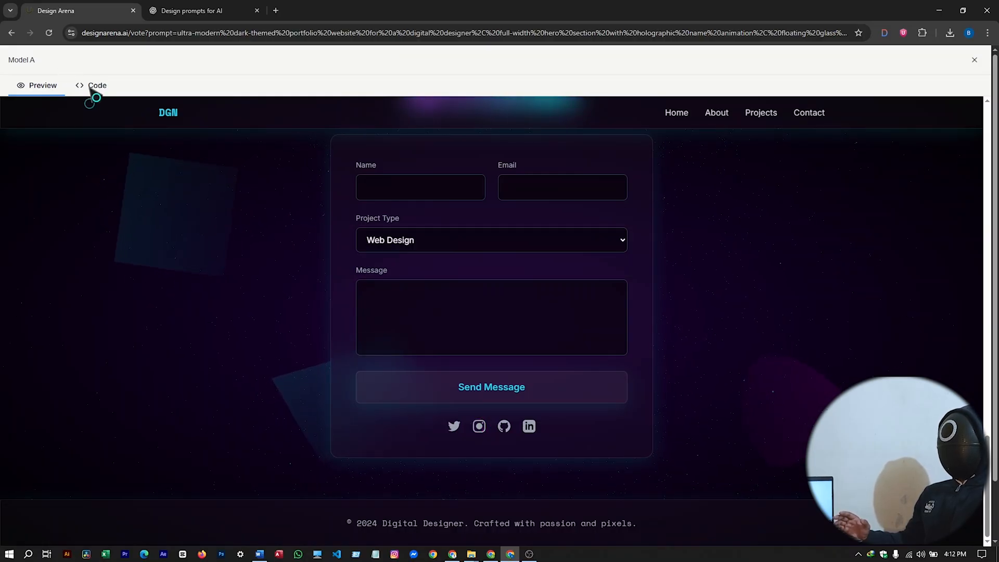
Step: View Model A's portfolio index.html code, then close the fullscreen view
left_click(97, 85)
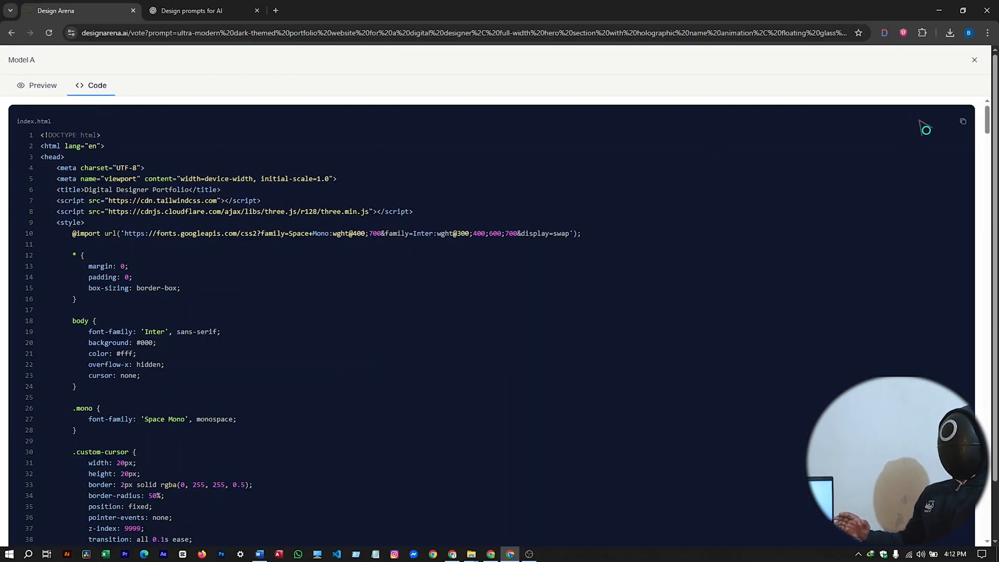
mouse_move(738, 132)
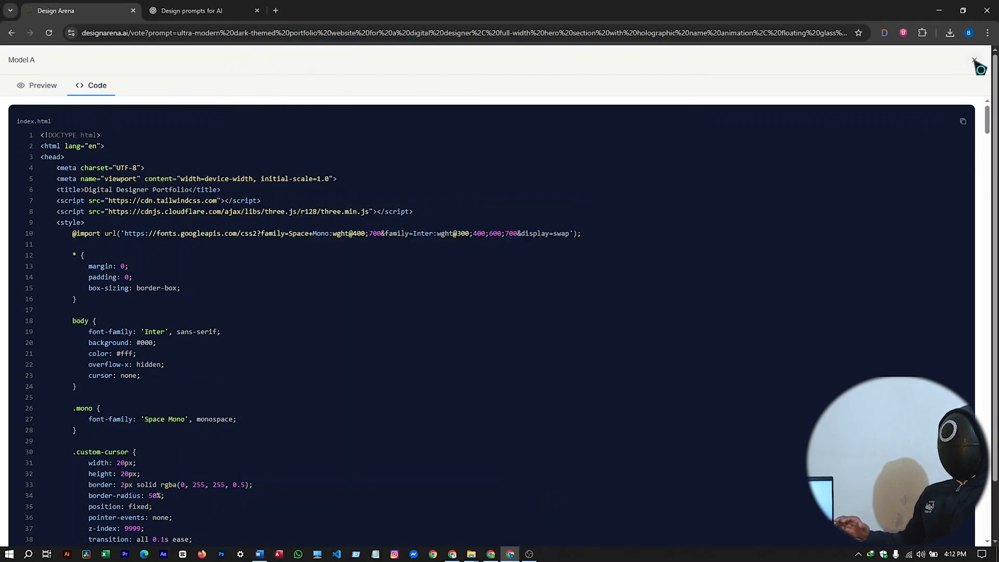
left_click(42, 85)
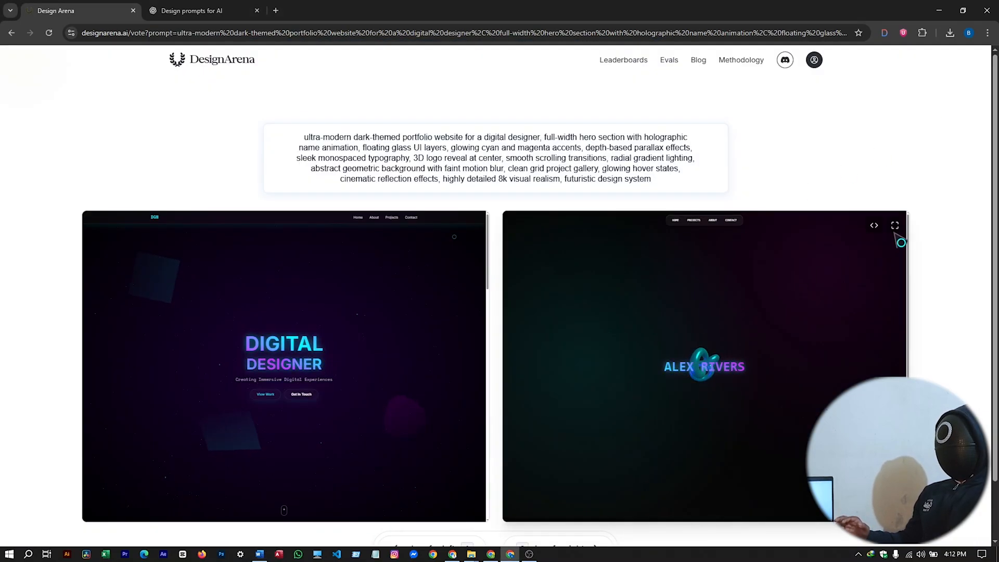
Step: Preview Model B's Alex Rivers portfolio full-size, scrolling Selected Works, then close it
left_click(894, 226)
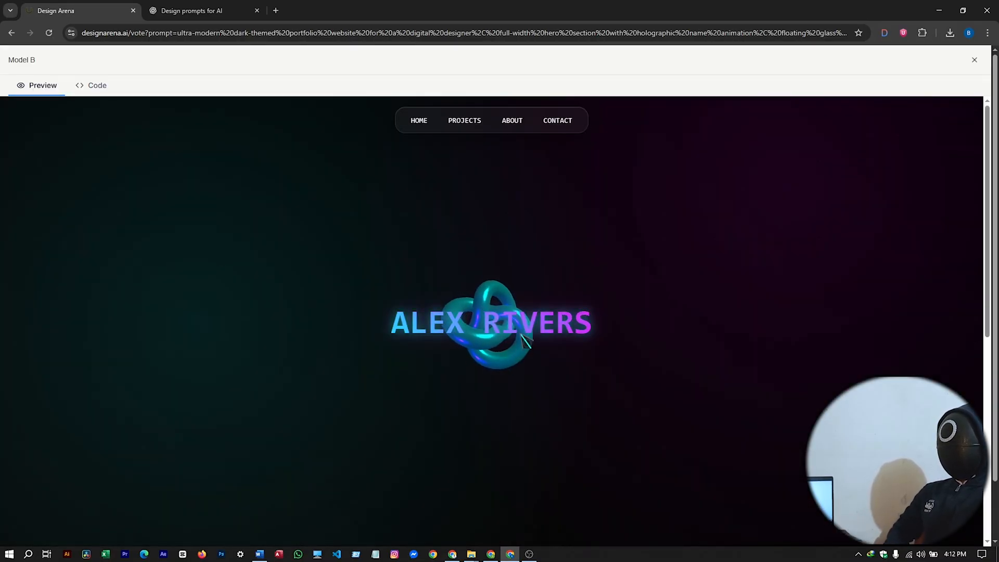
scroll("down", 3)
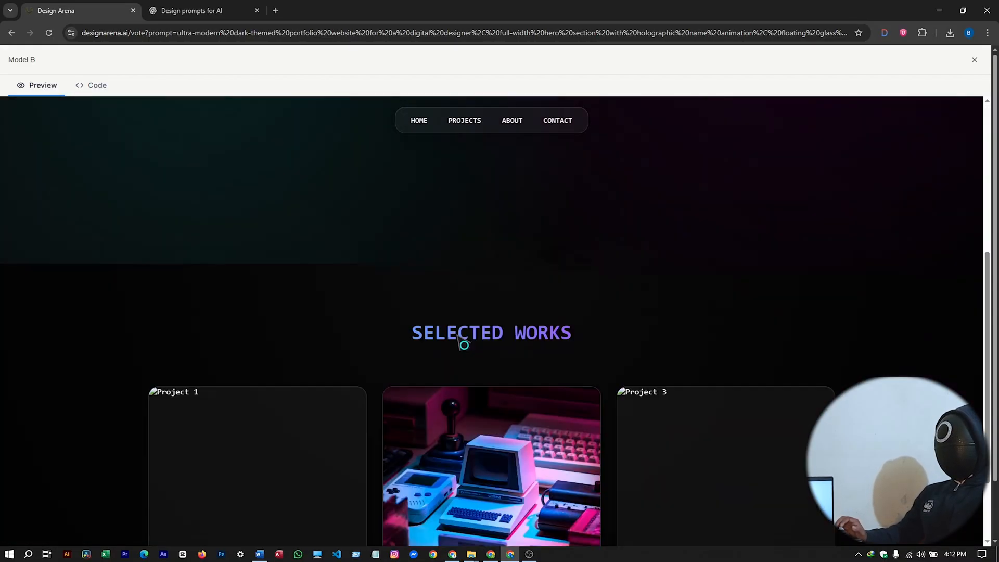
scroll("down", 3)
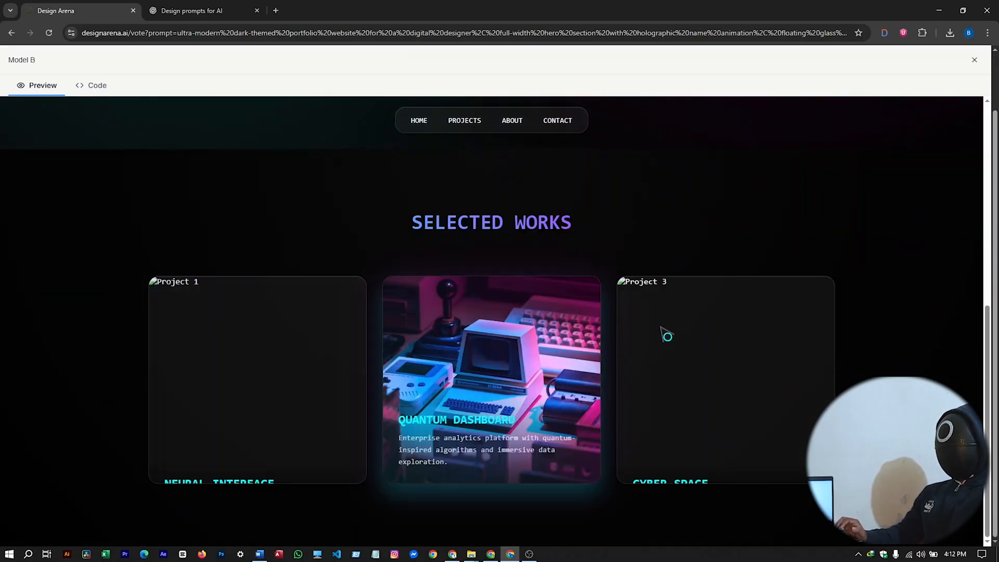
mouse_move(263, 349)
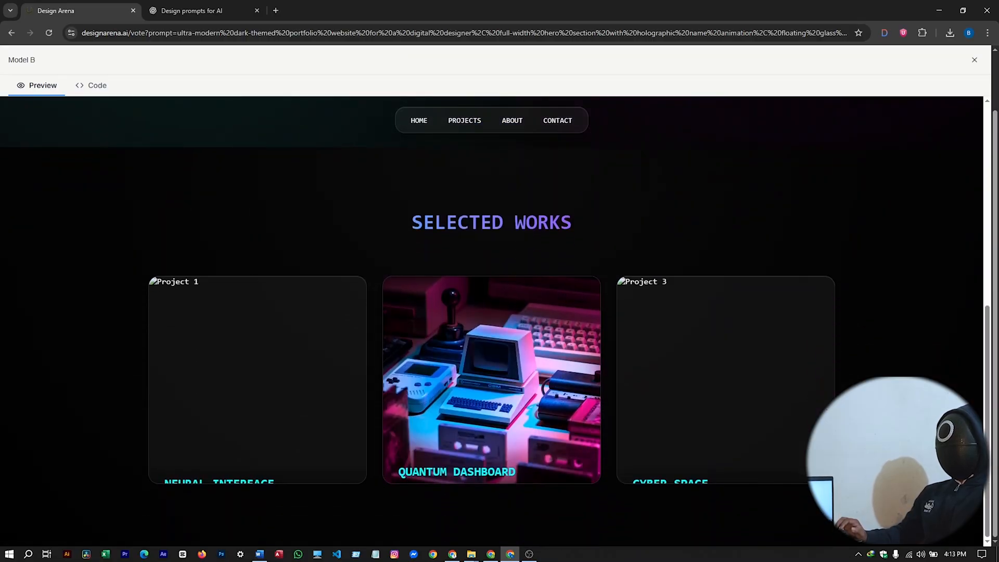
scroll("up", 3)
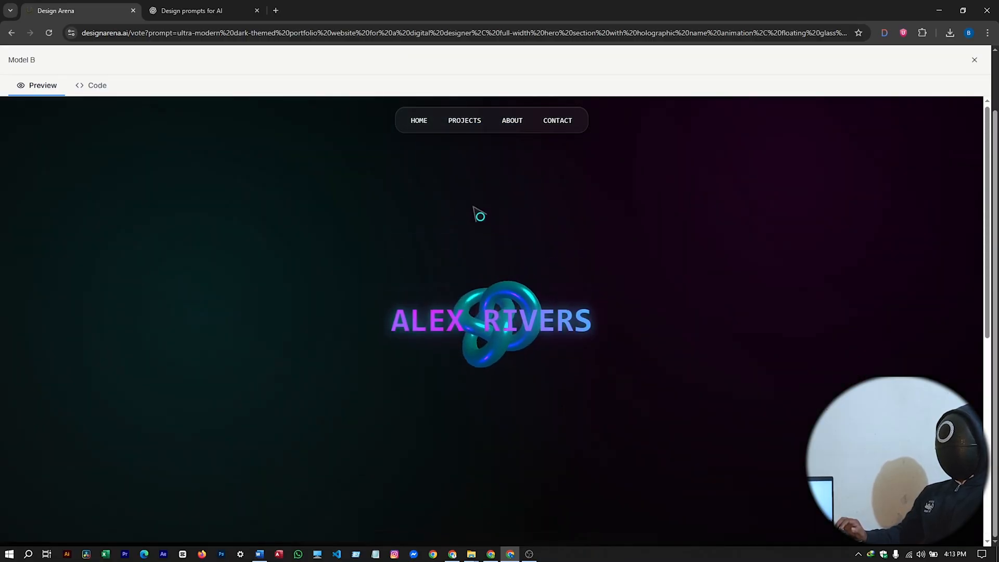
left_click(974, 59)
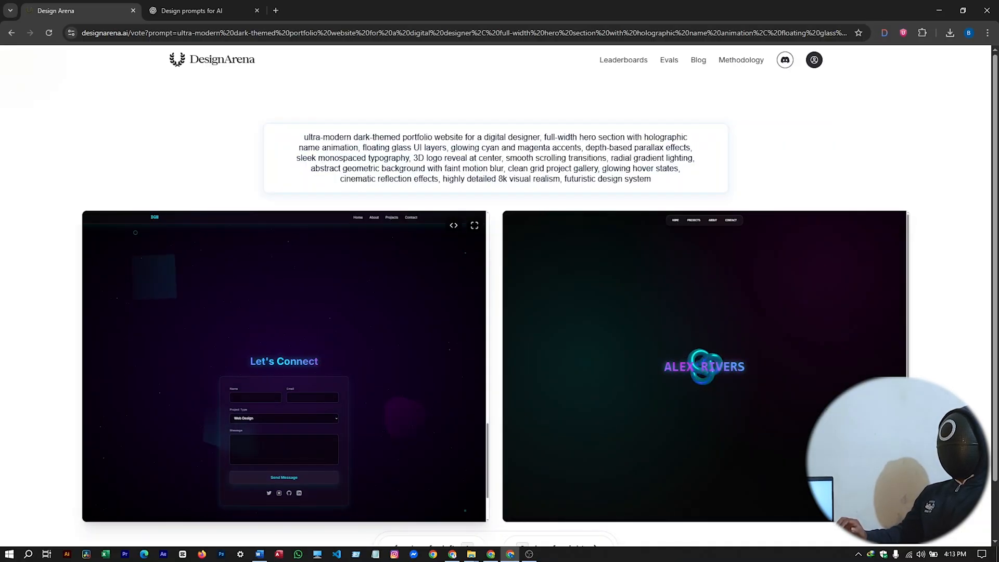
left_click(204, 11)
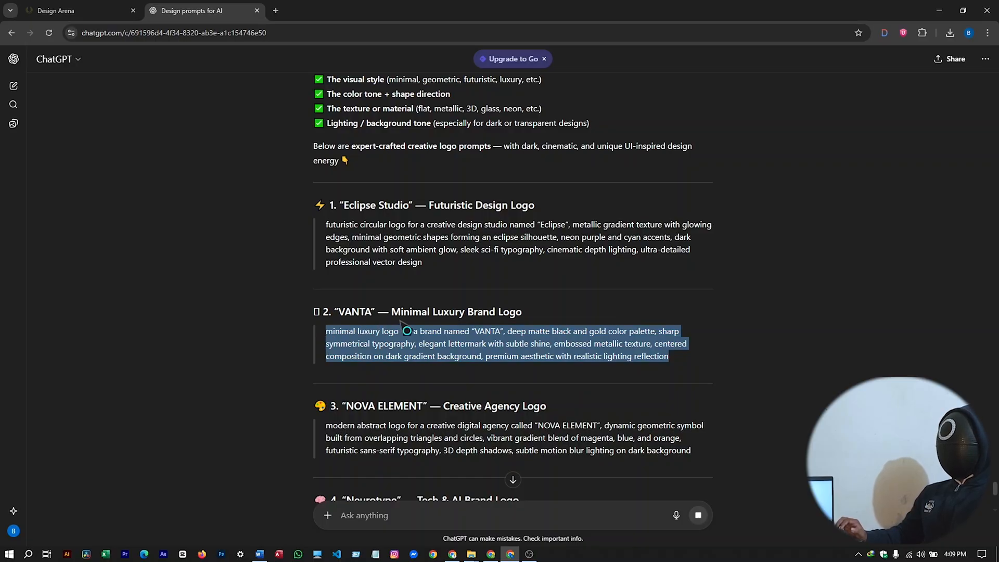
mouse_move(417, 344)
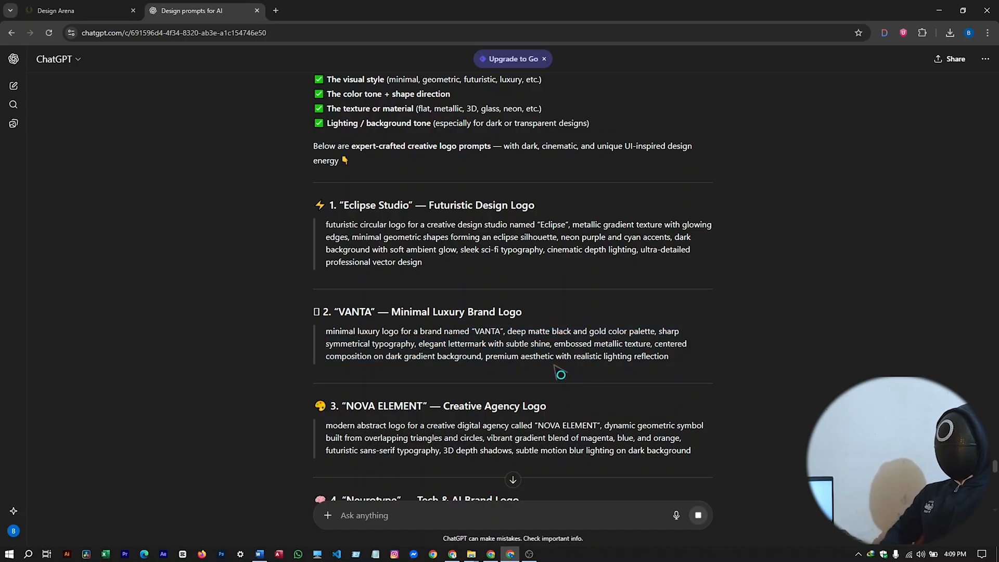
Step: Return to the Design Arena tab with Logo as the category
left_click(55, 11)
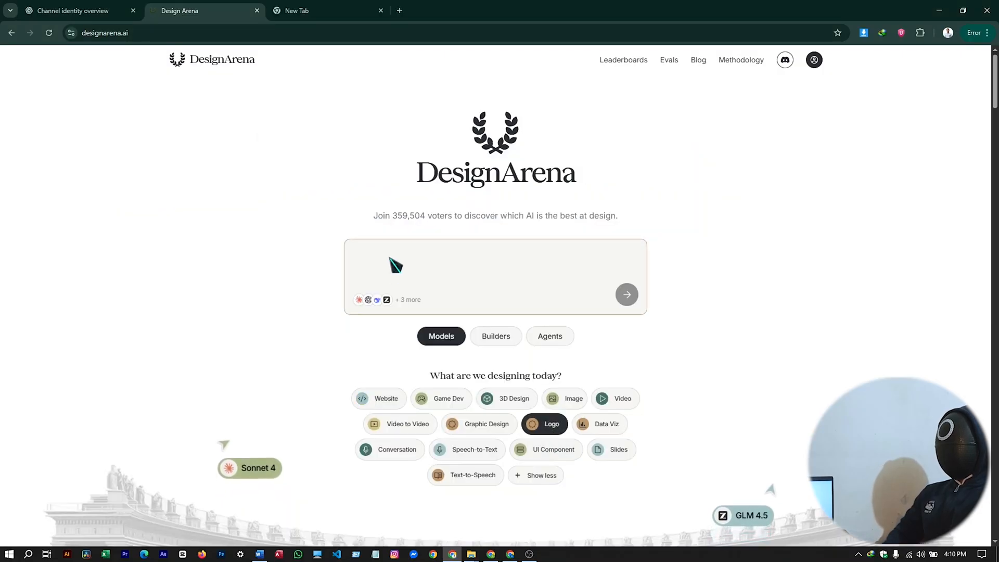
Step: Submit the VANTA minimal luxury brand logo prompt to generate two gold logos
left_click(625, 294)
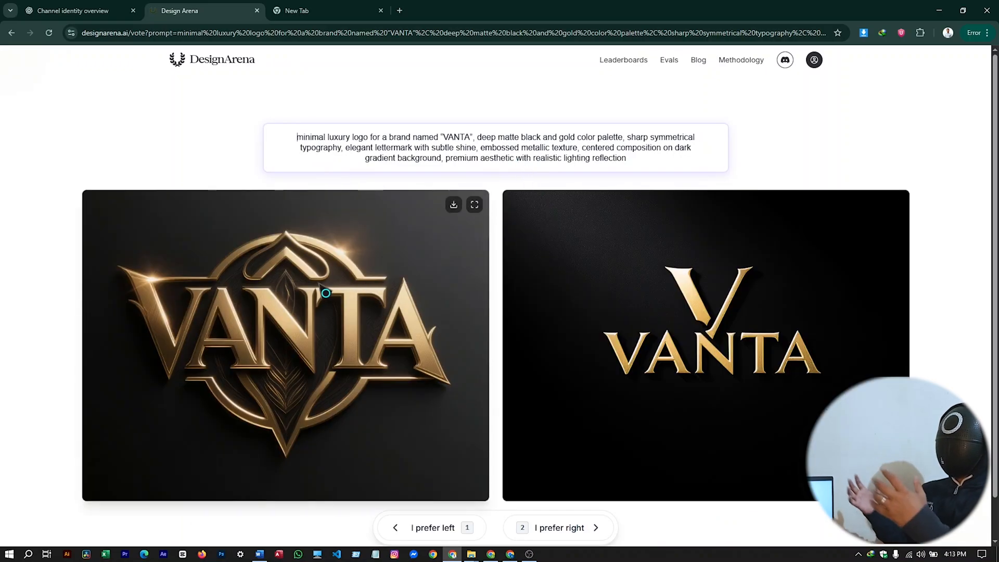
mouse_move(669, 306)
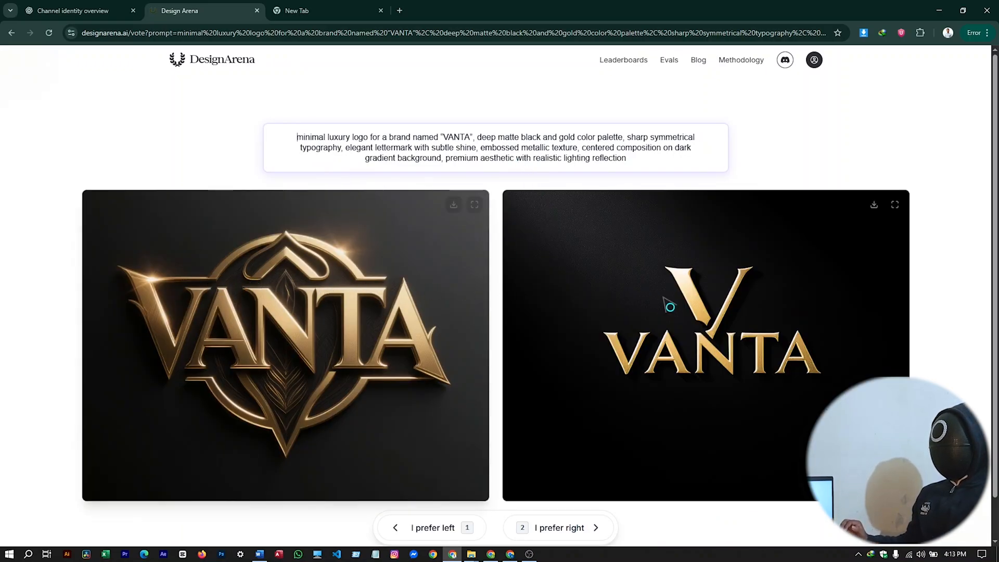
mouse_move(313, 285)
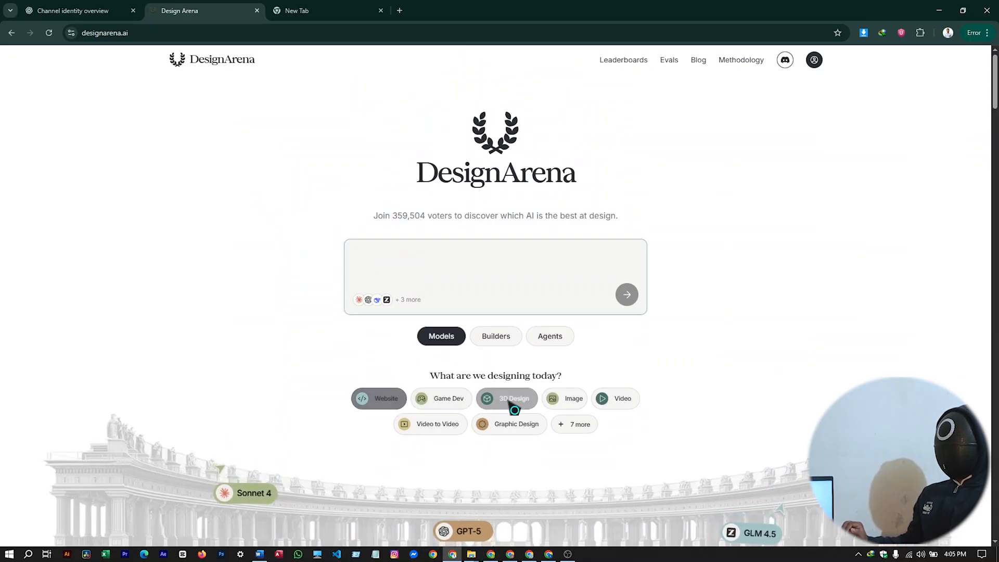
Step: Expand the extra categories and choose Slides as the design type
left_click(622, 398)
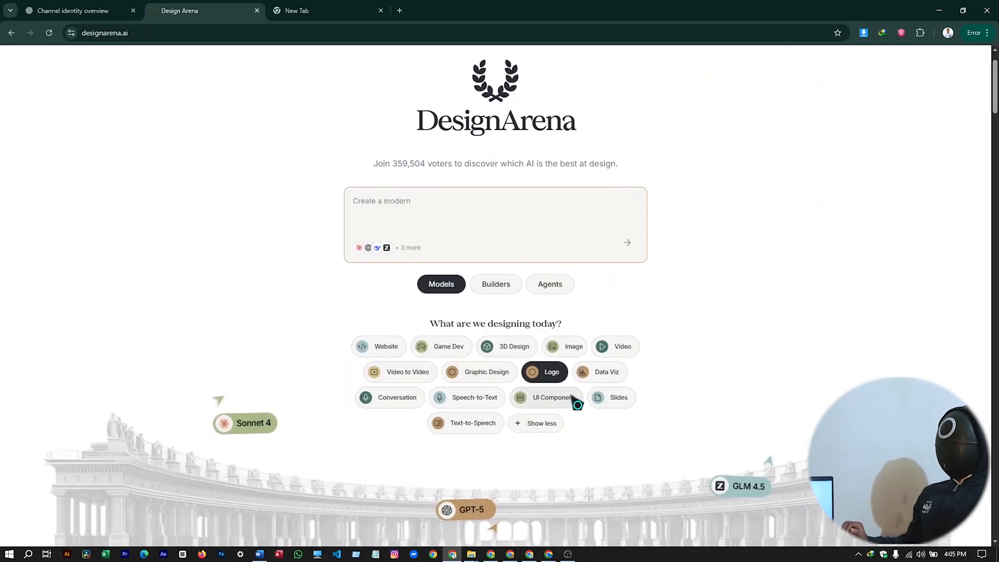
left_click(473, 397)
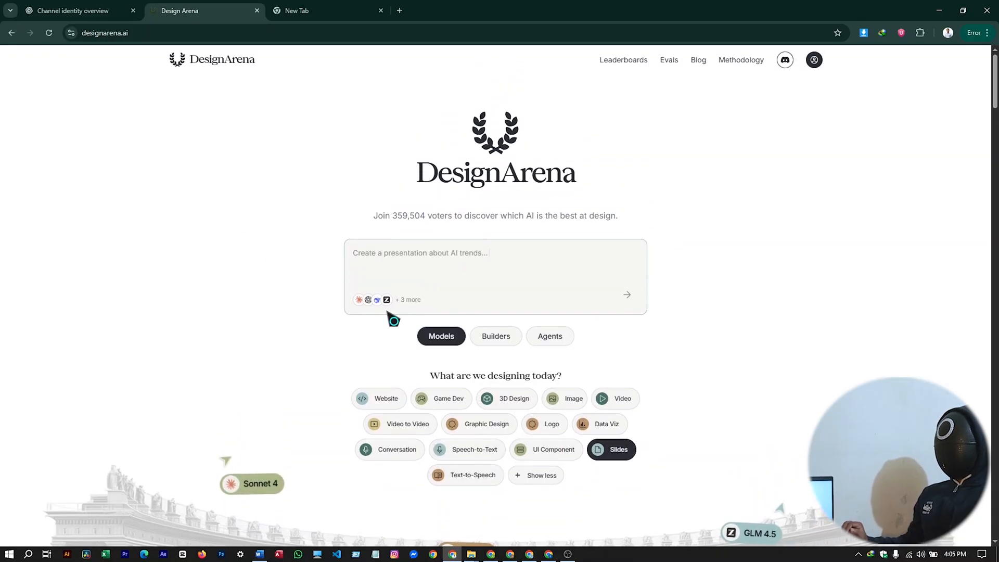
mouse_move(312, 334)
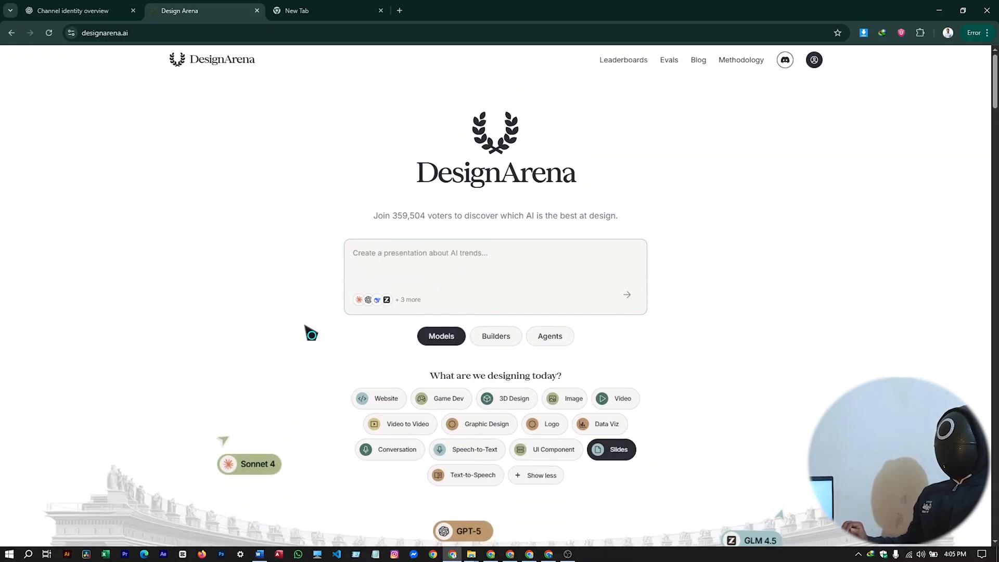